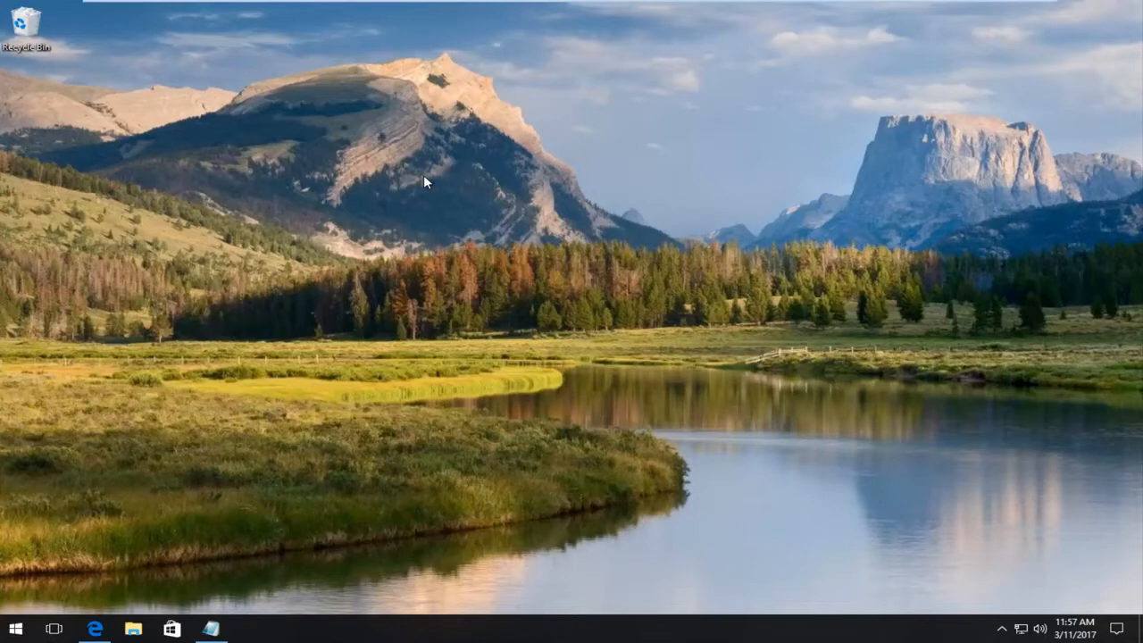
mouse_move(375, 110)
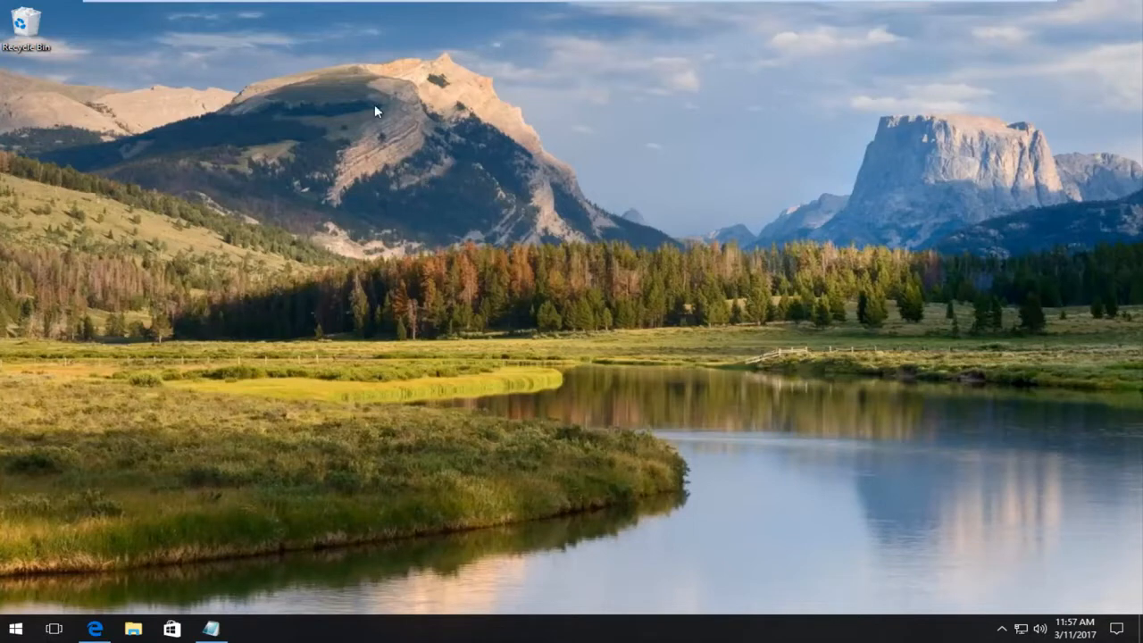
mouse_move(125, 411)
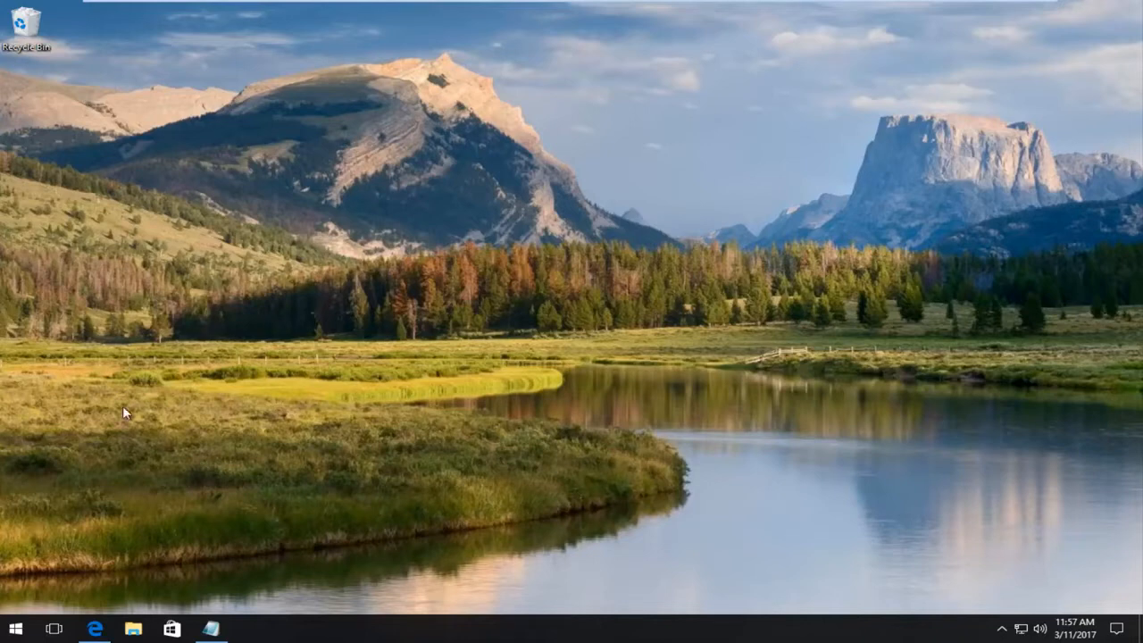
mouse_move(189, 338)
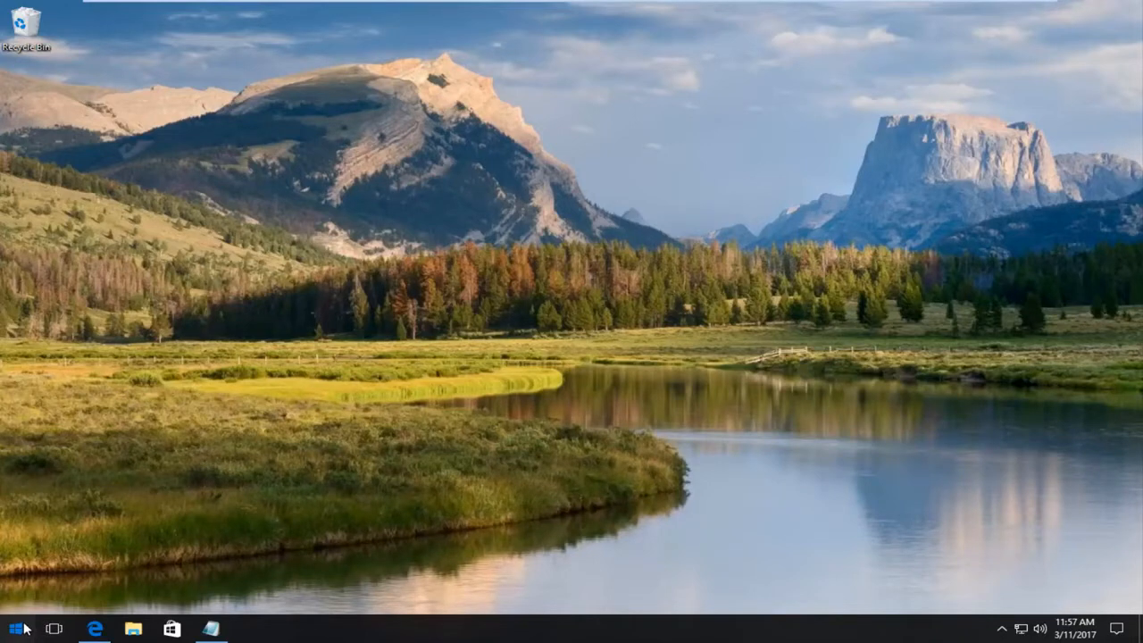
- Search the Start menu for 'servi' and launch the Services desktop app
left_click(14, 628)
type("servi")
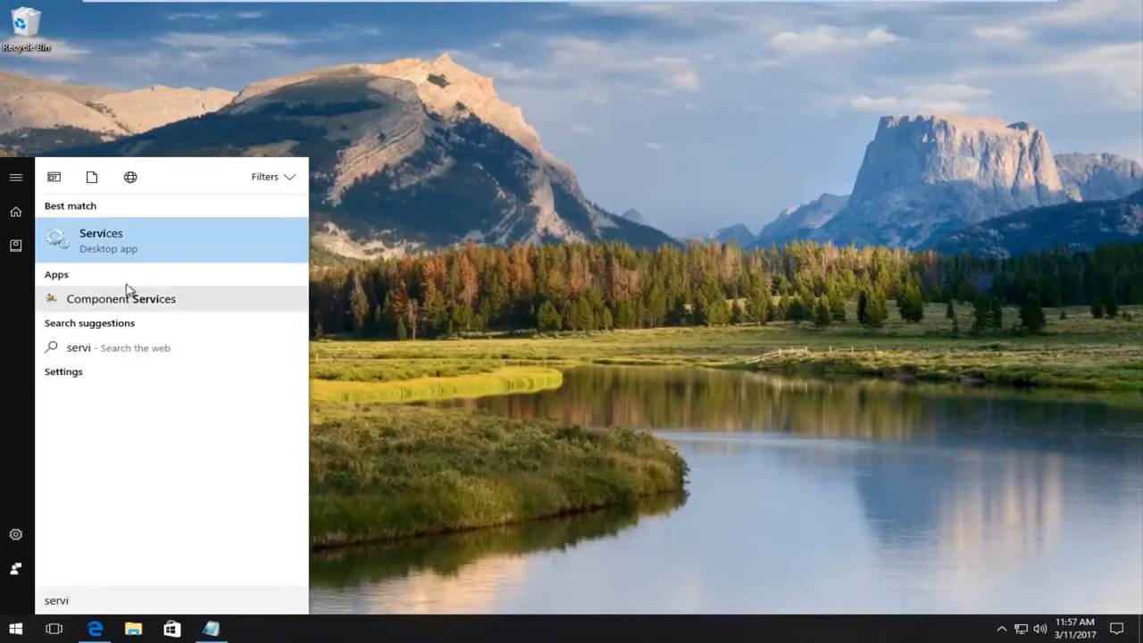
mouse_move(168, 232)
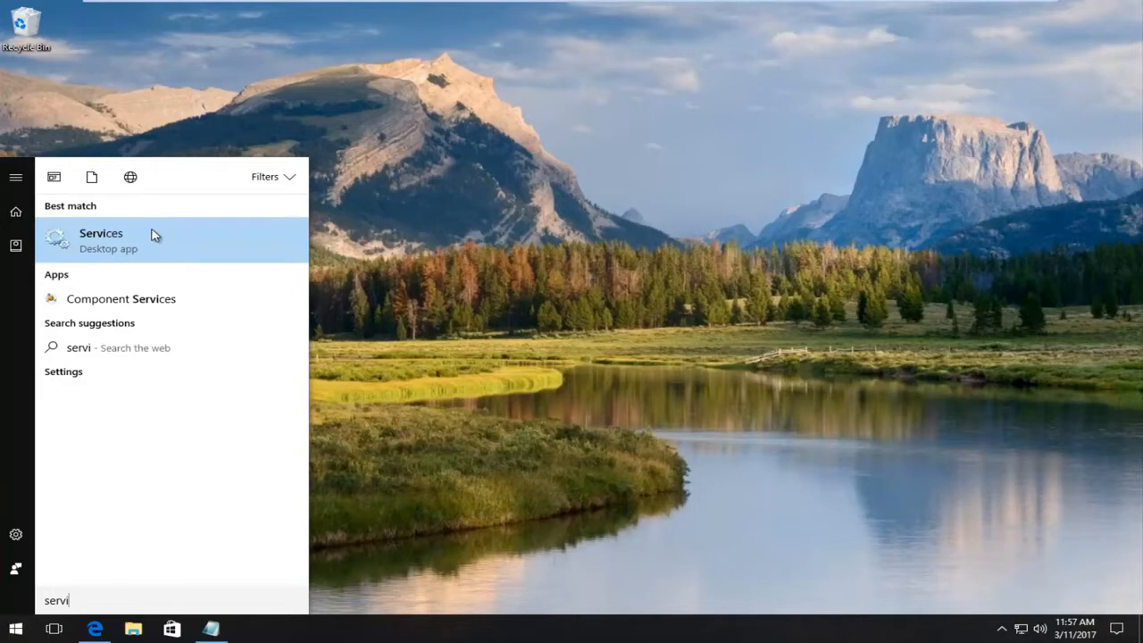
mouse_move(116, 248)
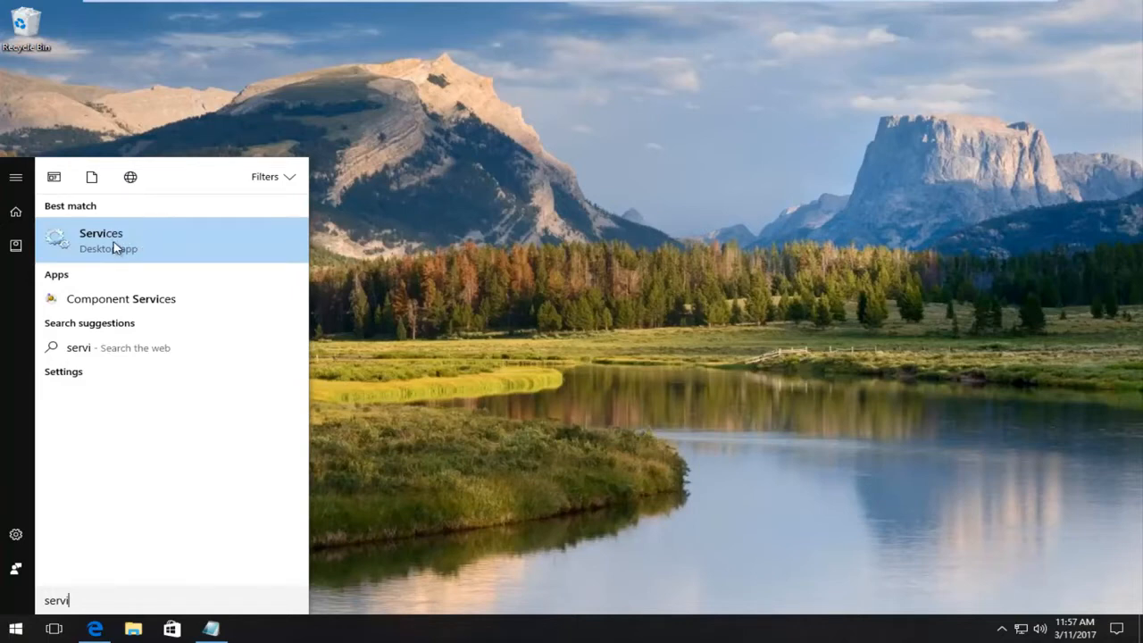
left_click(100, 239)
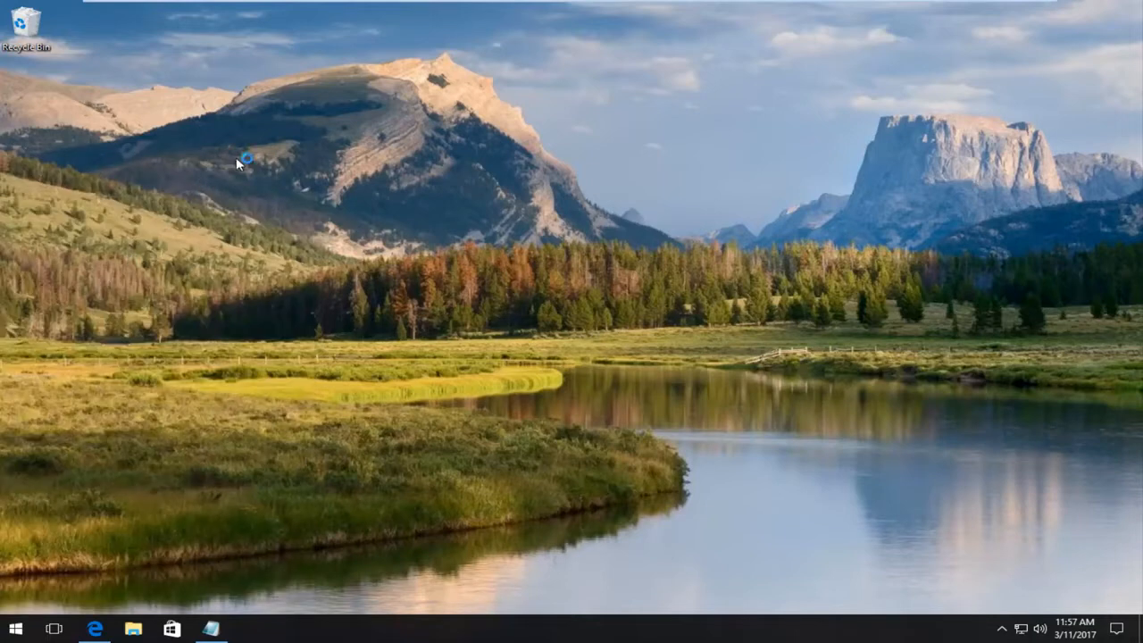
mouse_move(282, 86)
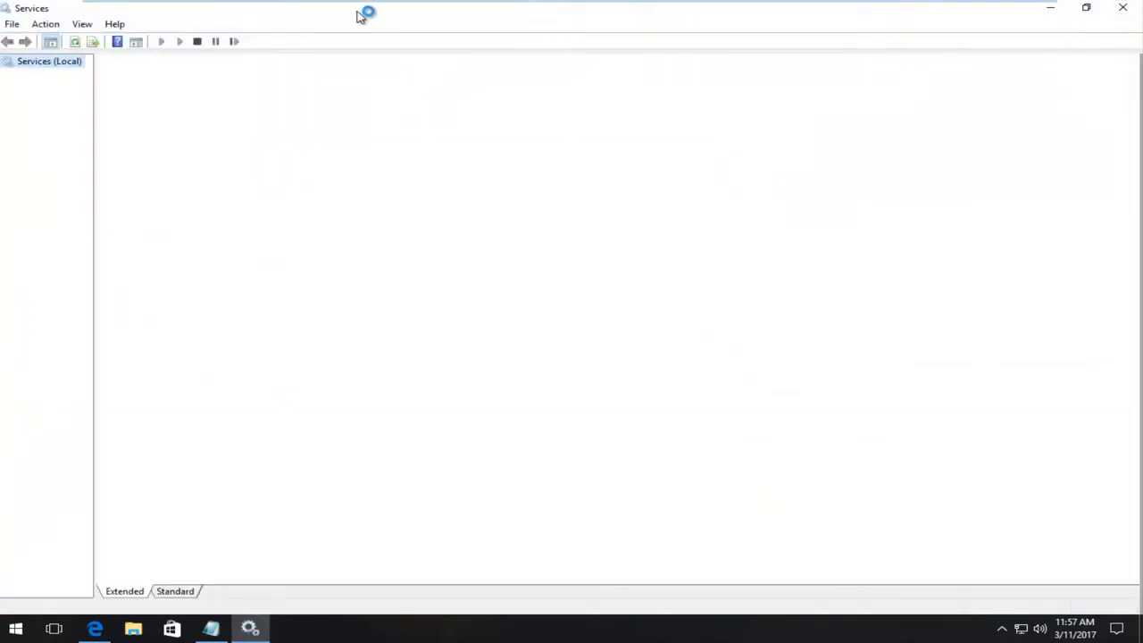
mouse_move(462, 36)
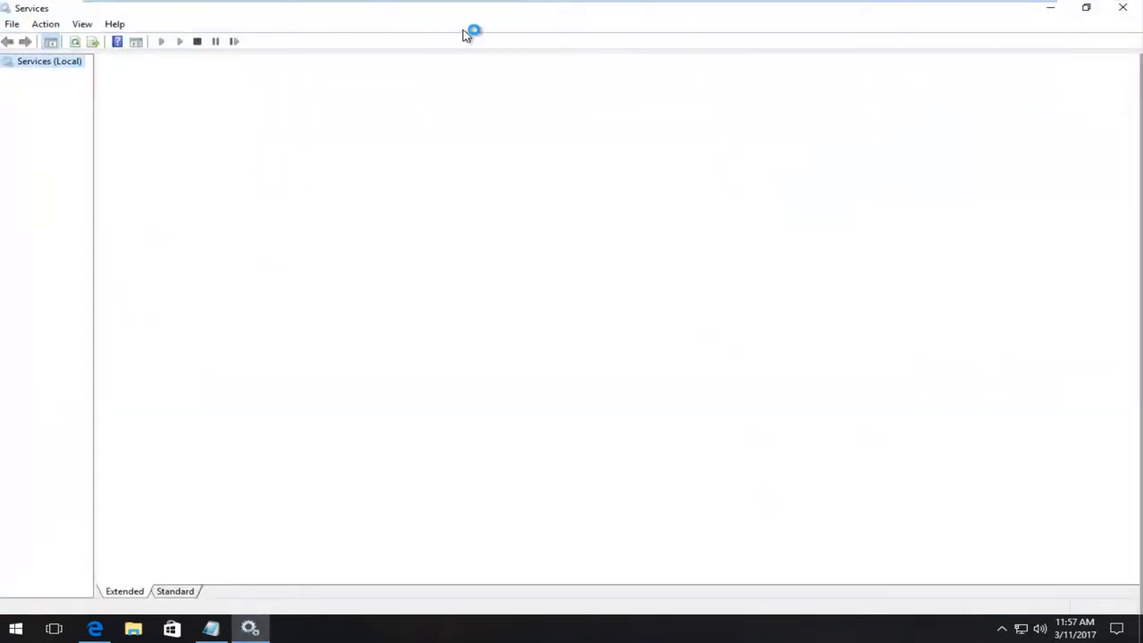
mouse_move(391, 57)
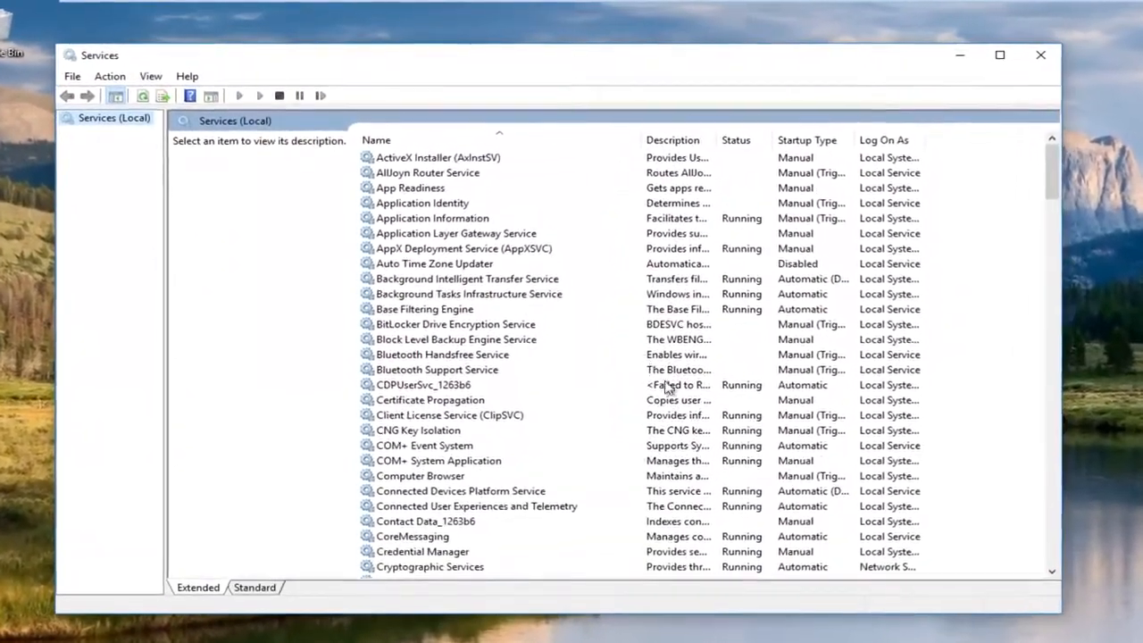
left_click(468, 279)
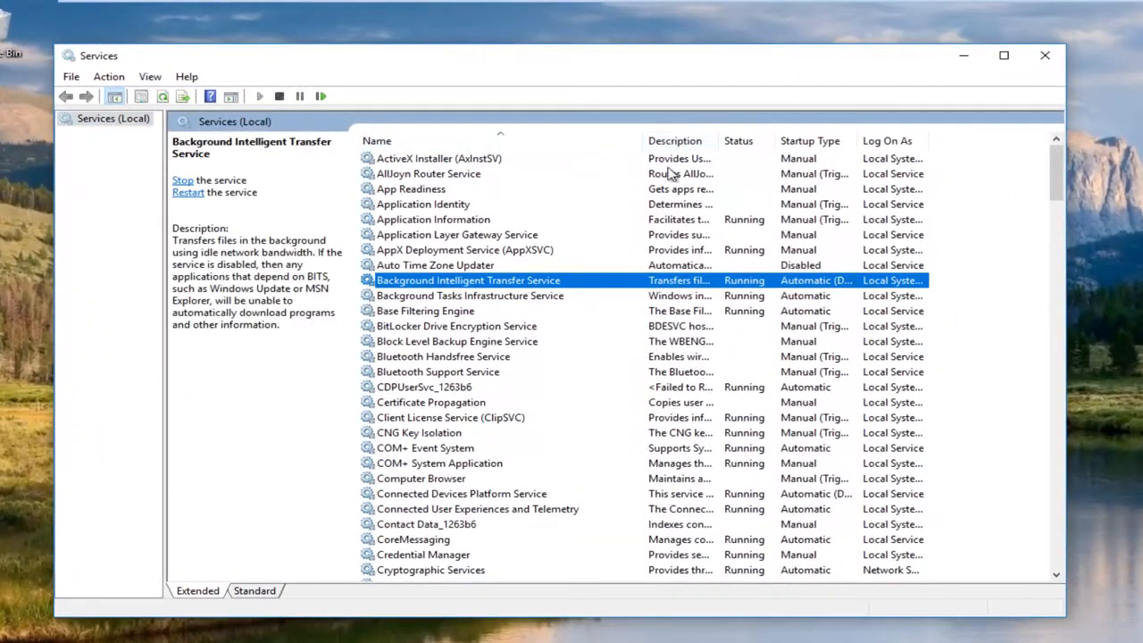
scroll("down", 3)
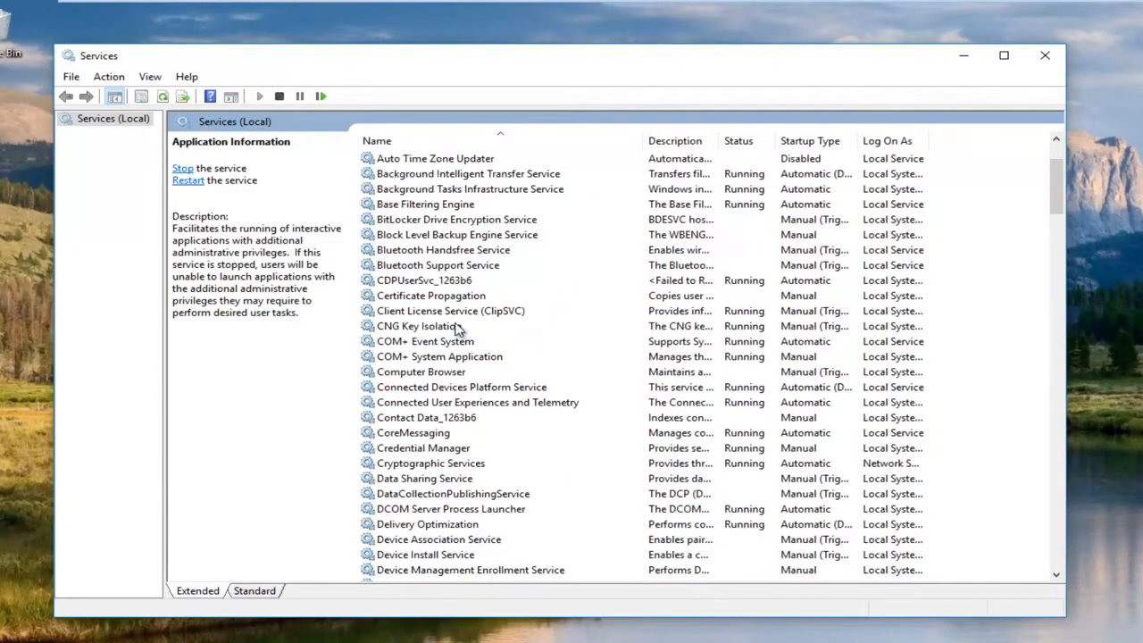
mouse_move(522, 411)
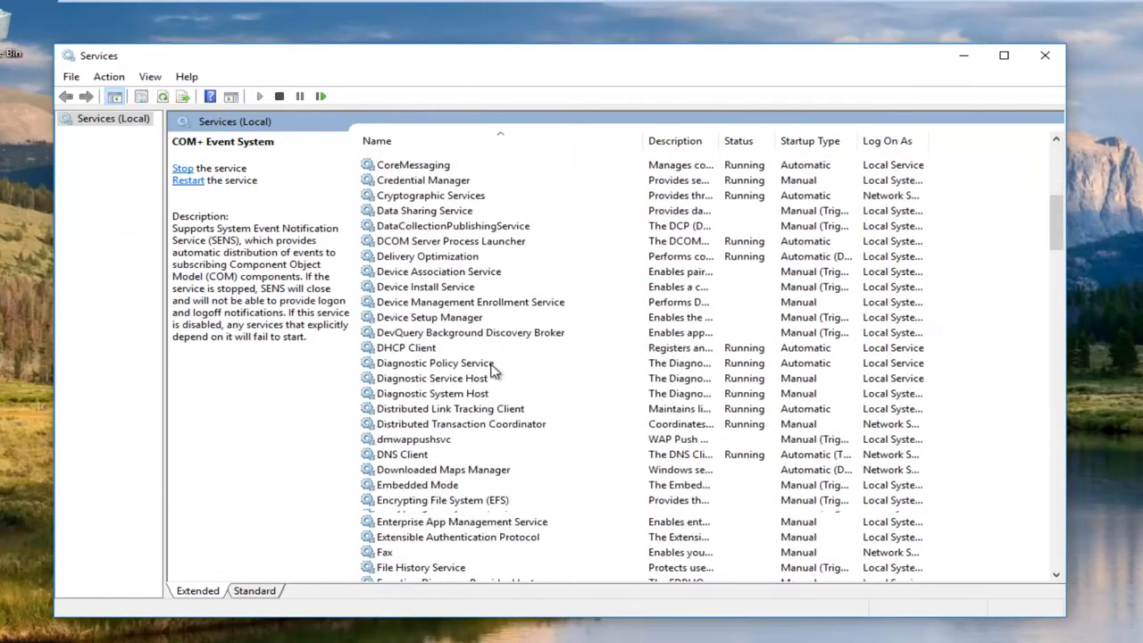
scroll("down", 3)
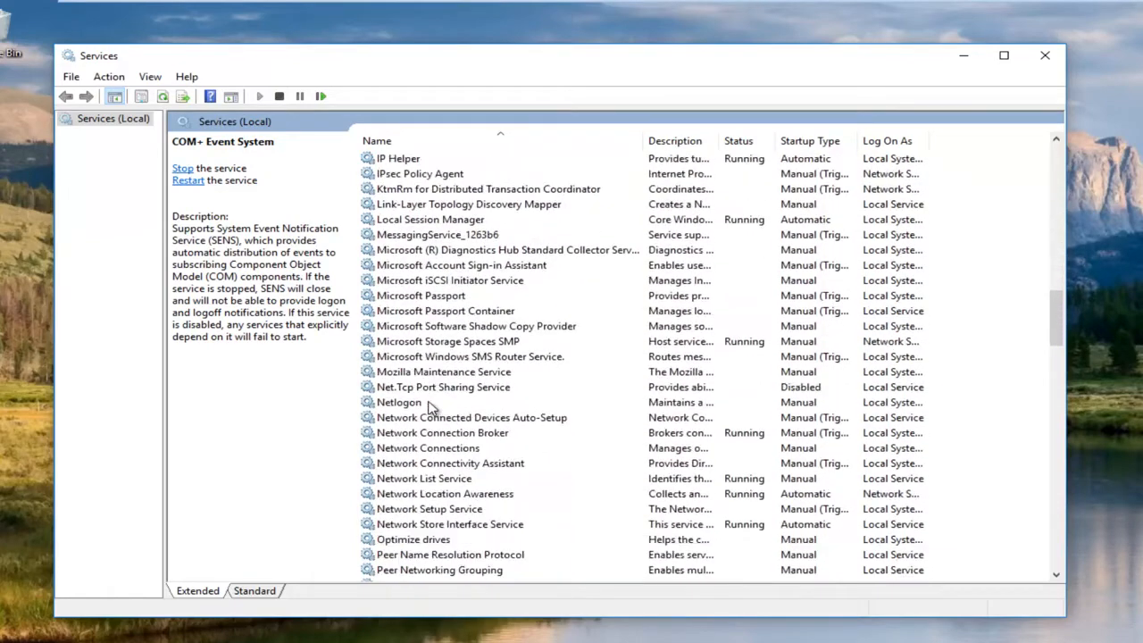
scroll("down", 3)
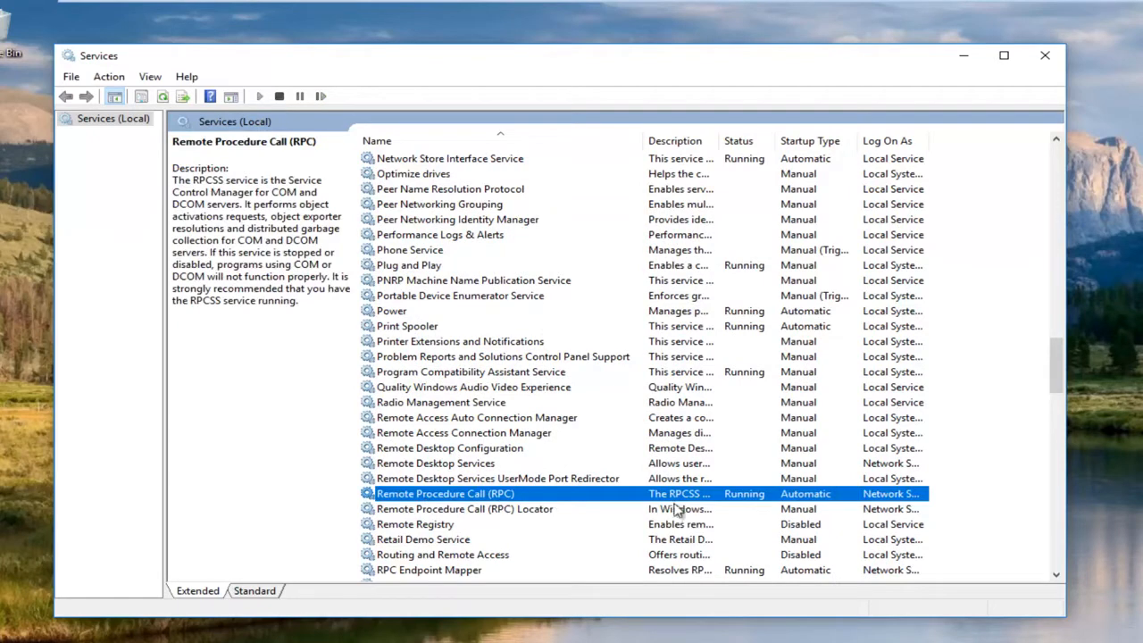
mouse_move(754, 498)
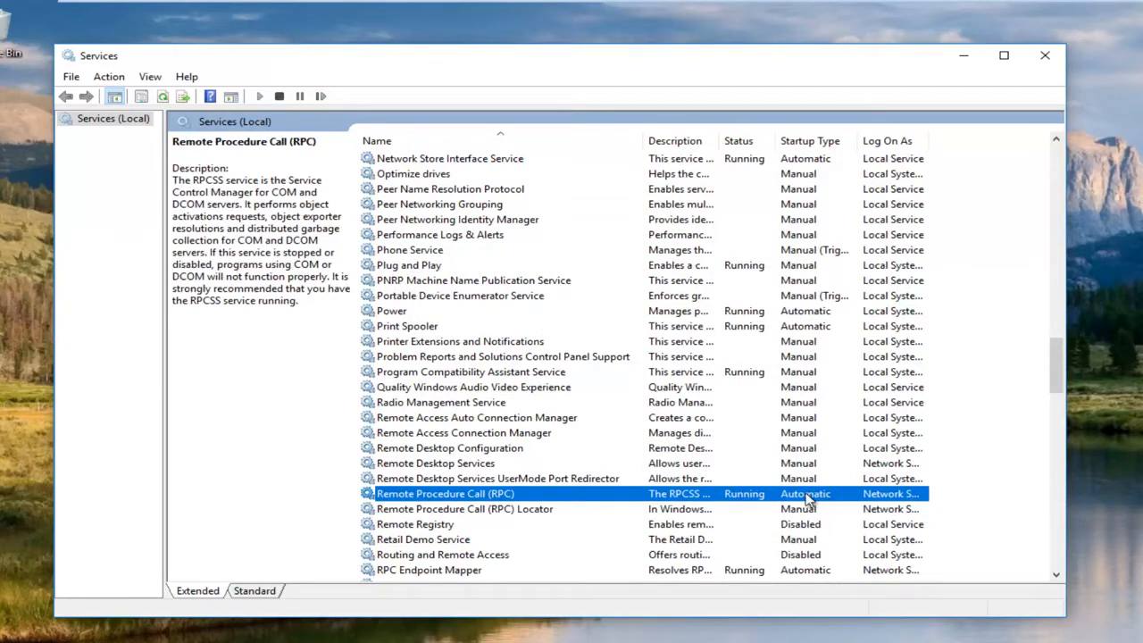
right_click(446, 493)
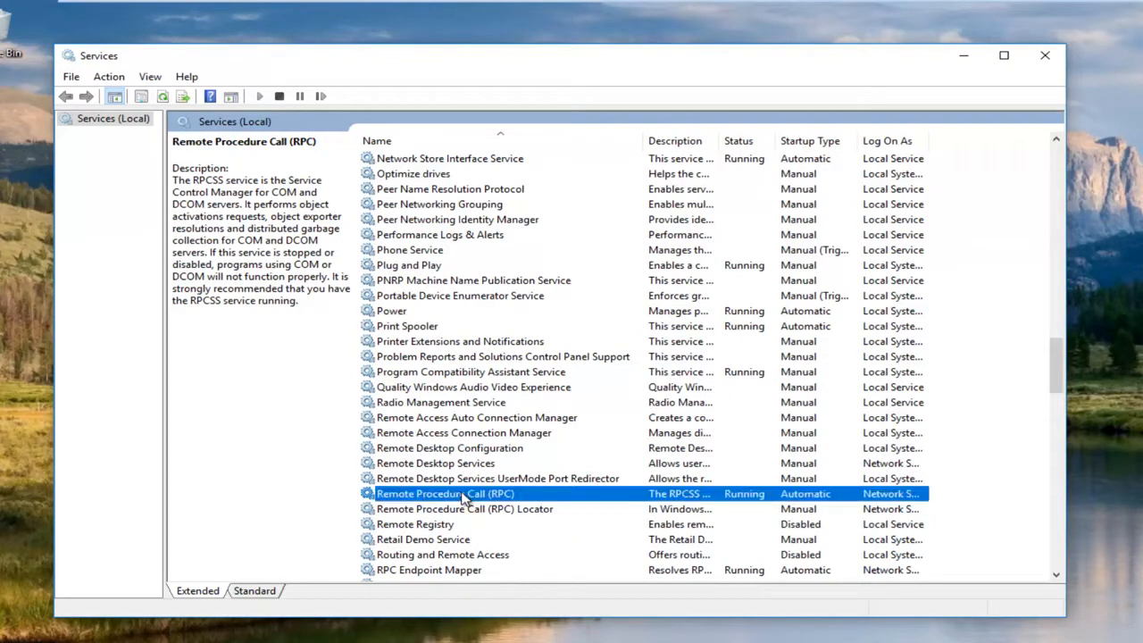
double_click(443, 493)
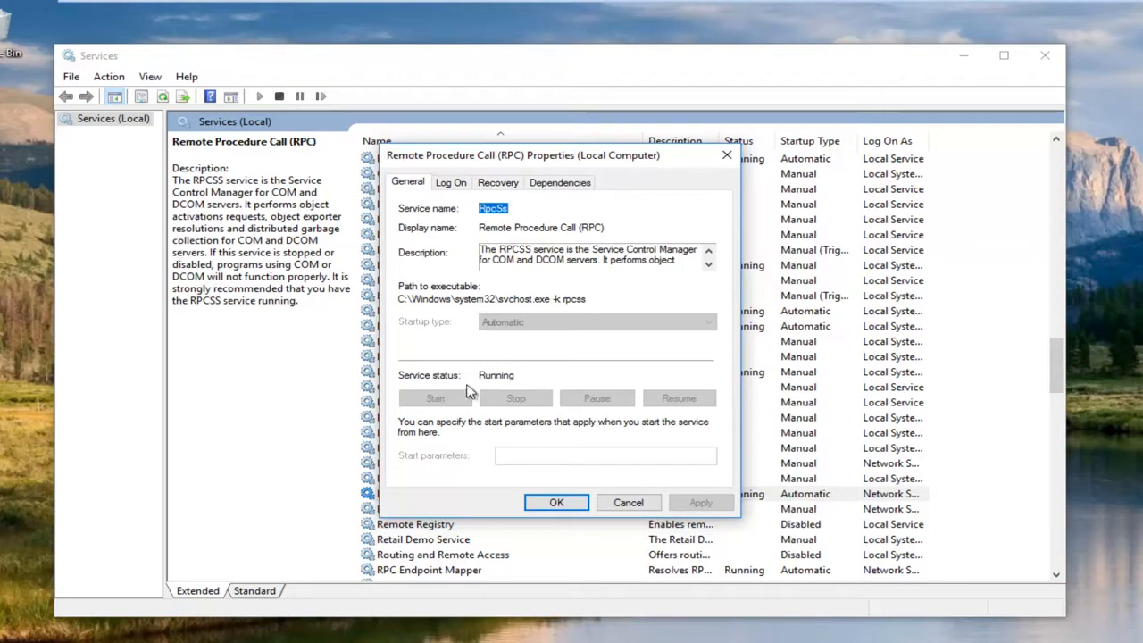
left_click(556, 502)
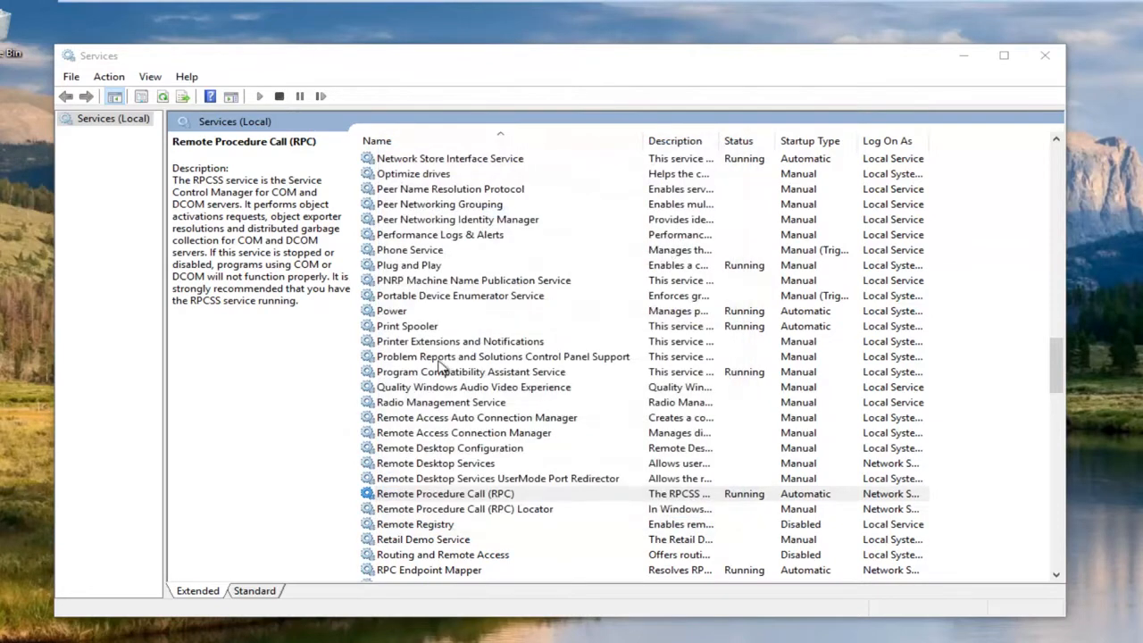
left_click(445, 492)
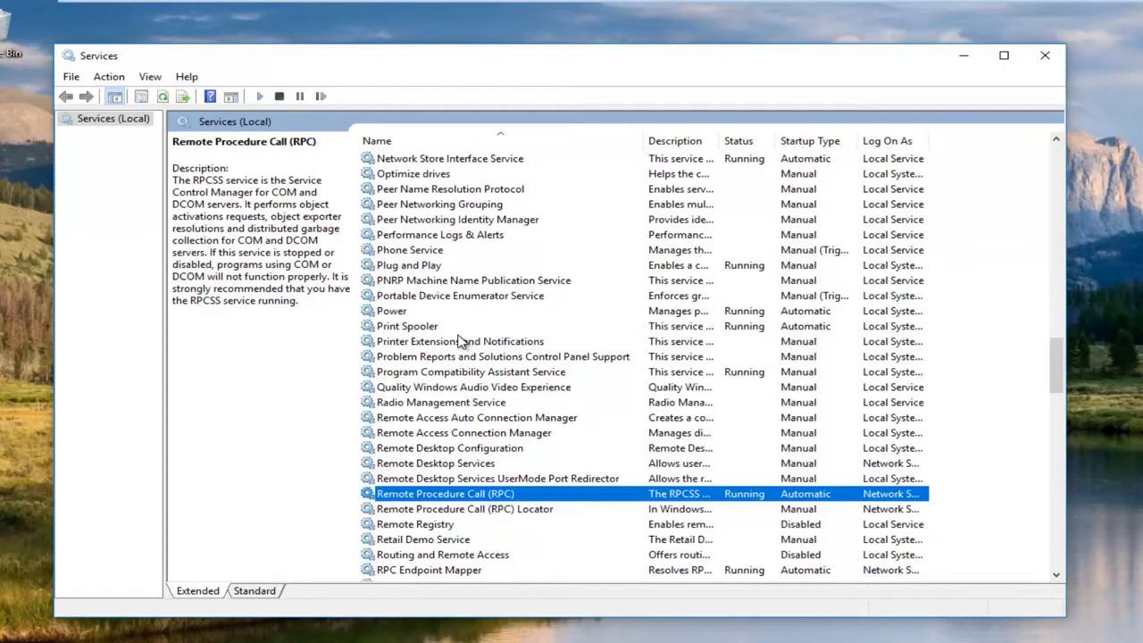
mouse_move(985, 107)
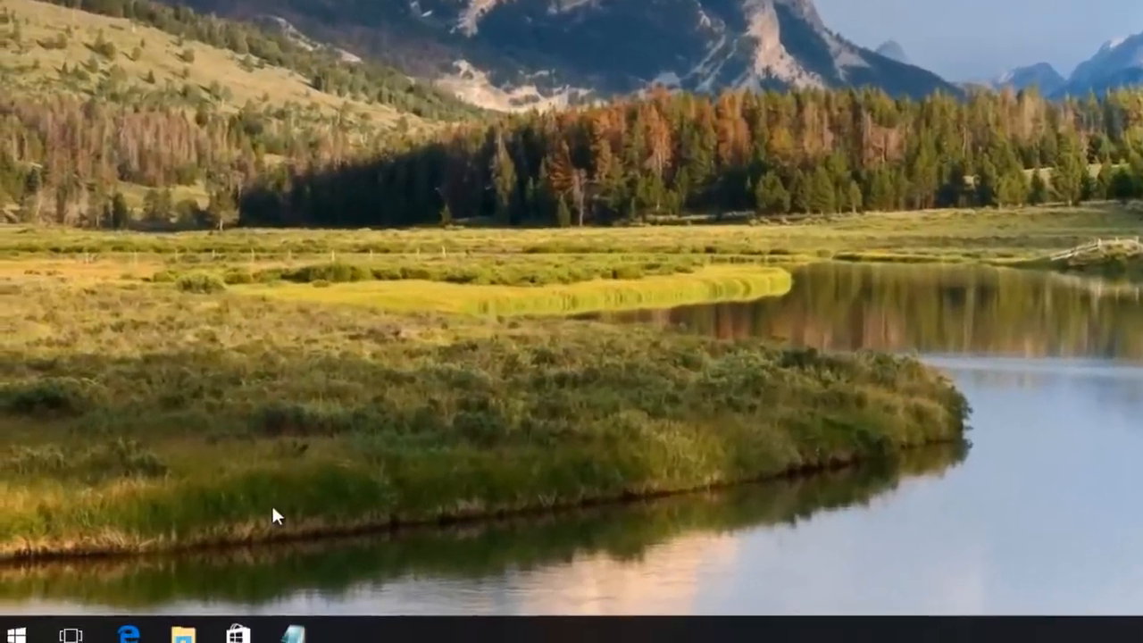
- Launch Registry Editor by running Regedt32.exe from the Run dialog
left_click(21, 621)
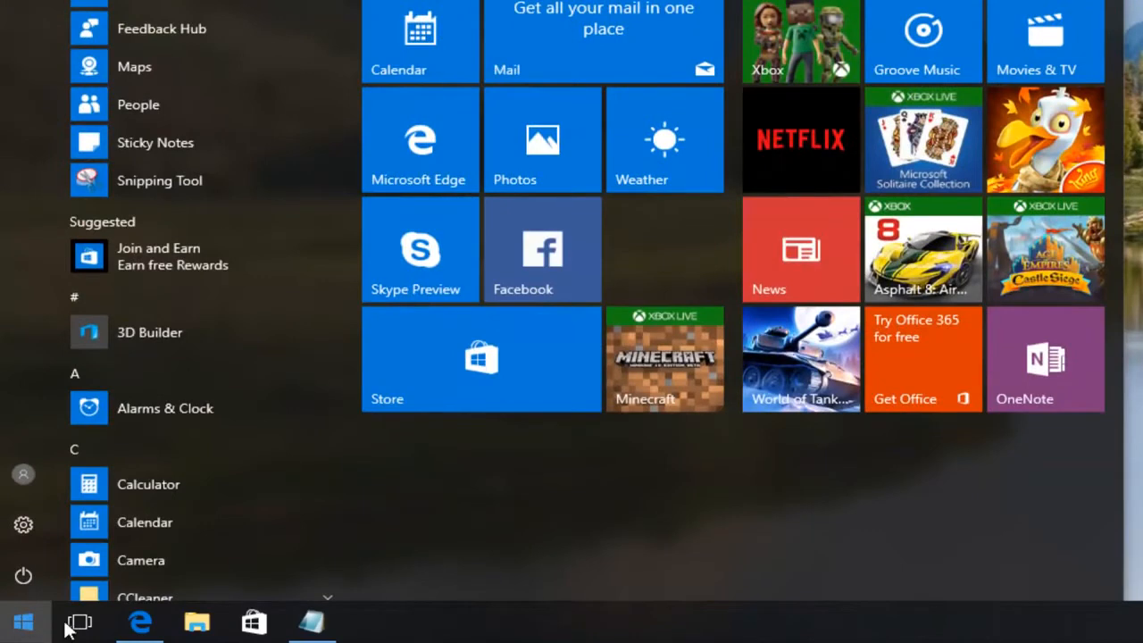
left_click(21, 621)
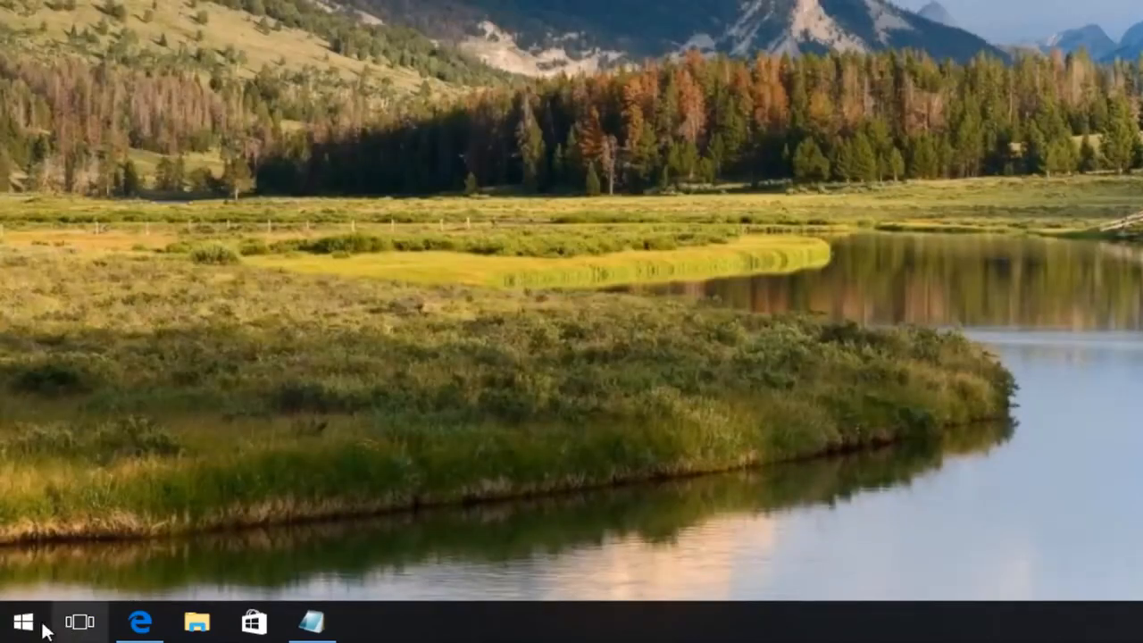
right_click(22, 621)
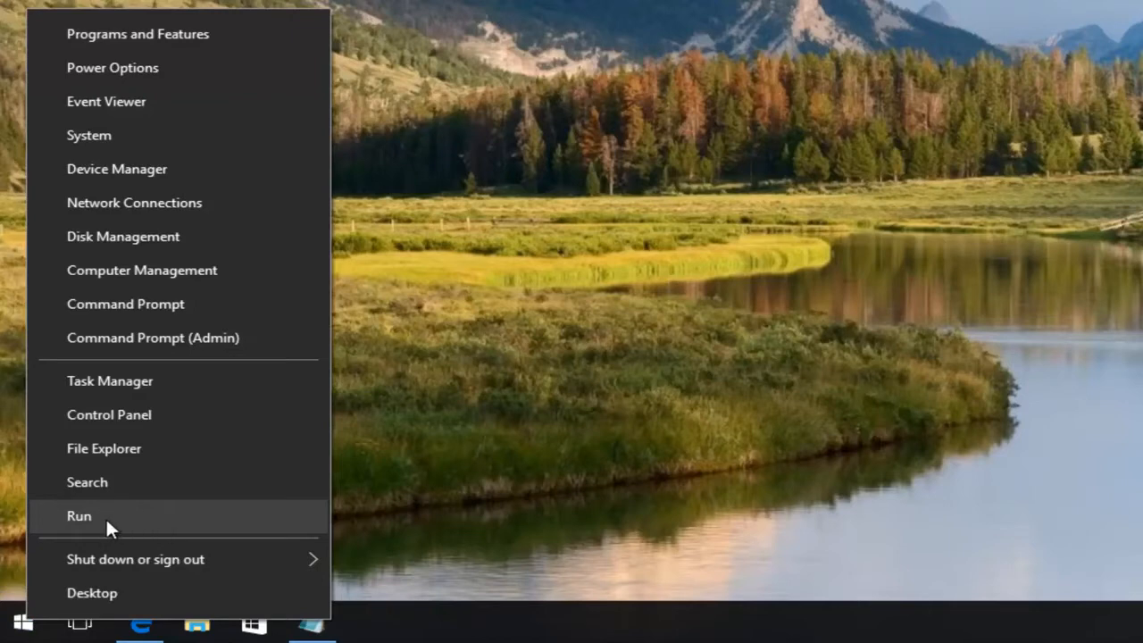
left_click(79, 514)
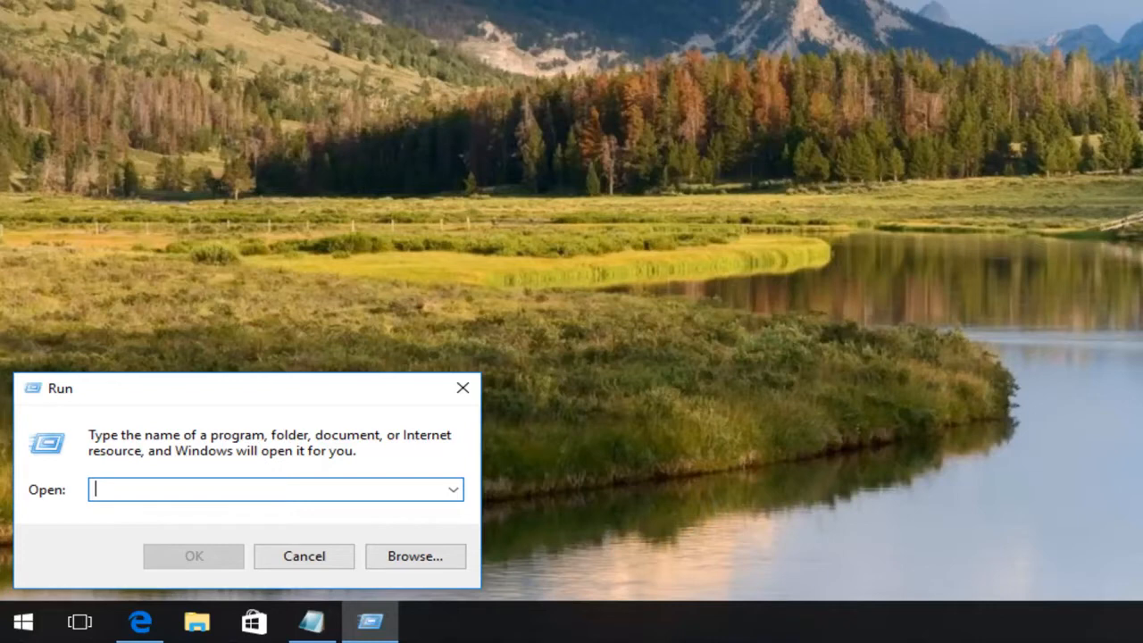
type("Regedt32")
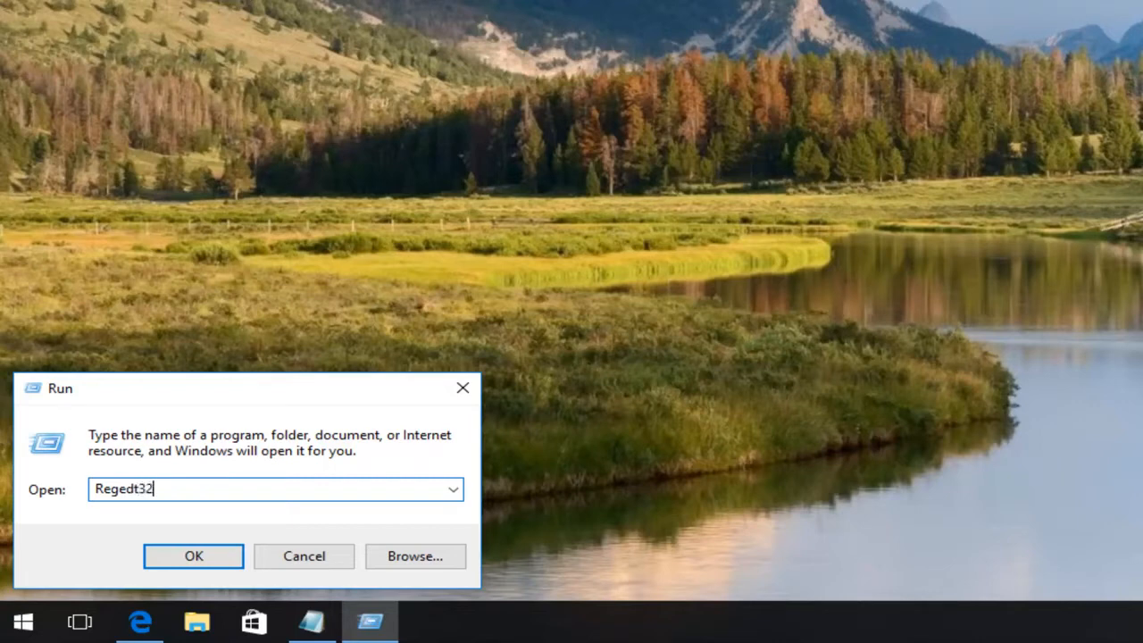
type(".exe")
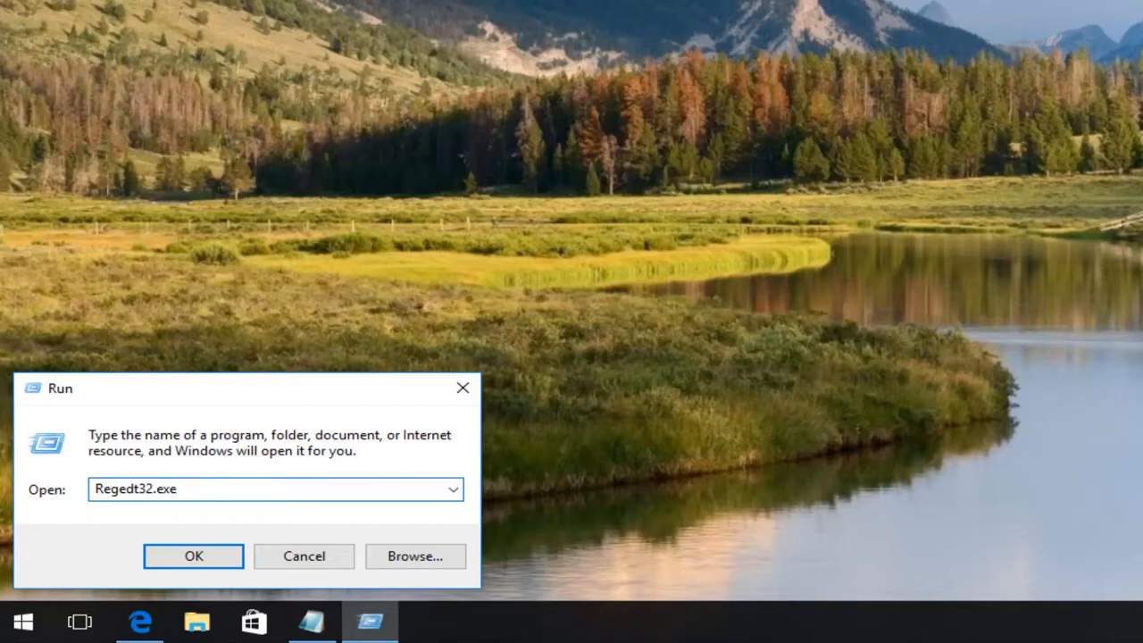
left_click(193, 555)
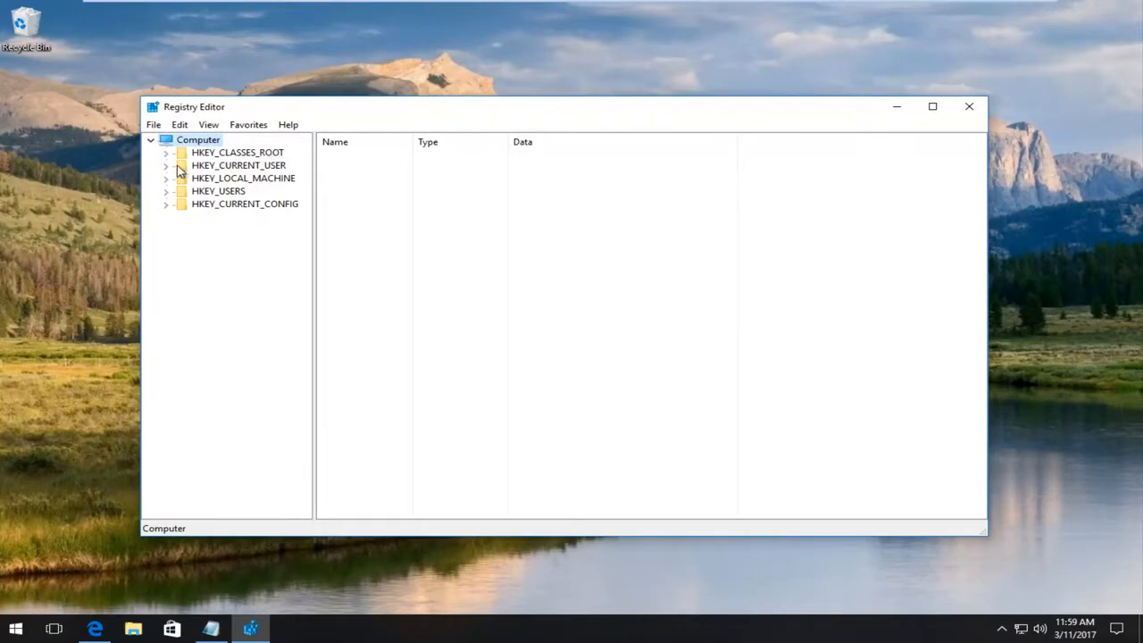
mouse_move(239, 175)
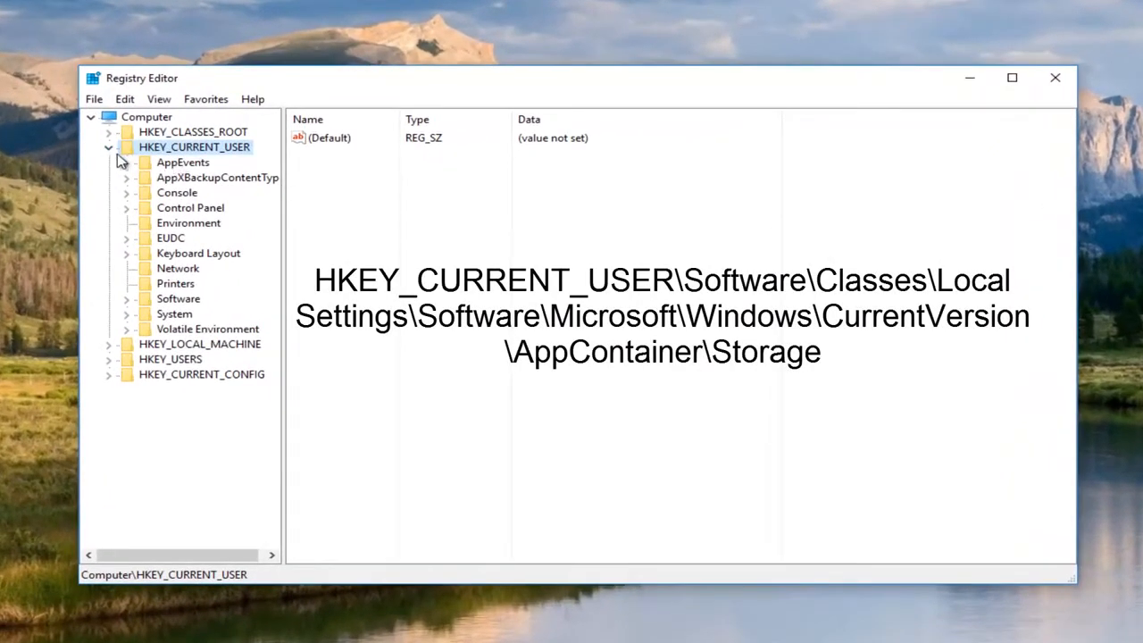
mouse_move(121, 189)
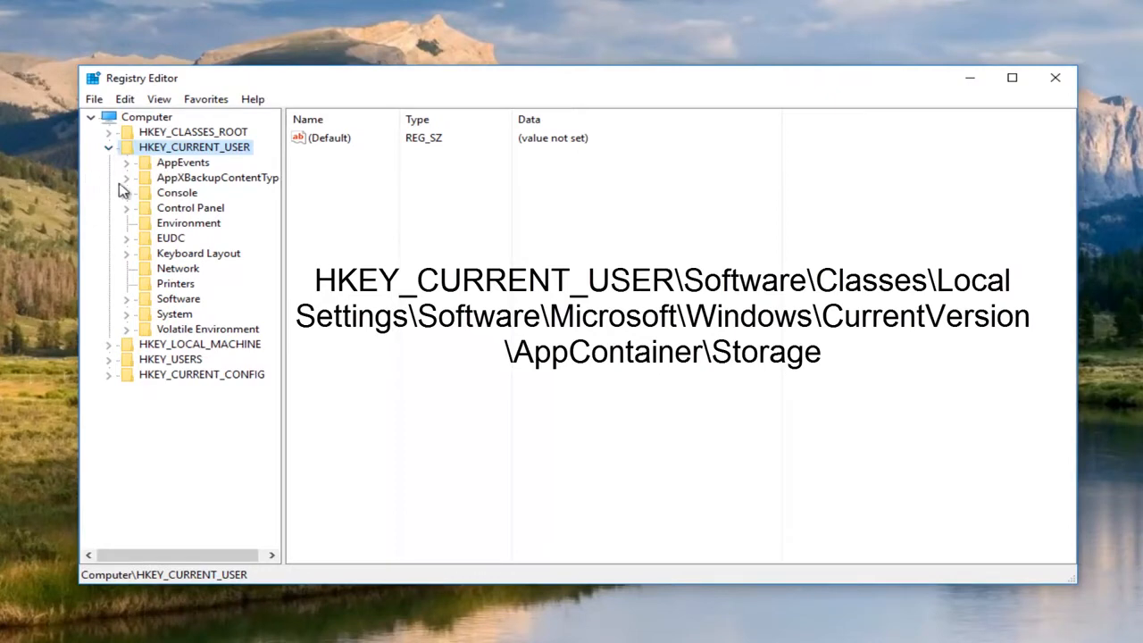
mouse_move(171, 307)
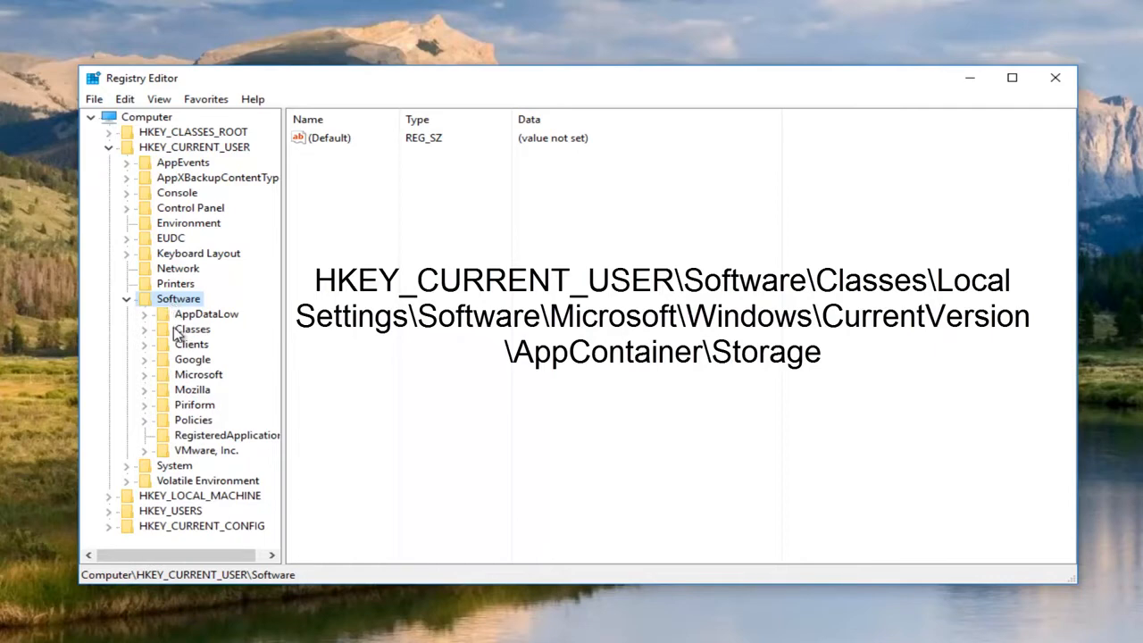
- Expand Classes under HKEY_CURRENT_USER Software and scroll to Local Settings
left_click(191, 329)
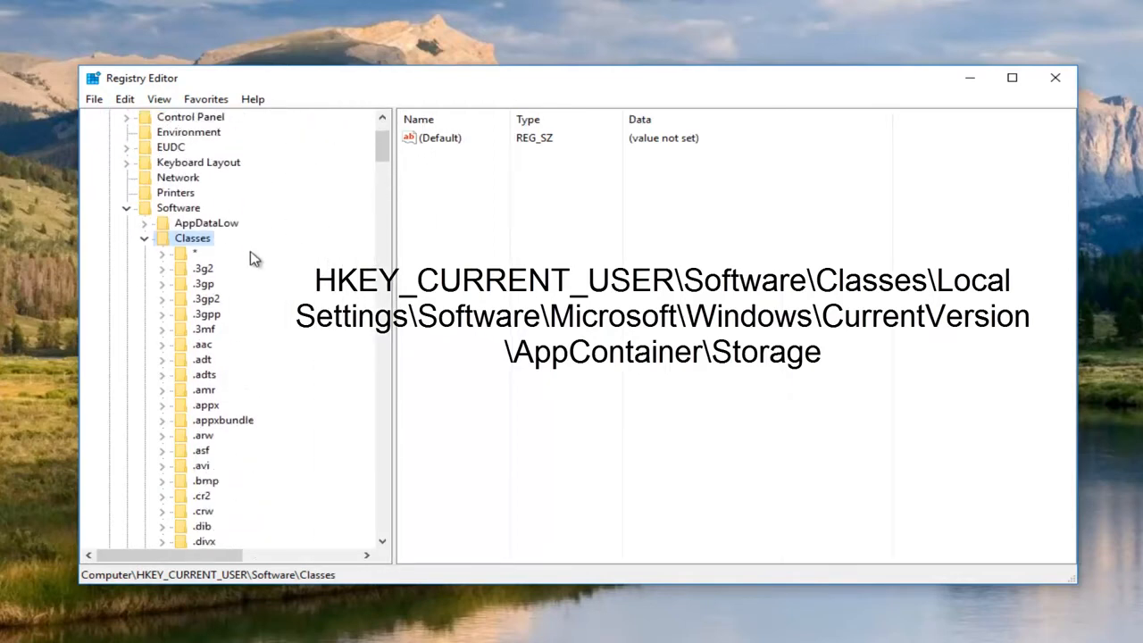
scroll("down", 3)
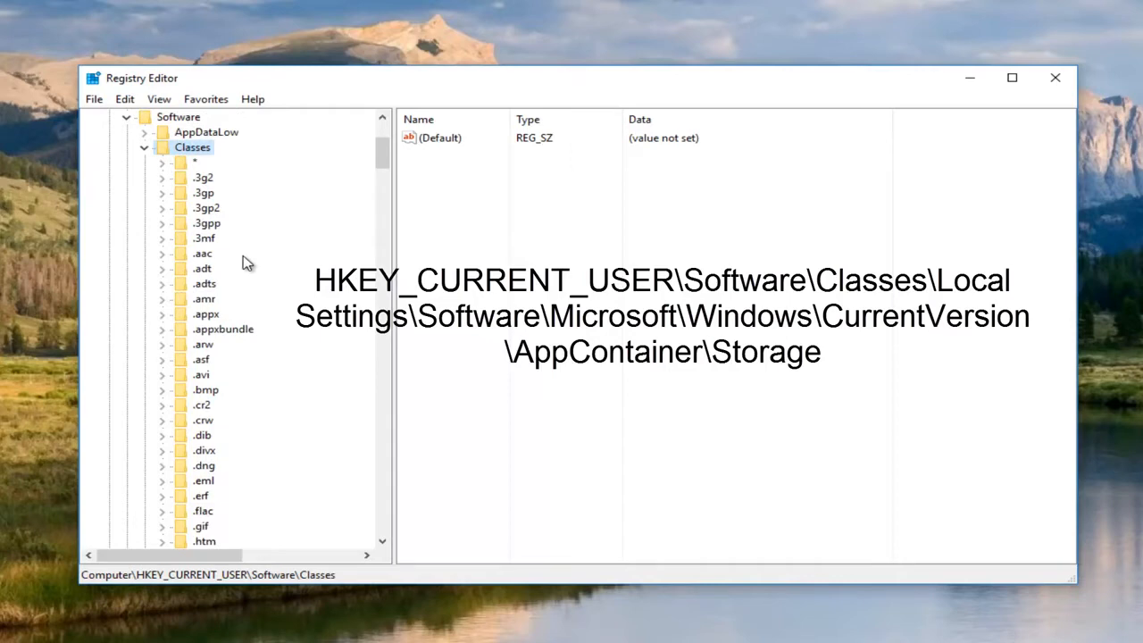
scroll("down", 3)
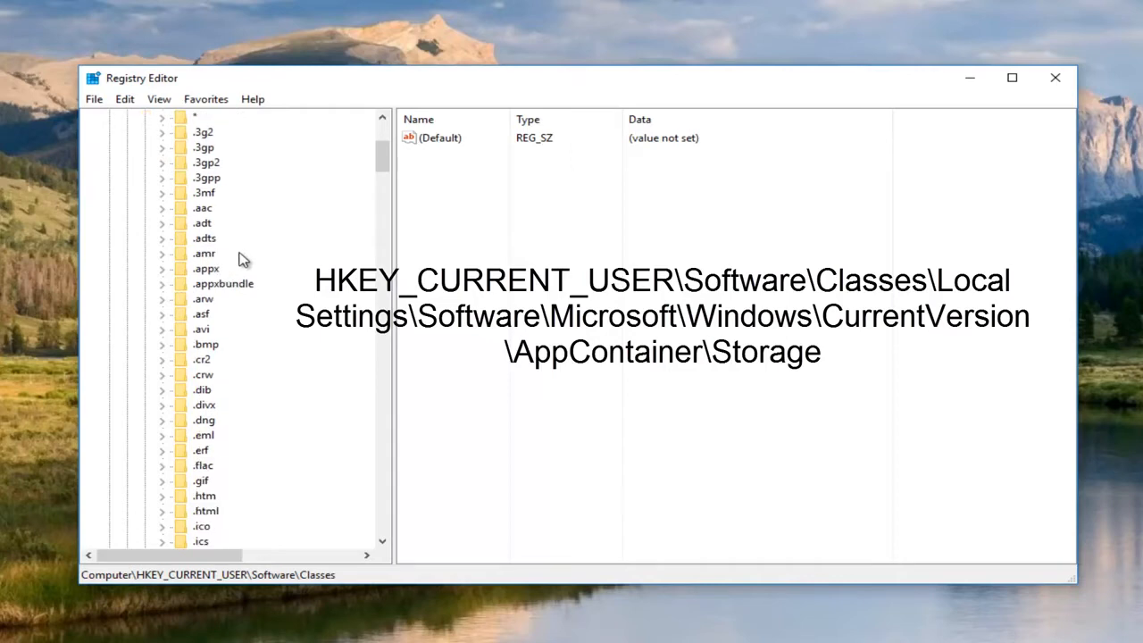
mouse_move(225, 257)
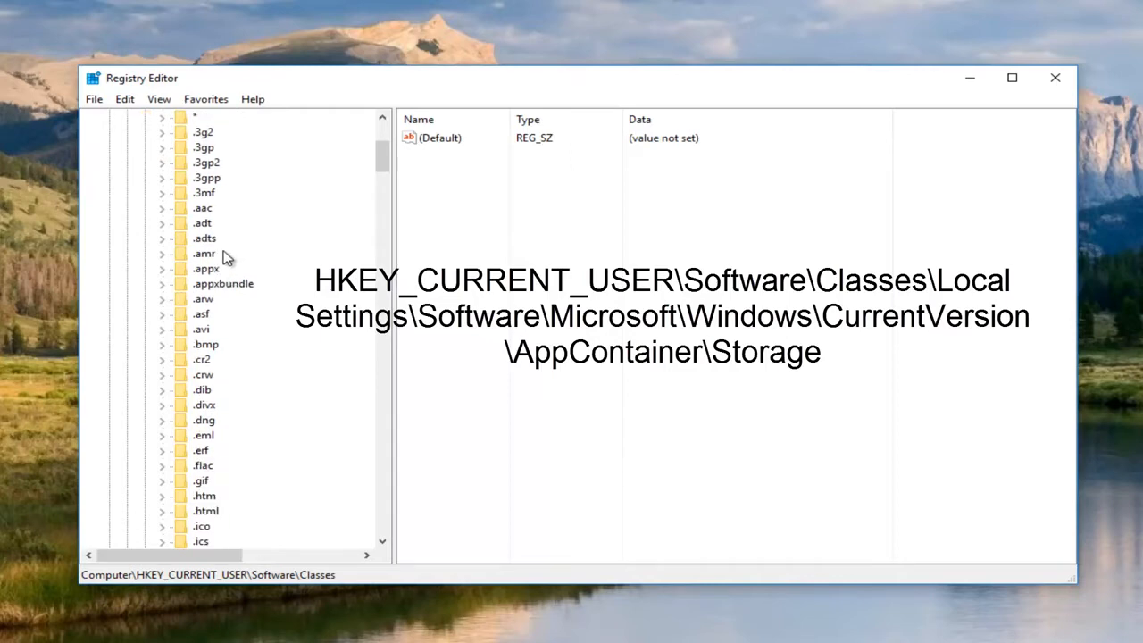
scroll("down", 3)
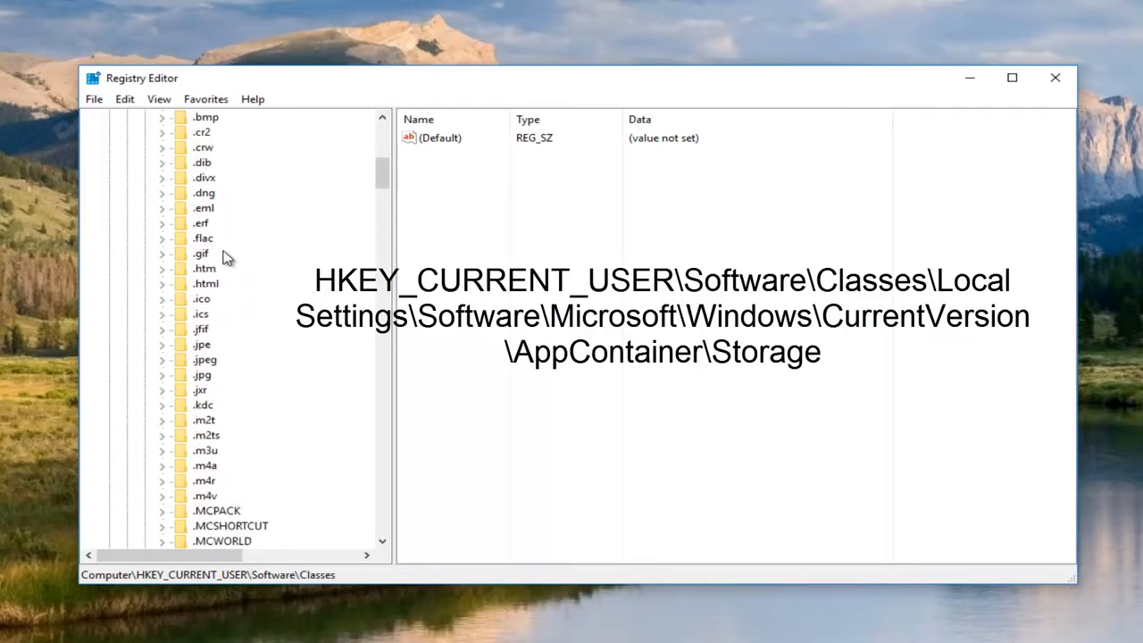
scroll("down", 3)
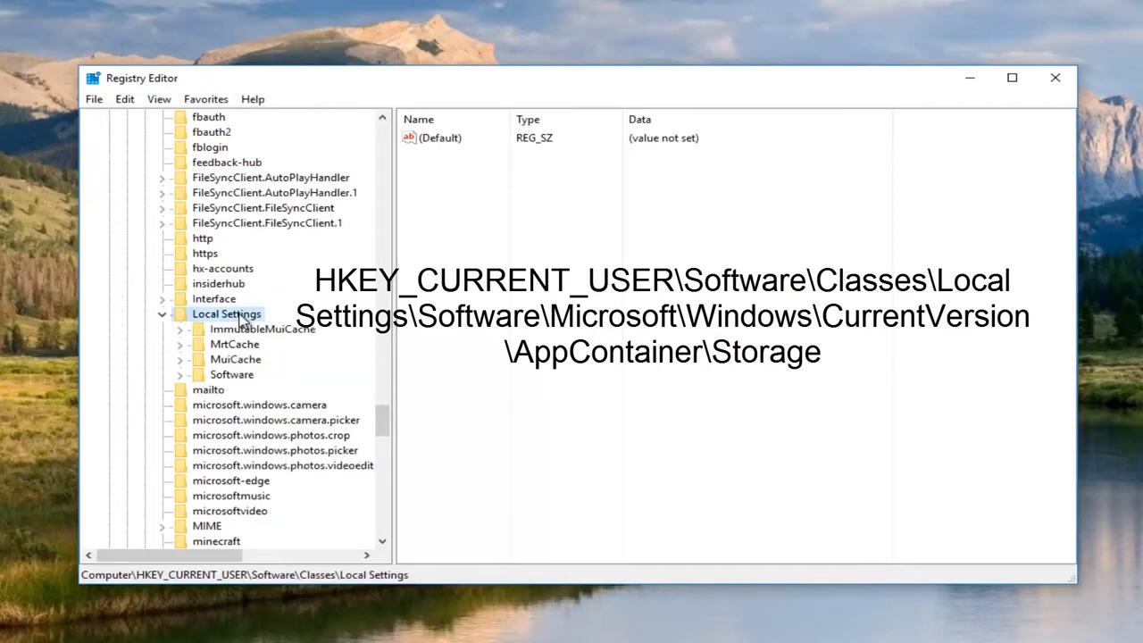
mouse_move(221, 379)
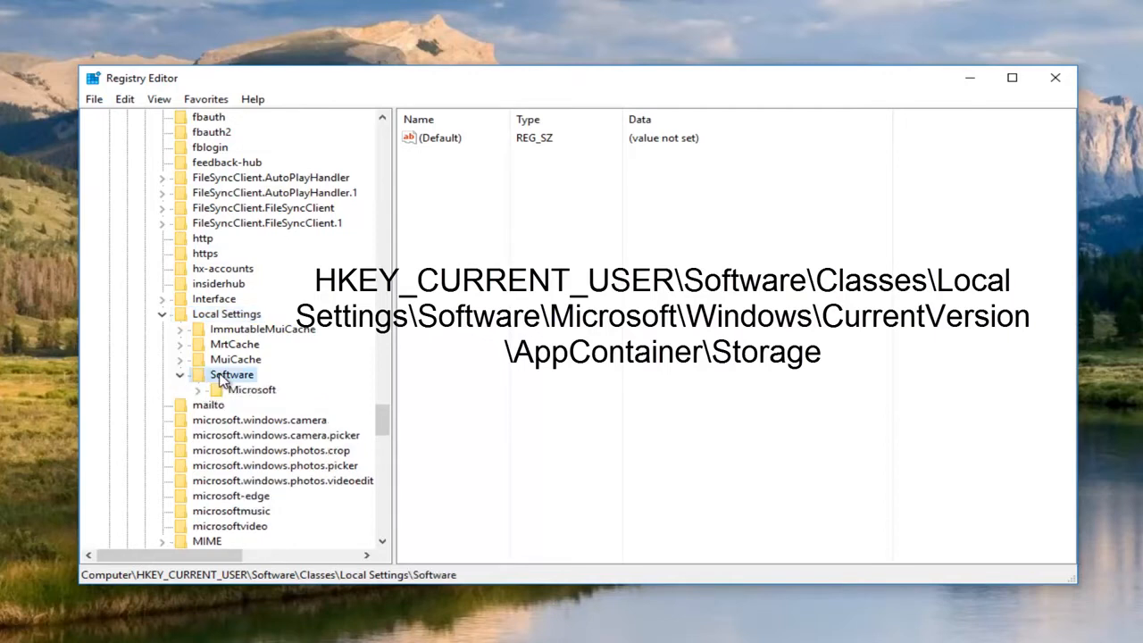
- Expand Microsoft, Windows, CurrentVersion and AppContainer to reach the Storage key
left_click(252, 389)
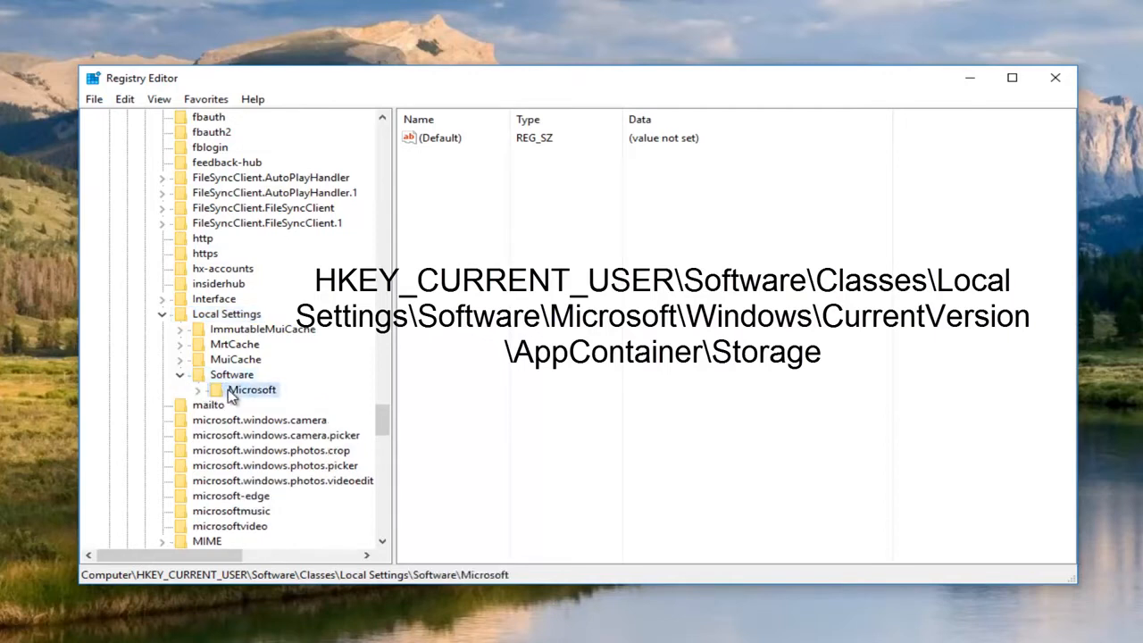
left_click(197, 389)
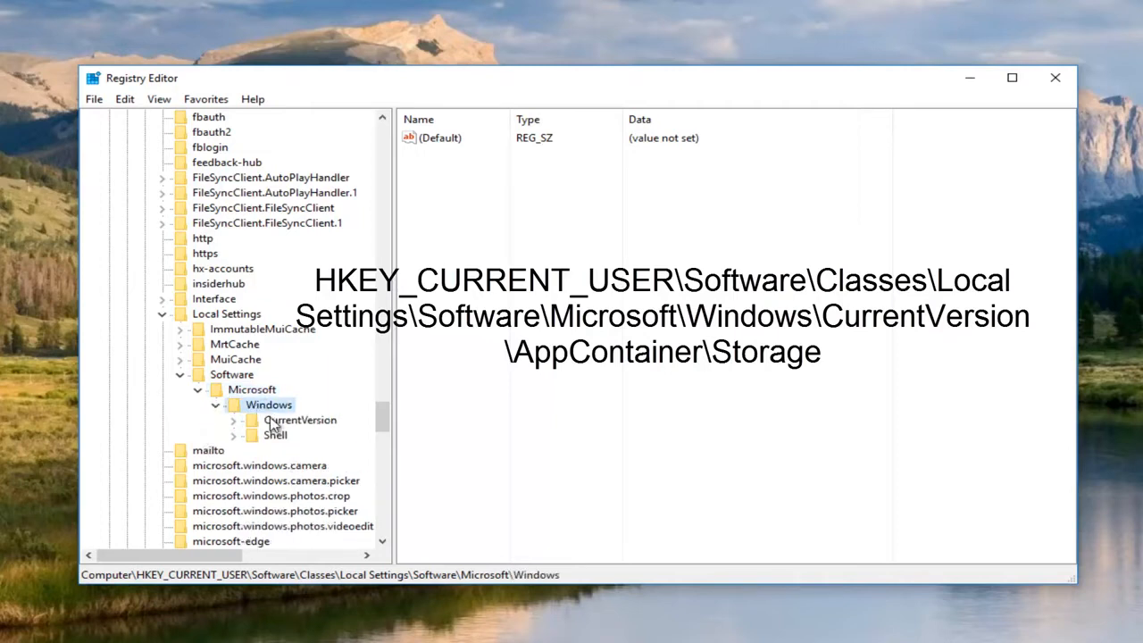
left_click(249, 420)
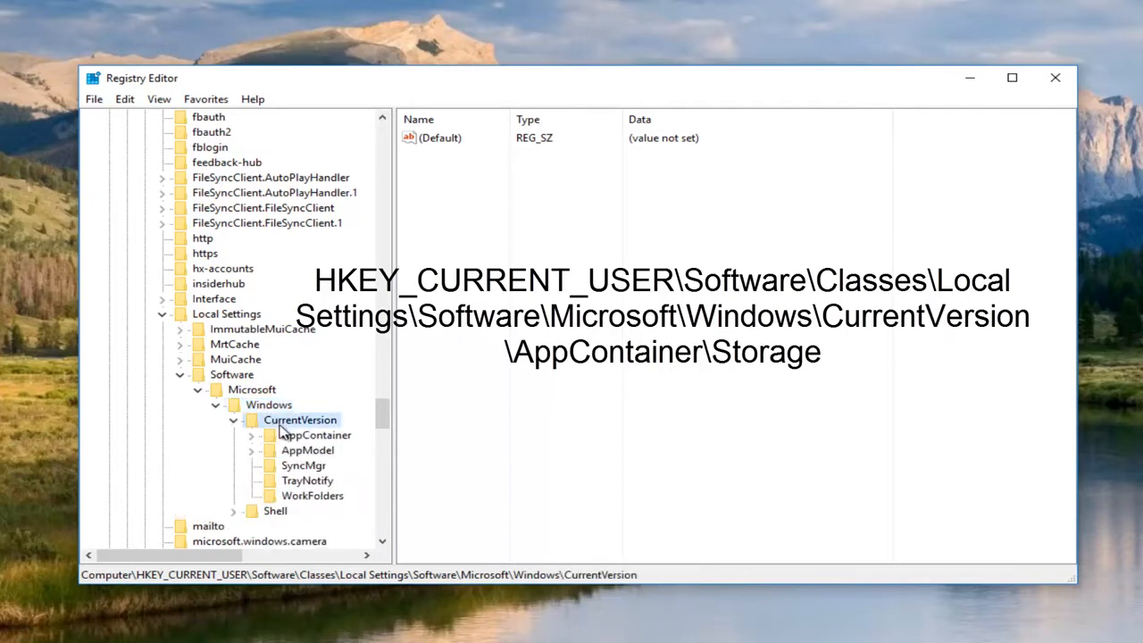
mouse_move(290, 437)
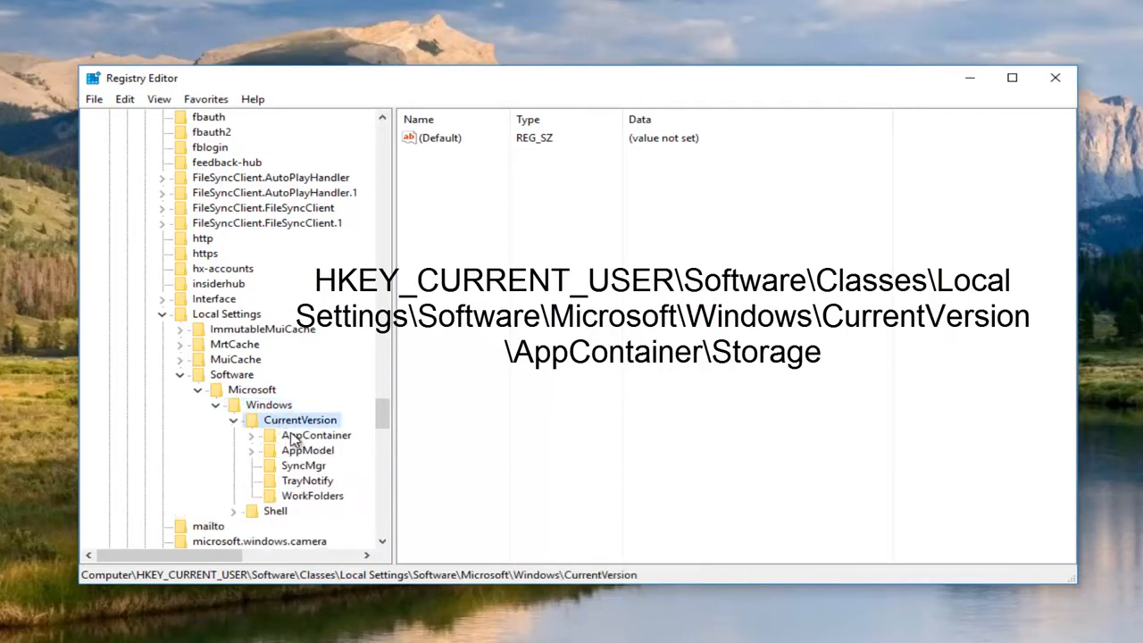
left_click(251, 436)
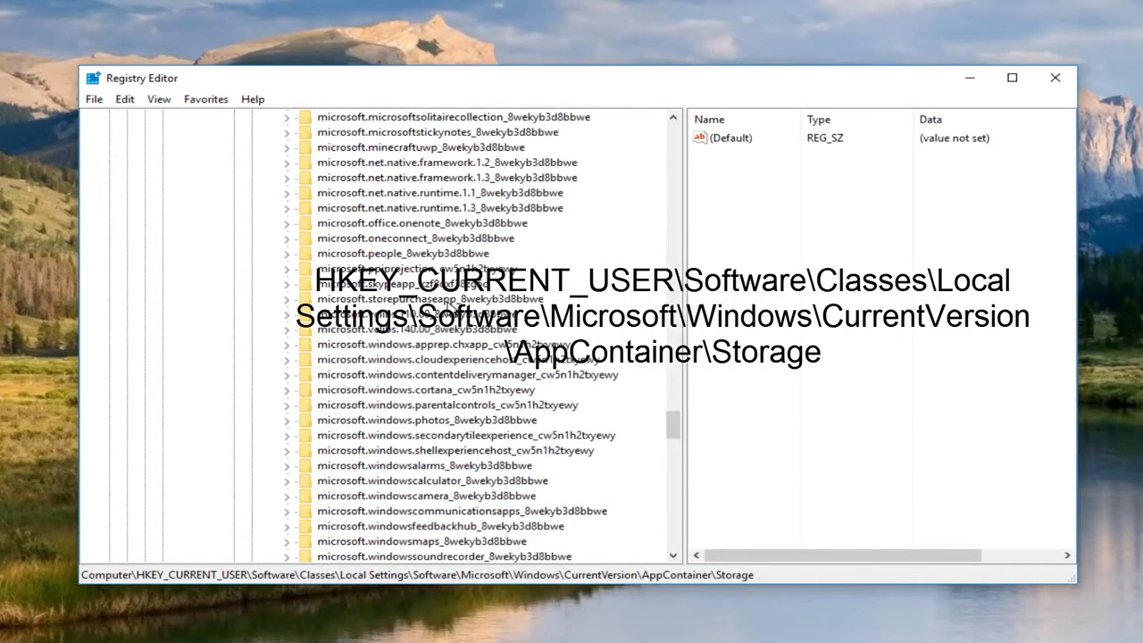
scroll("down", 3)
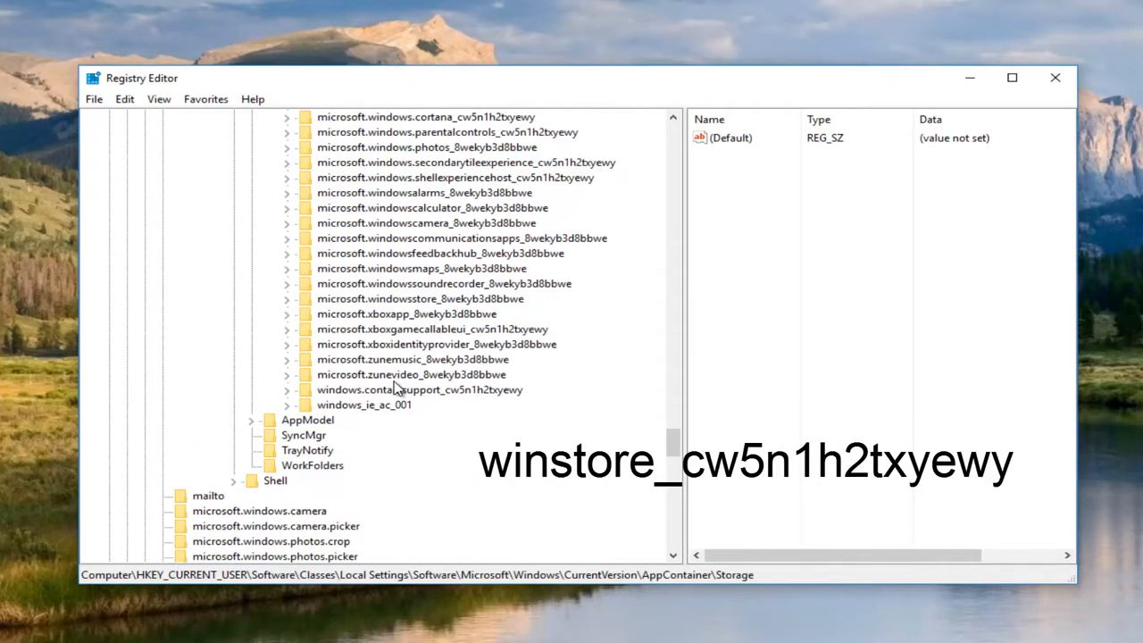
mouse_move(400, 374)
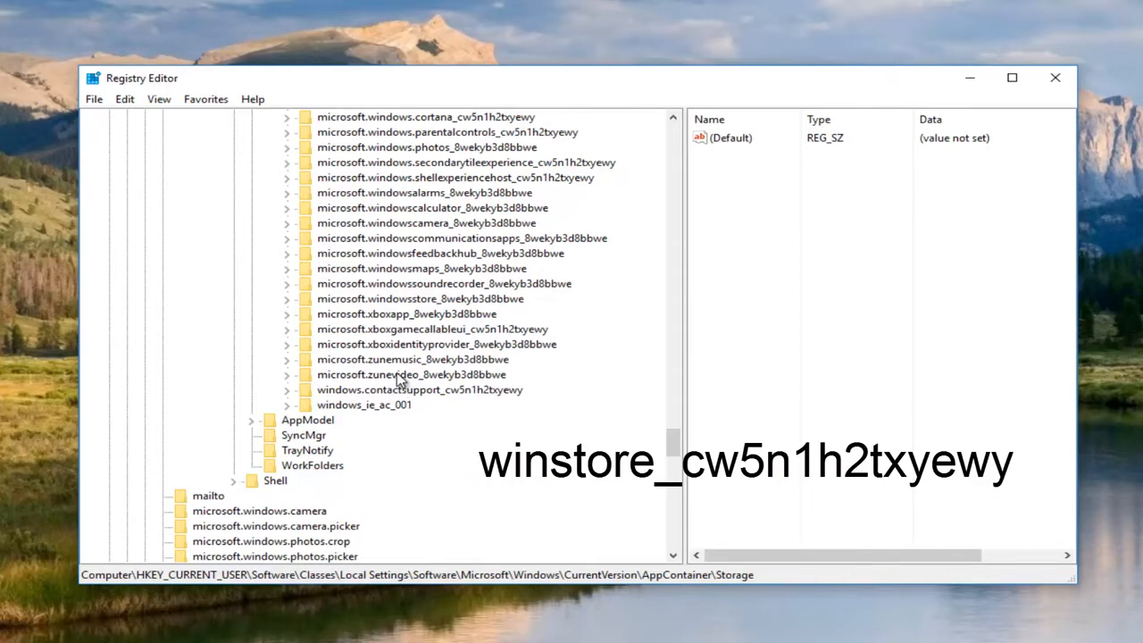
mouse_move(400, 364)
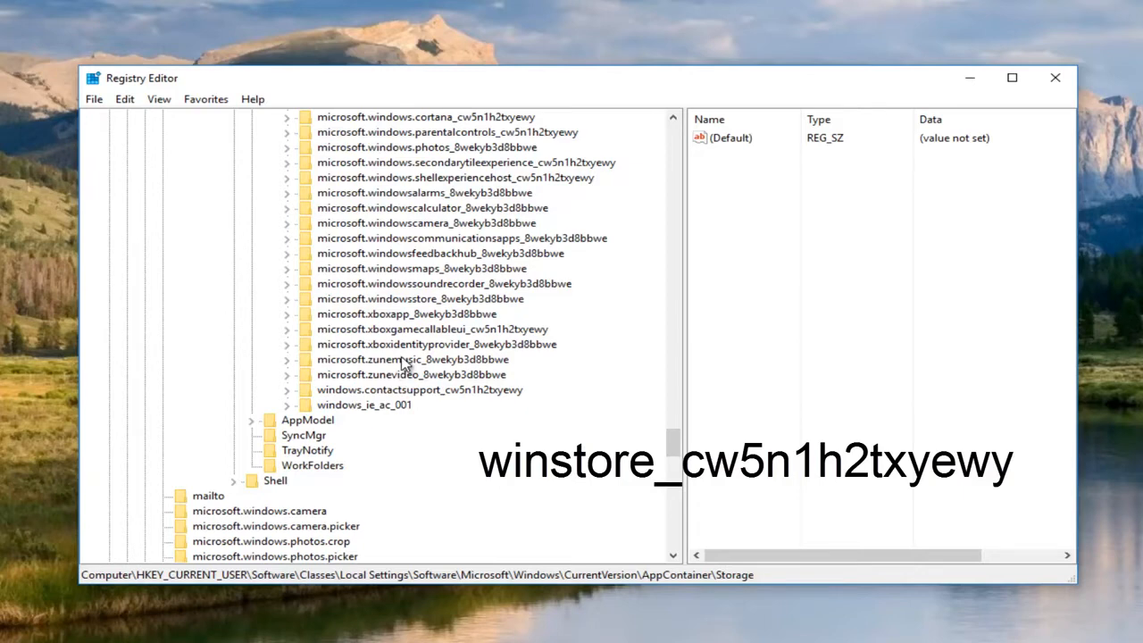
mouse_move(348, 418)
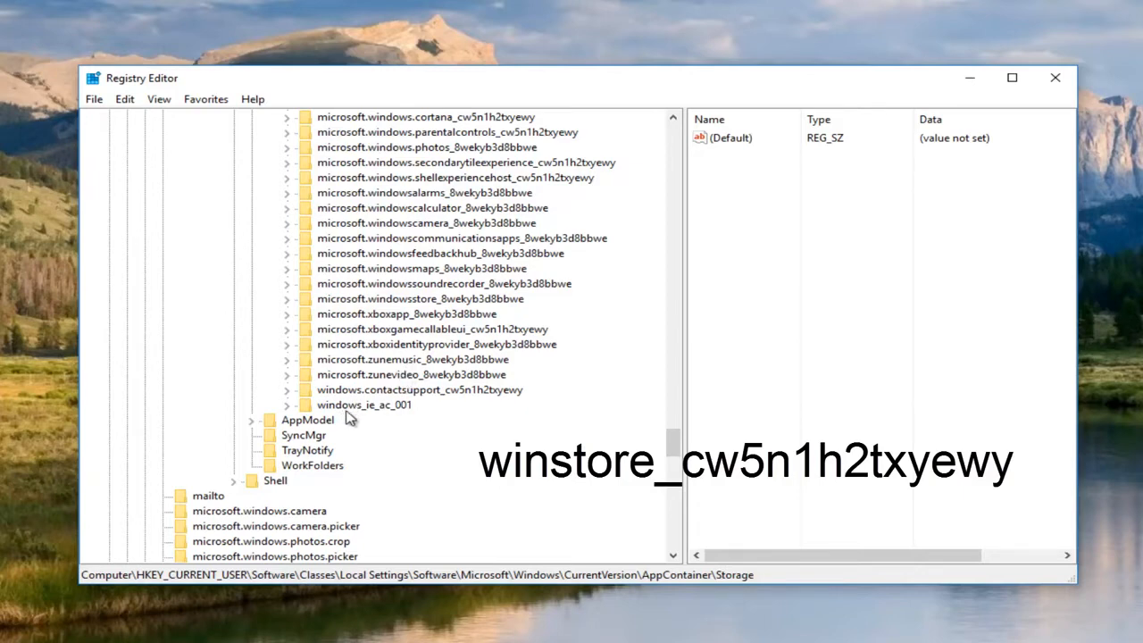
mouse_move(371, 411)
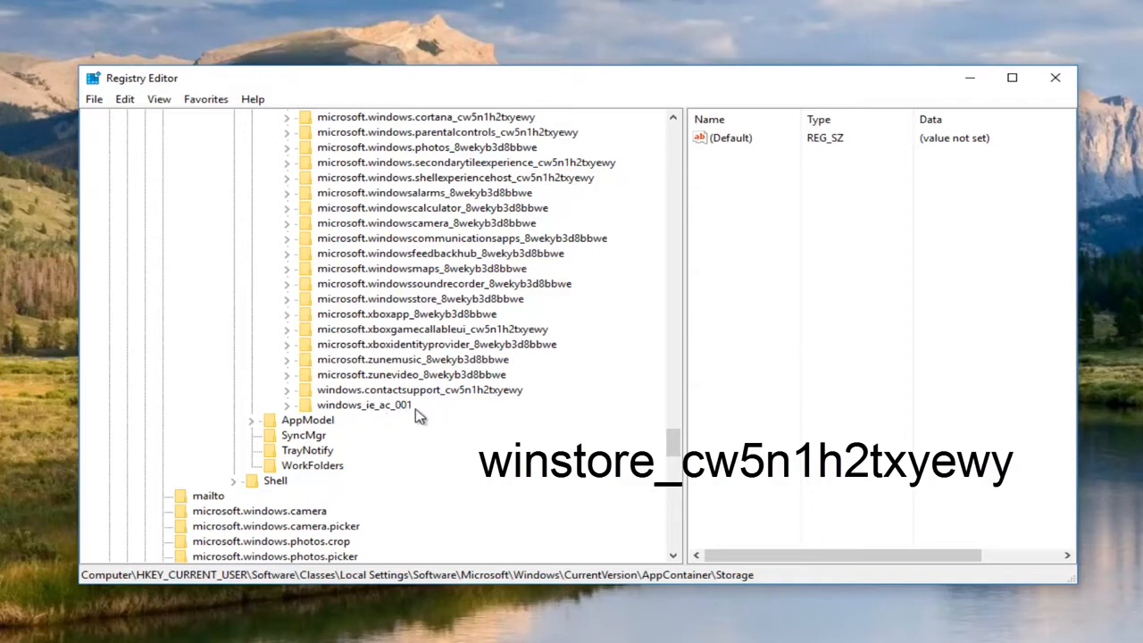
mouse_move(404, 404)
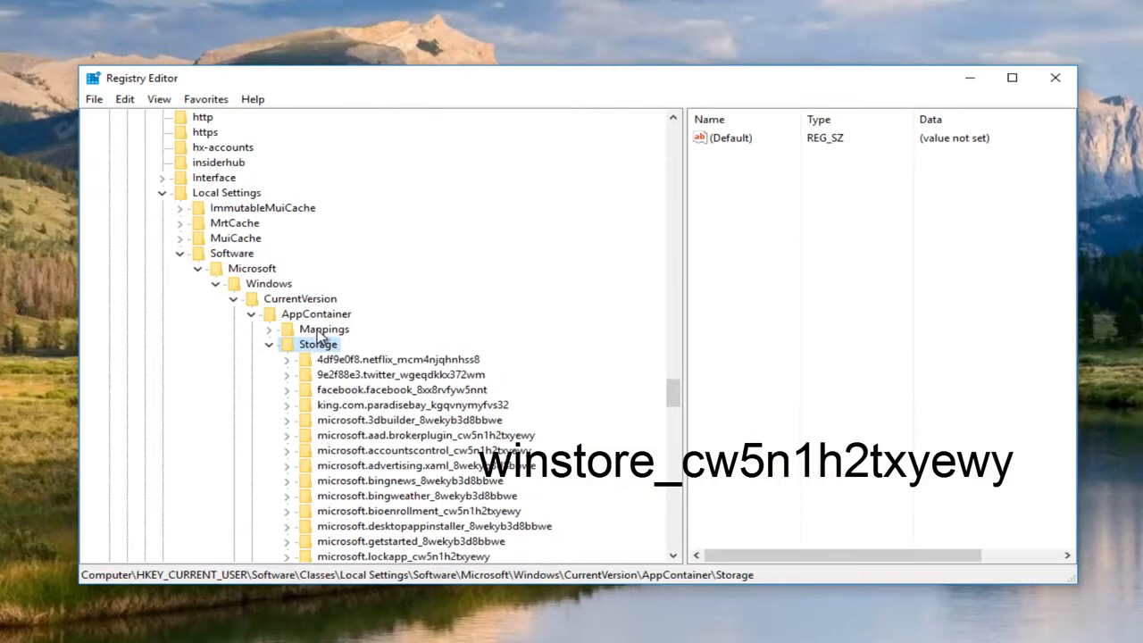
- Create a new subkey named winstore_cw5n1h2txyewy under the Storage key
right_click(318, 342)
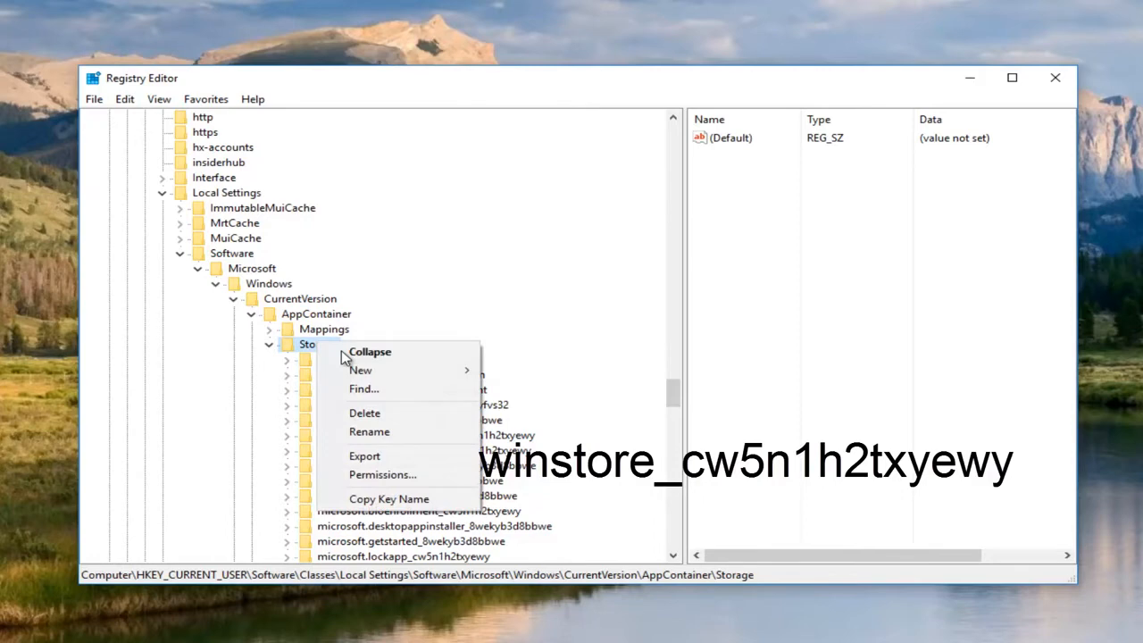
mouse_move(361, 369)
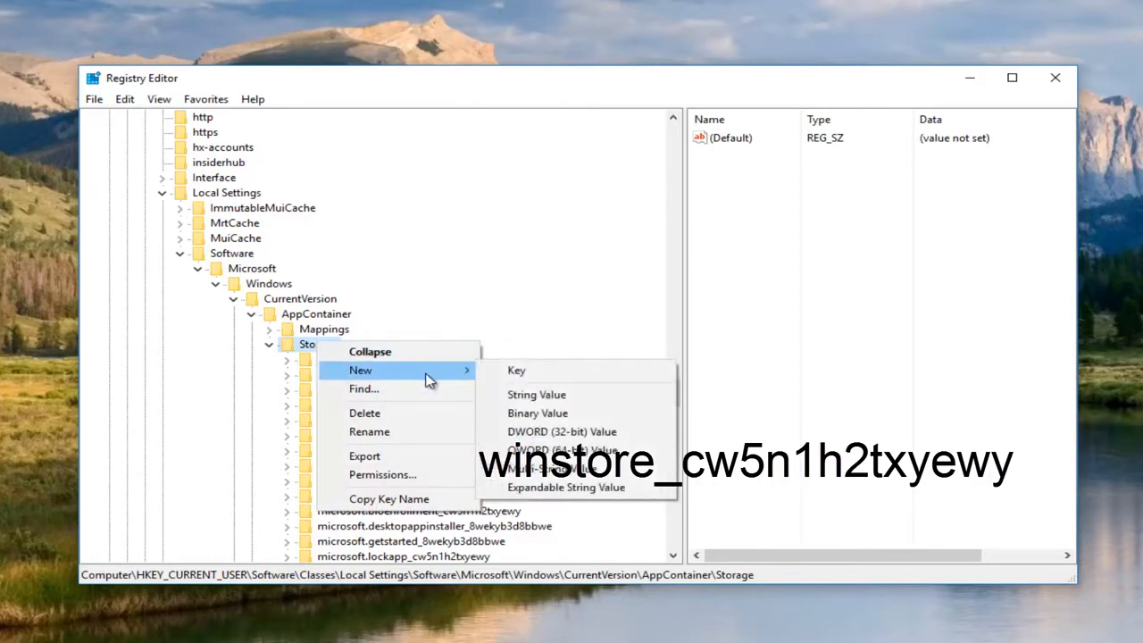
mouse_move(516, 370)
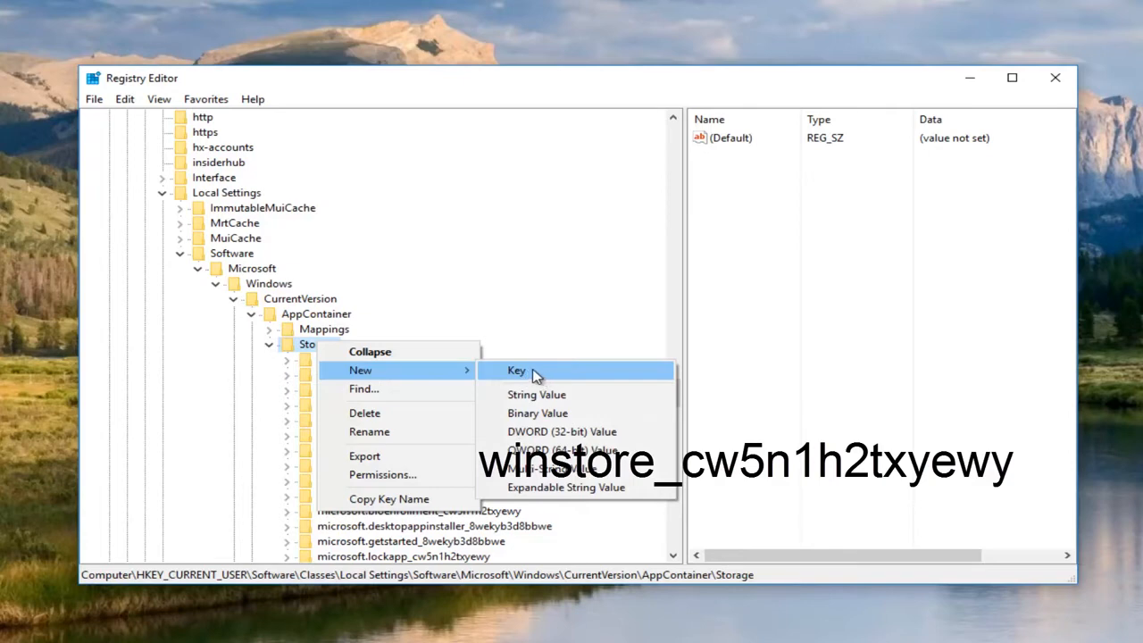
left_click(515, 369)
type("winstore_cw5n1h2txyewy")
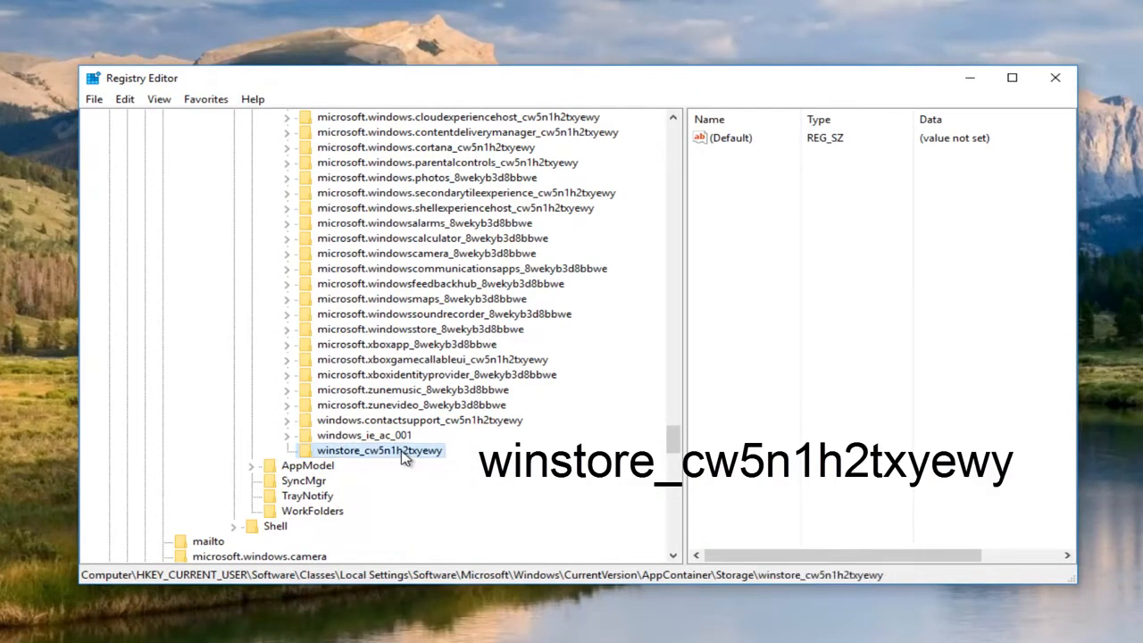
mouse_move(389, 434)
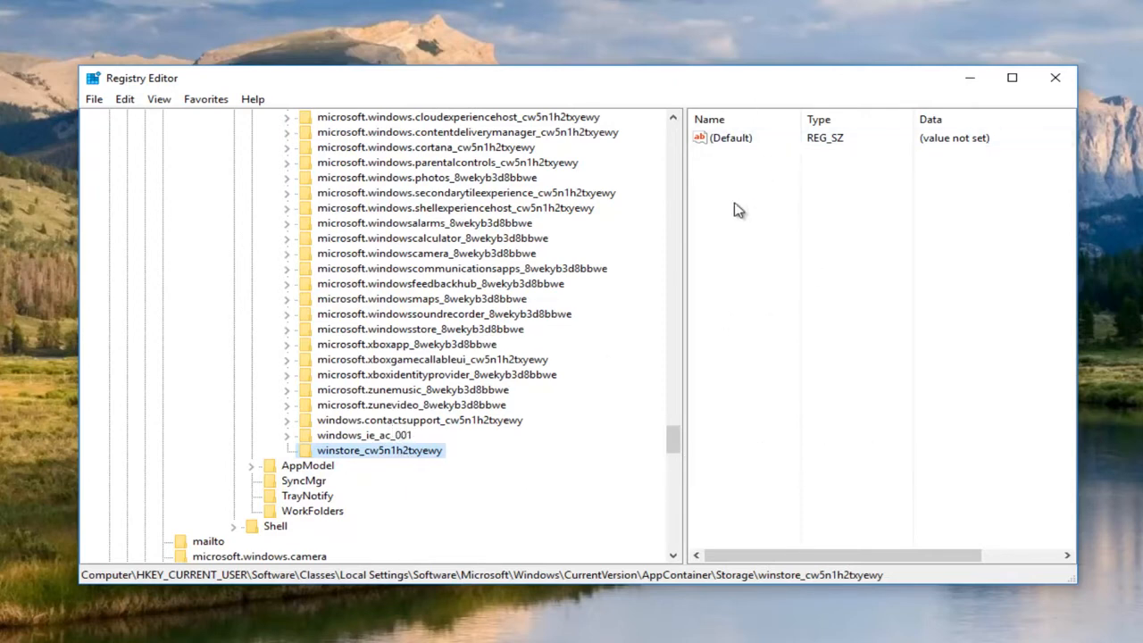
mouse_move(500, 348)
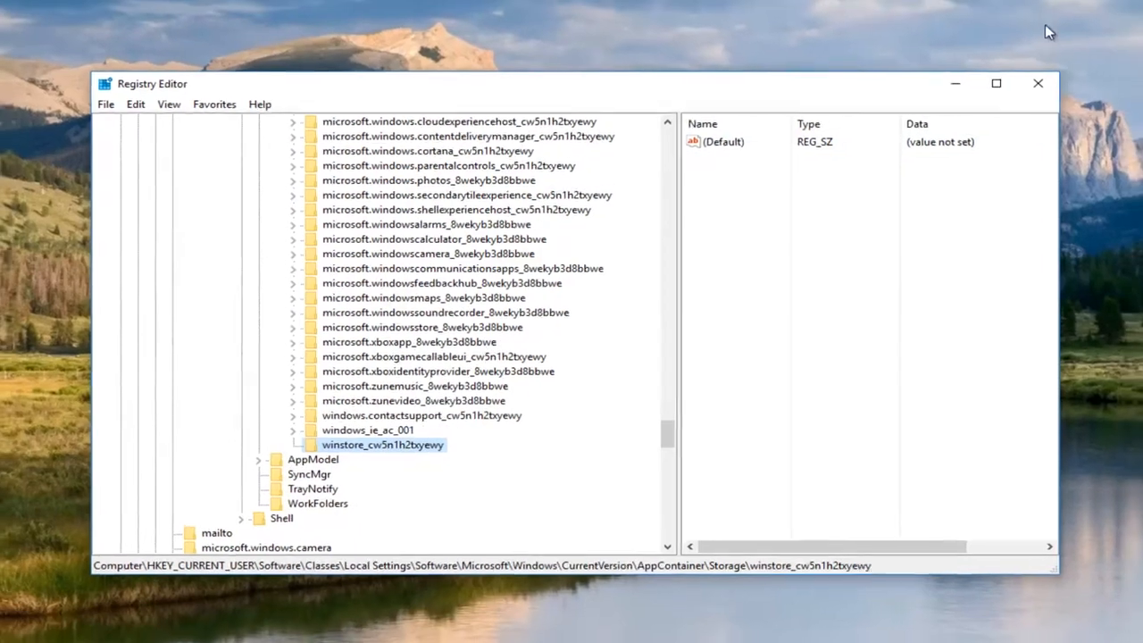
- Close Registry Editor and switch to Edge showing the Helge Klein download page
left_click(1037, 84)
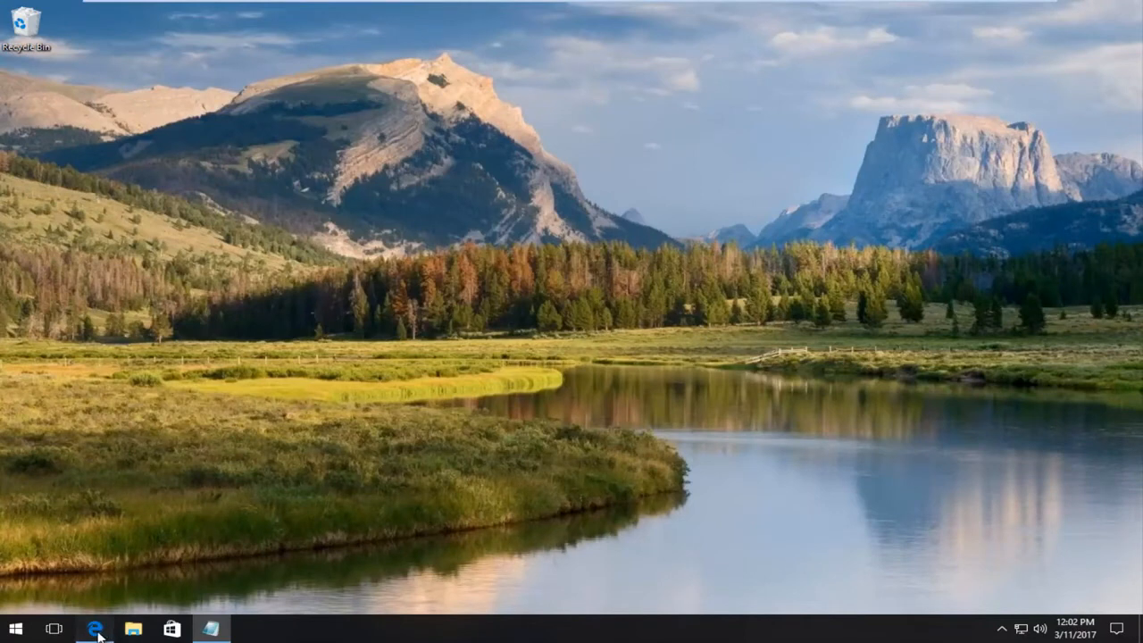
left_click(96, 628)
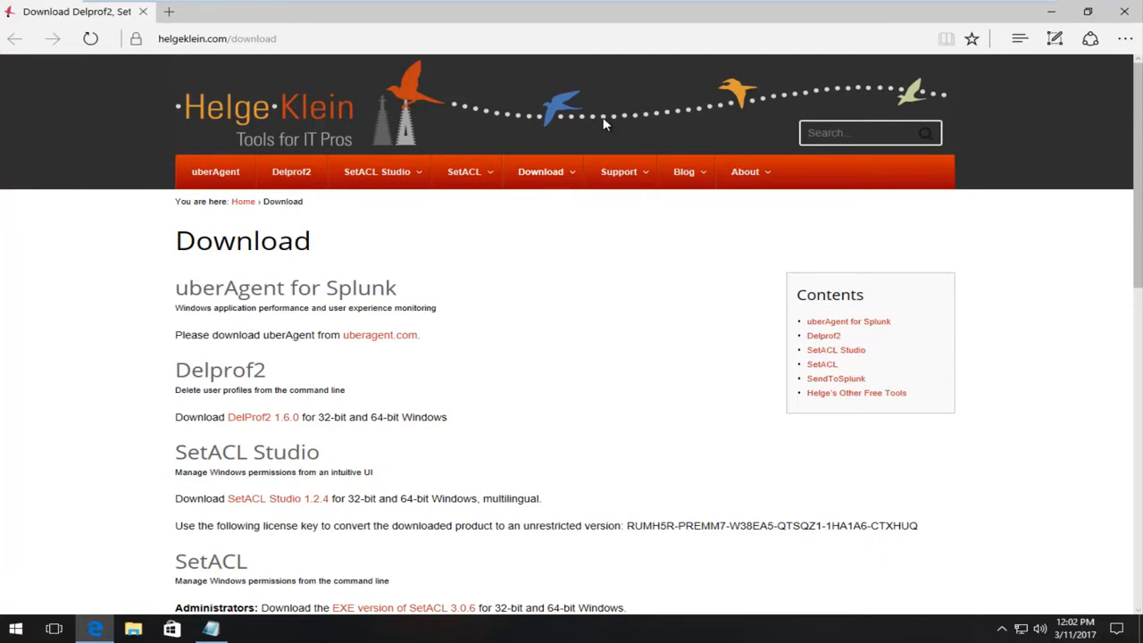
- Scroll the download page down to the SetACL EXE and DLL download links
scroll("down", 3)
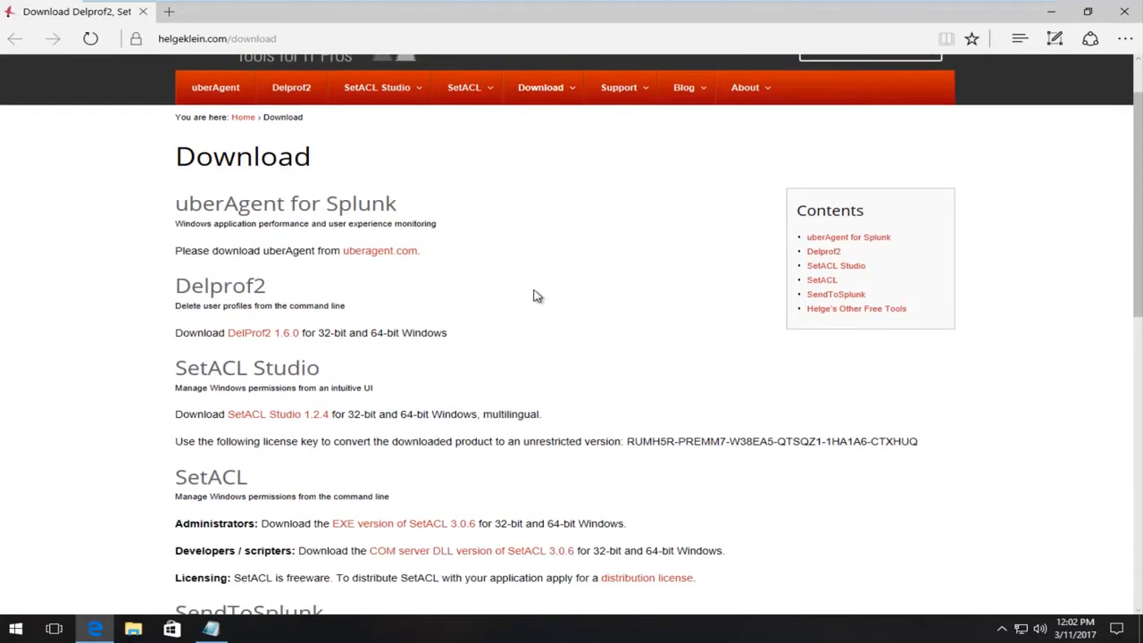
scroll("down", 3)
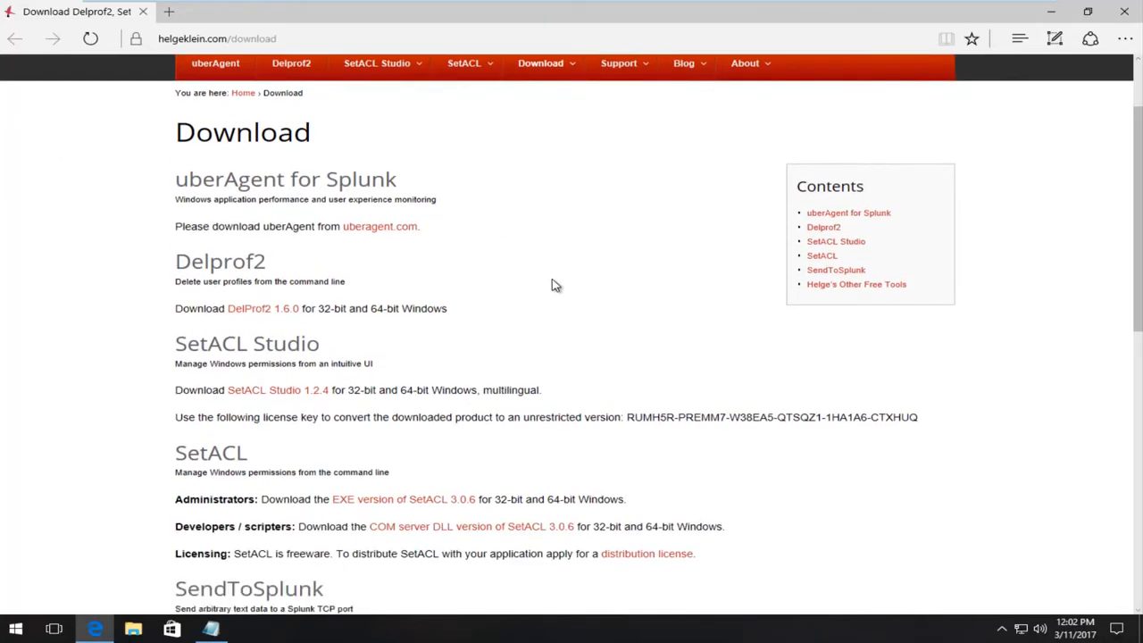
scroll("down", 3)
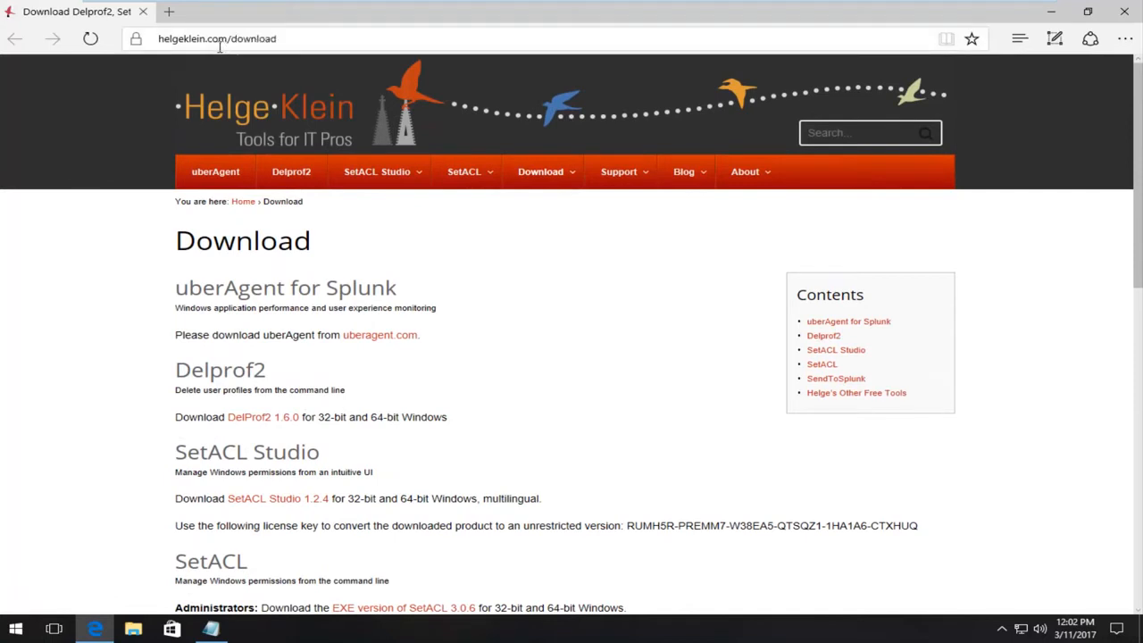
scroll("down", 3)
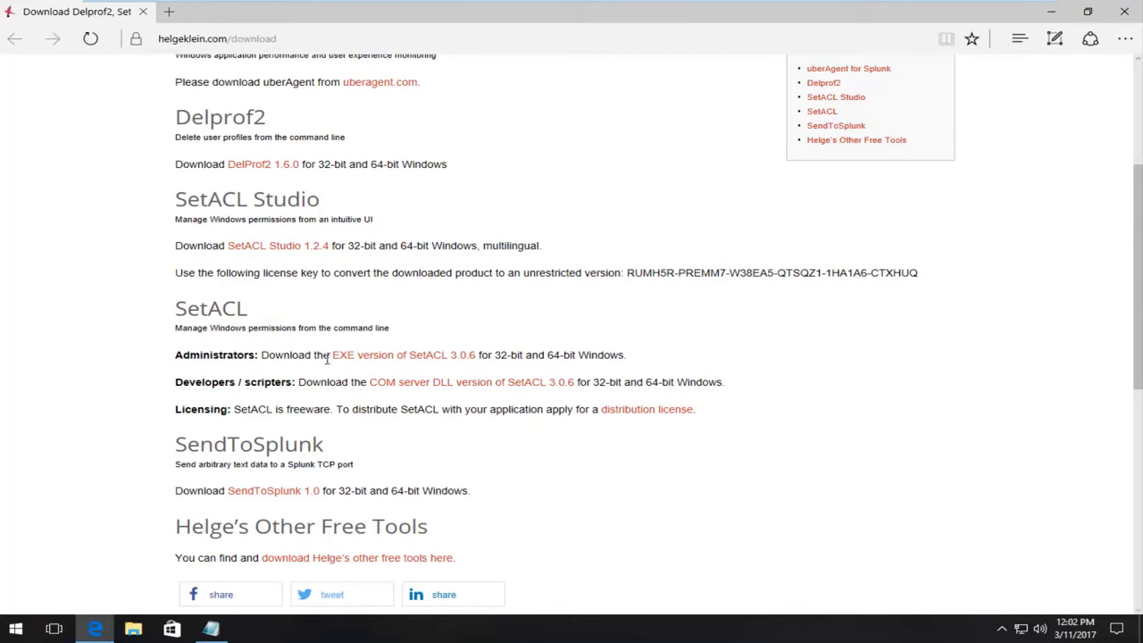
mouse_move(356, 365)
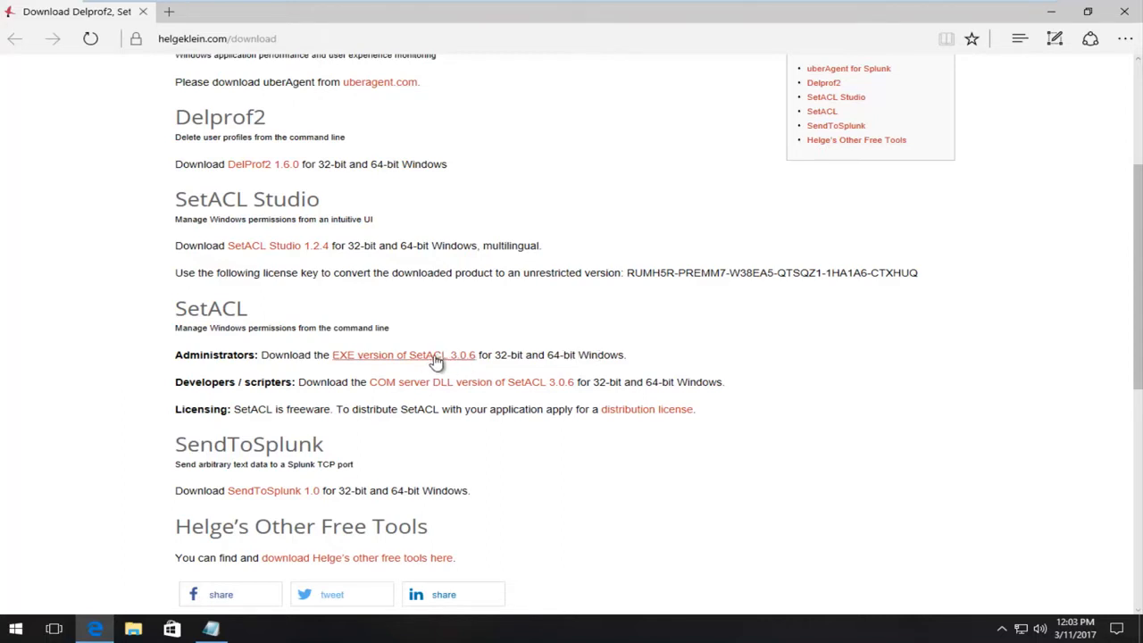
mouse_move(437, 360)
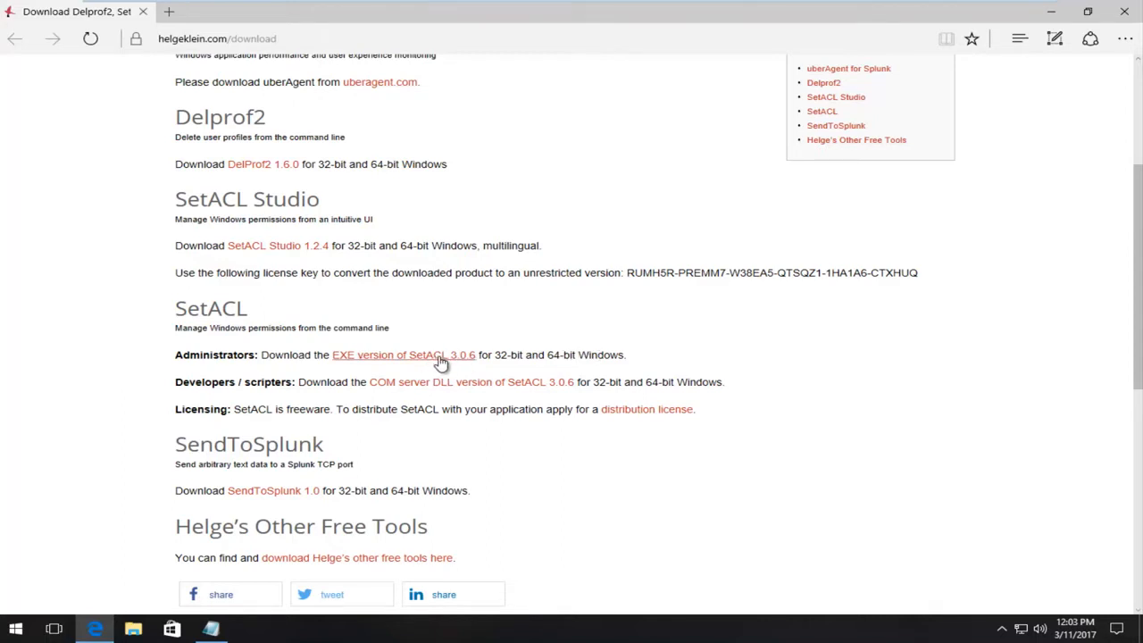
mouse_move(411, 364)
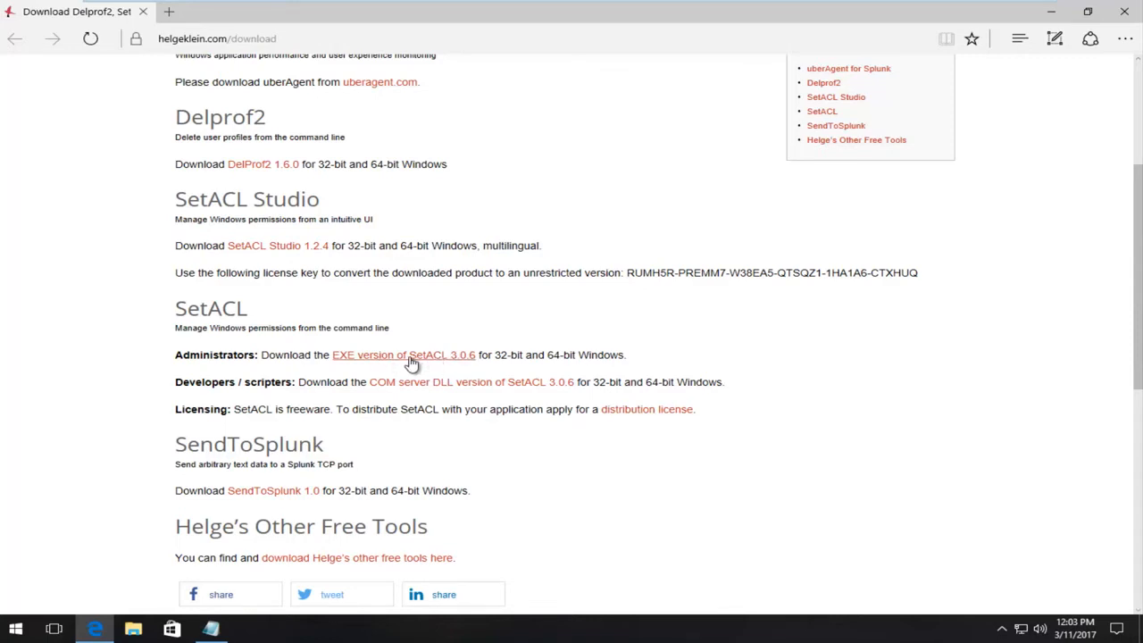
mouse_move(330, 375)
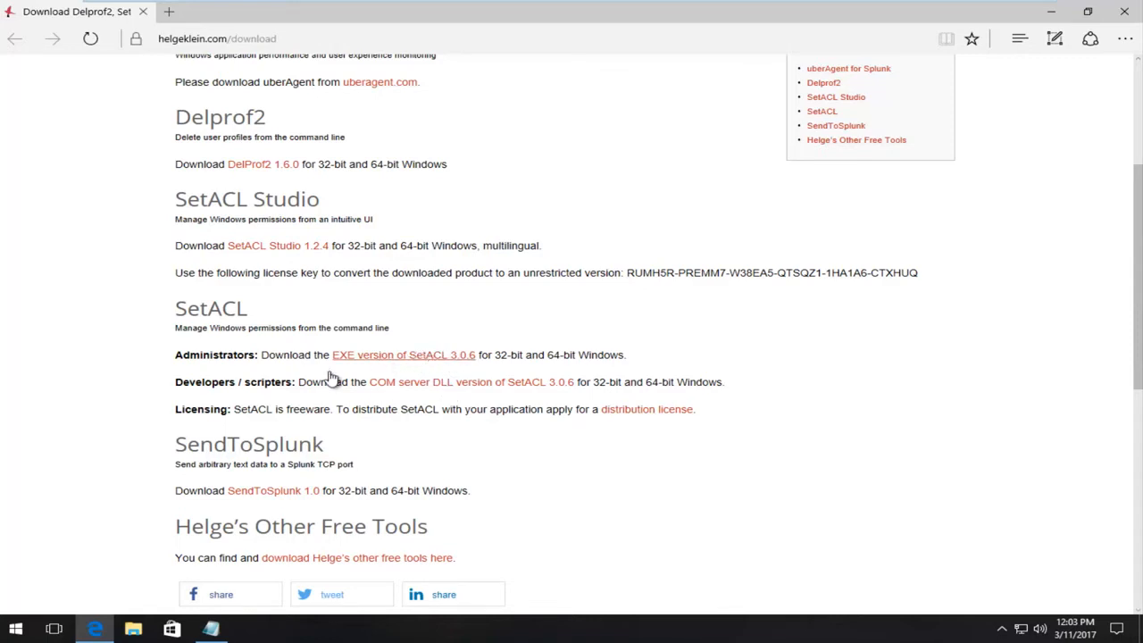
- Start downloading the EXE version of SetACL 3.0.6 and accept its terms
left_click(330, 375)
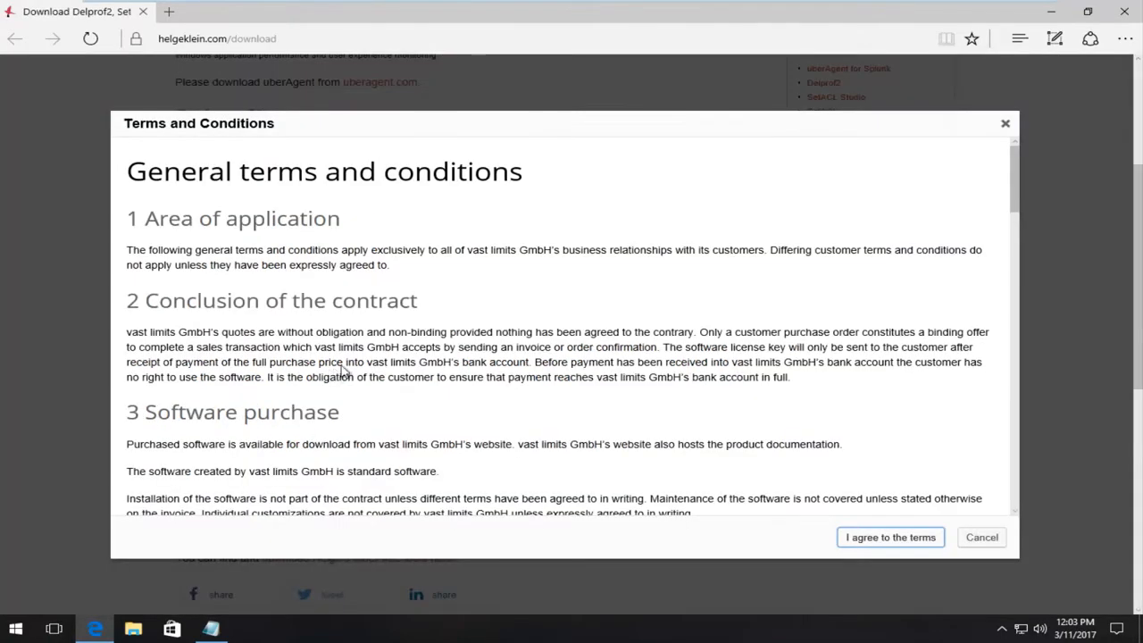
mouse_move(889, 536)
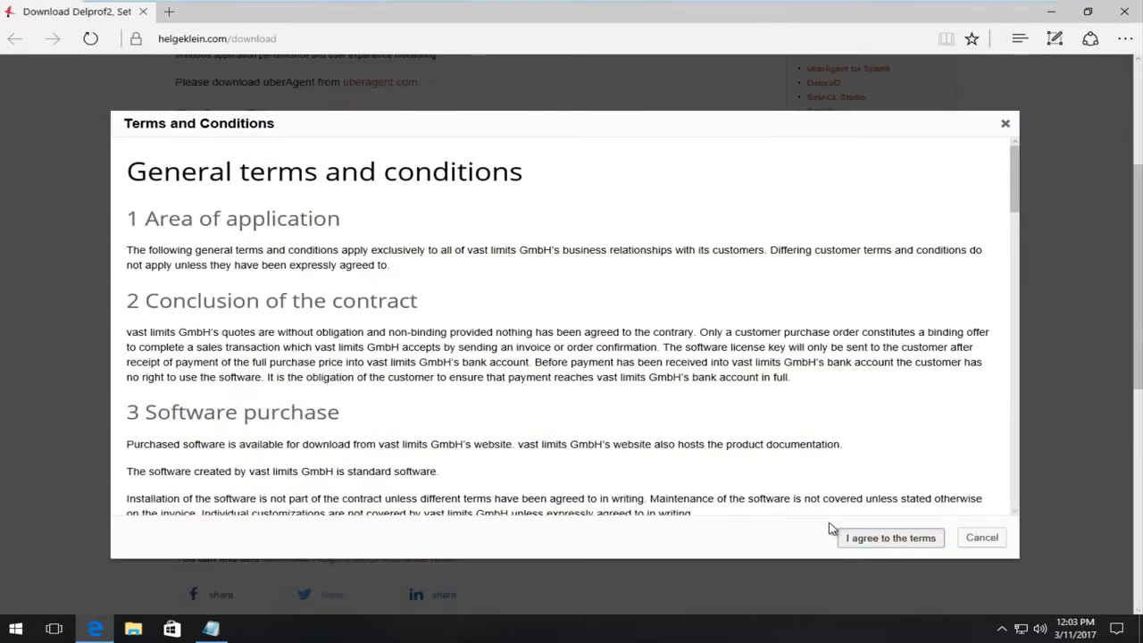
left_click(889, 536)
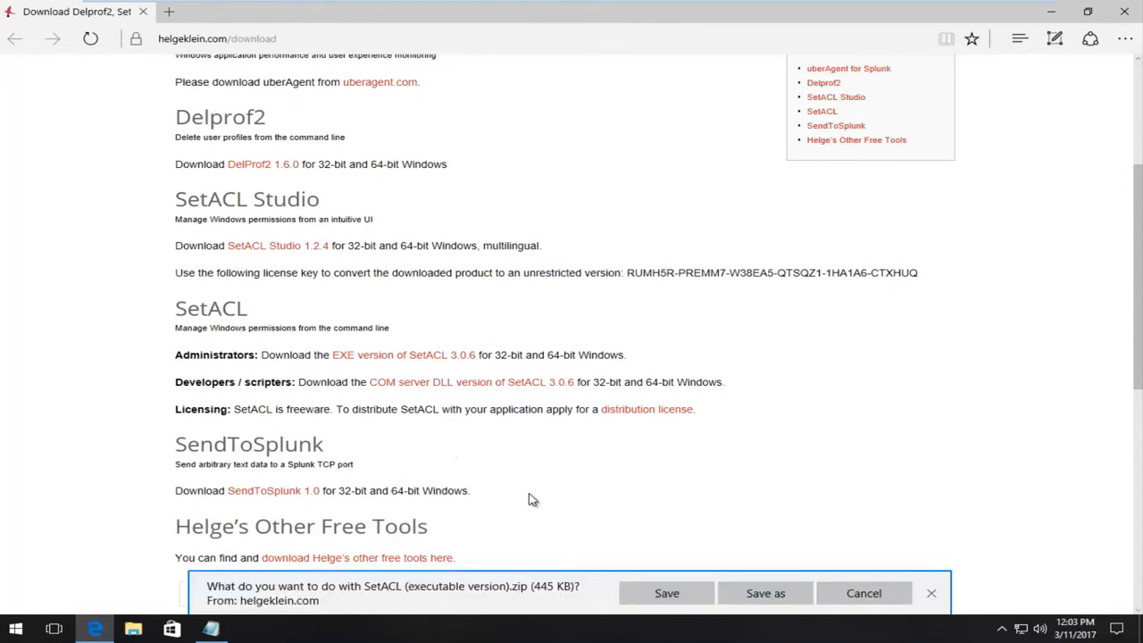
mouse_move(146, 457)
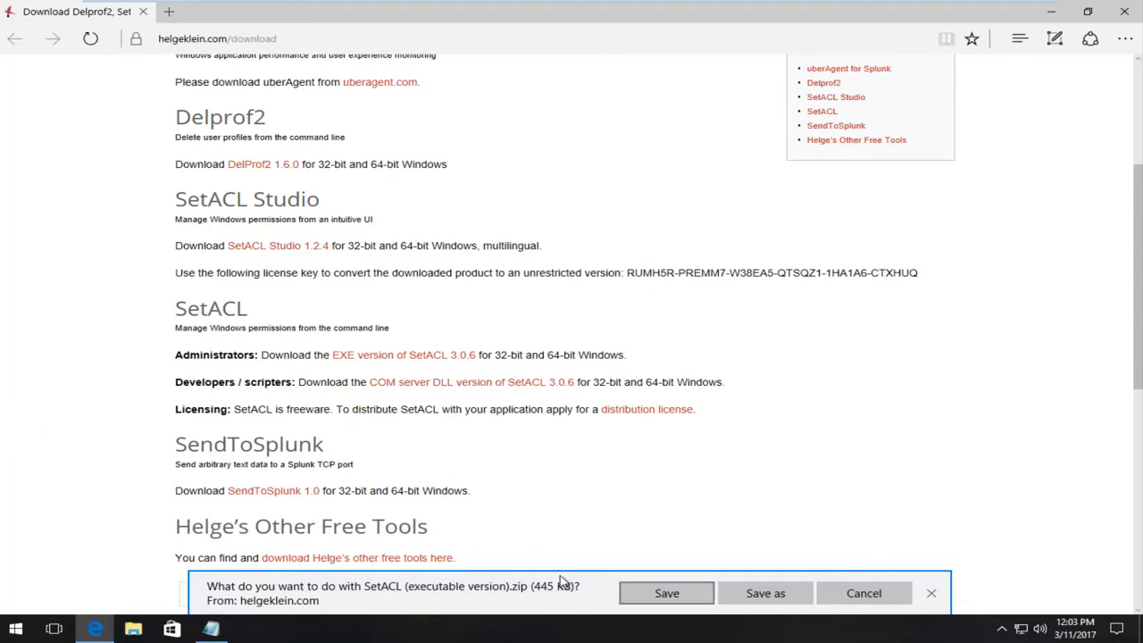
mouse_move(532, 586)
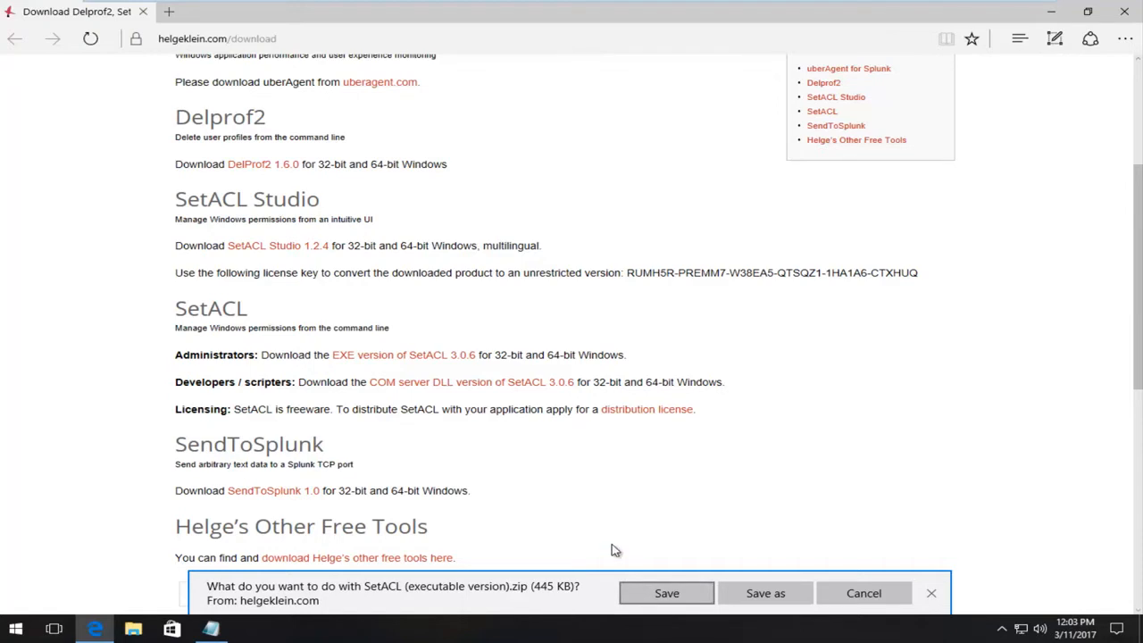
- Save the SetACL zip and show it in the Downloads folder
left_click(668, 593)
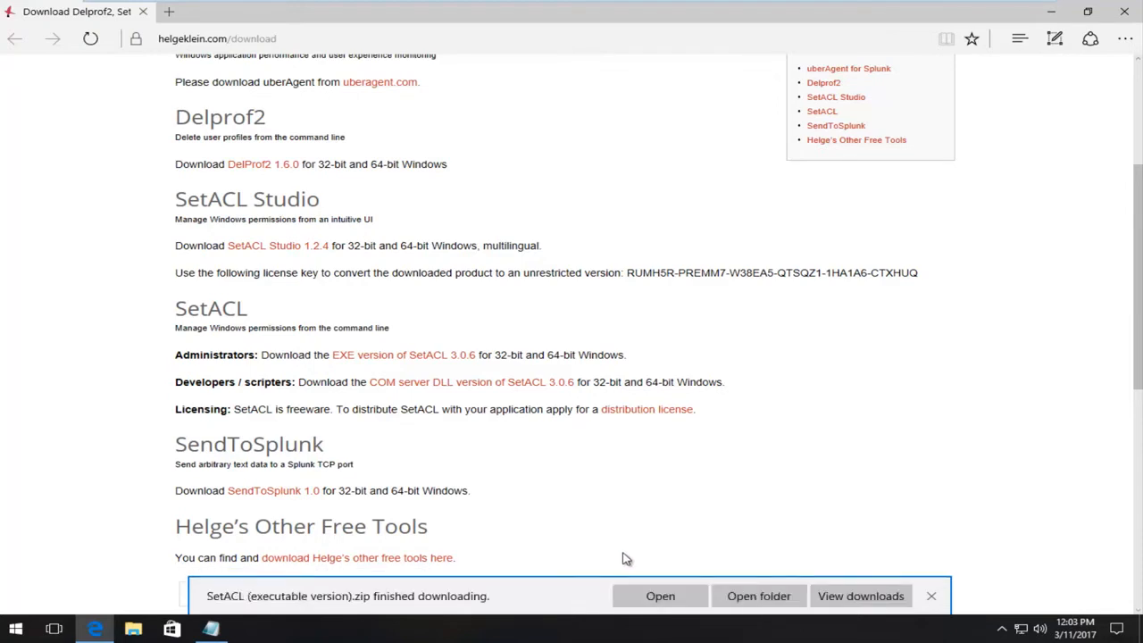
mouse_move(357, 611)
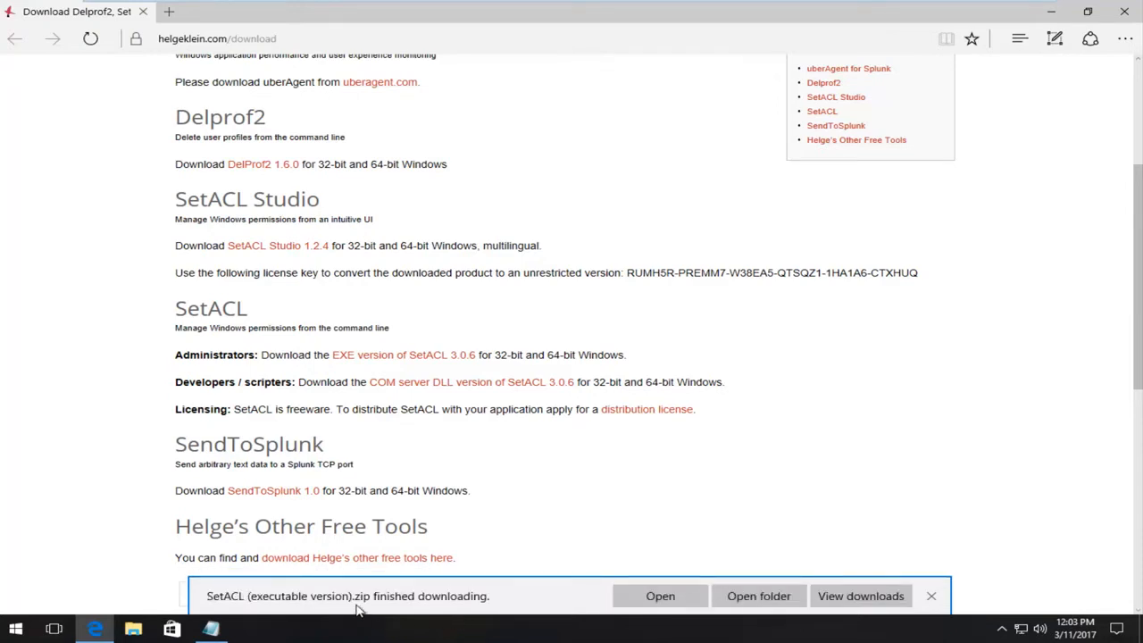
mouse_move(723, 593)
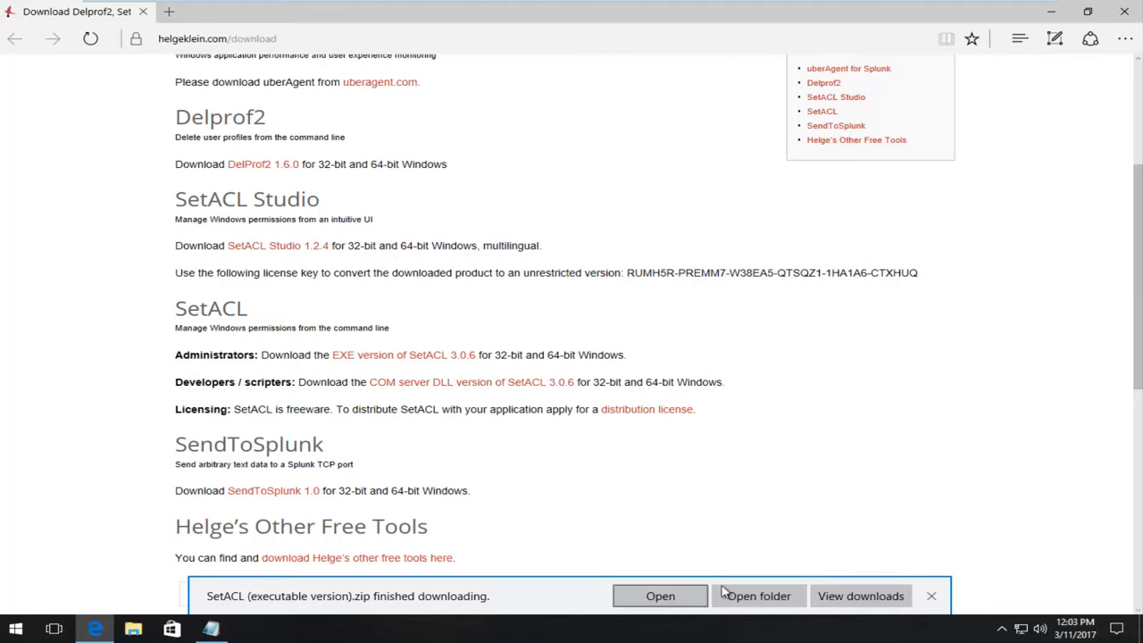
mouse_move(916, 350)
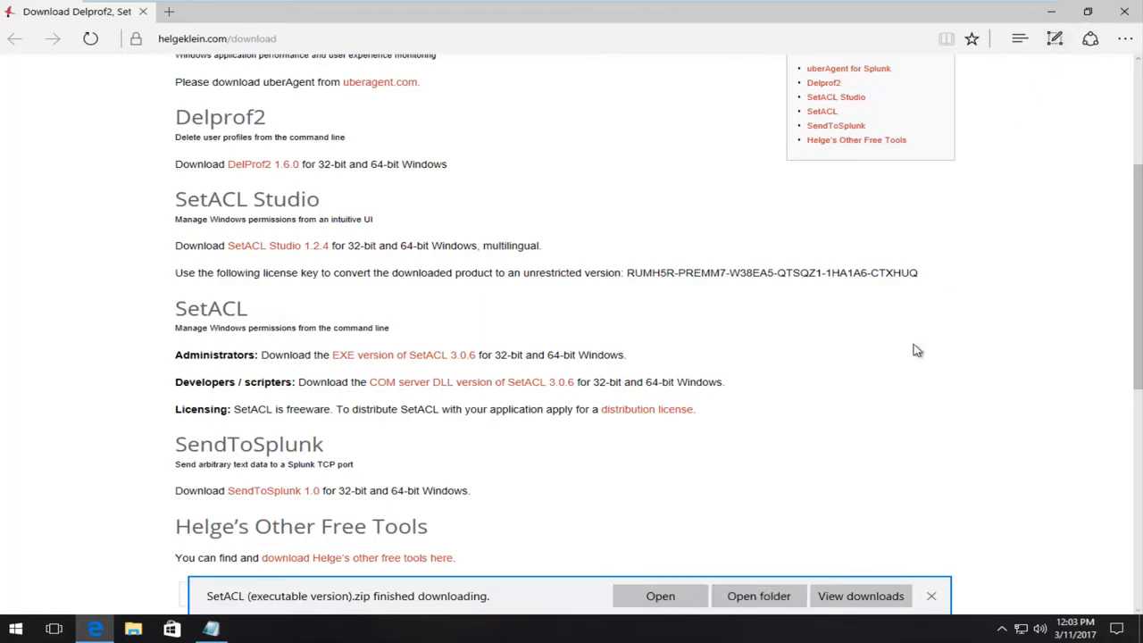
left_click(757, 597)
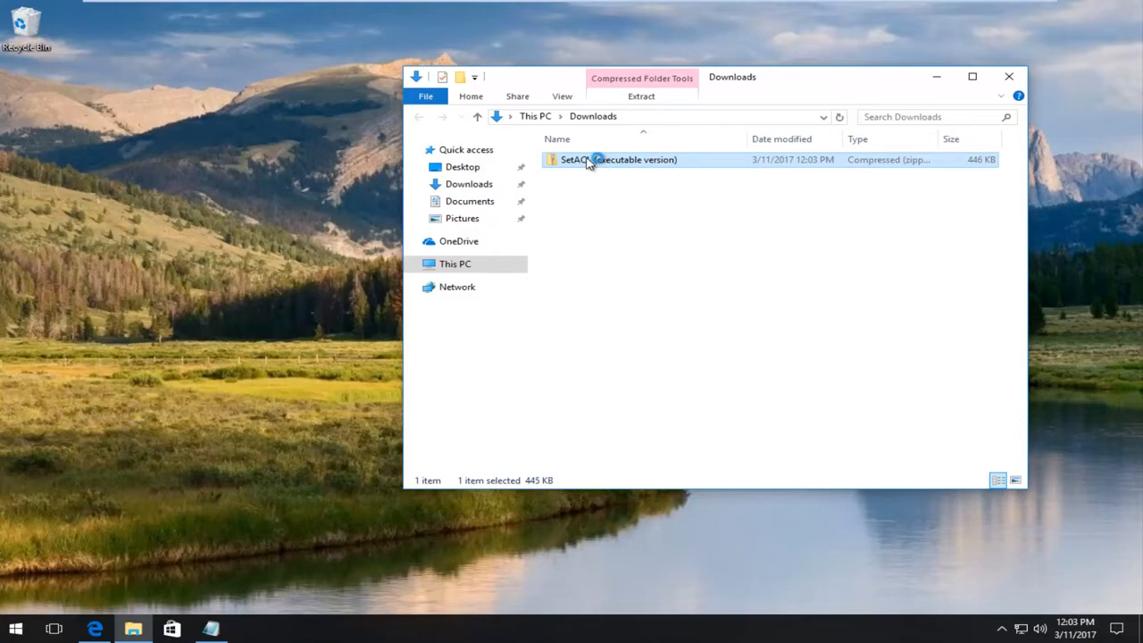
- Open the SetACL zip and its inner folder to reveal the 32 bit and 64 bit folders
double_click(618, 159)
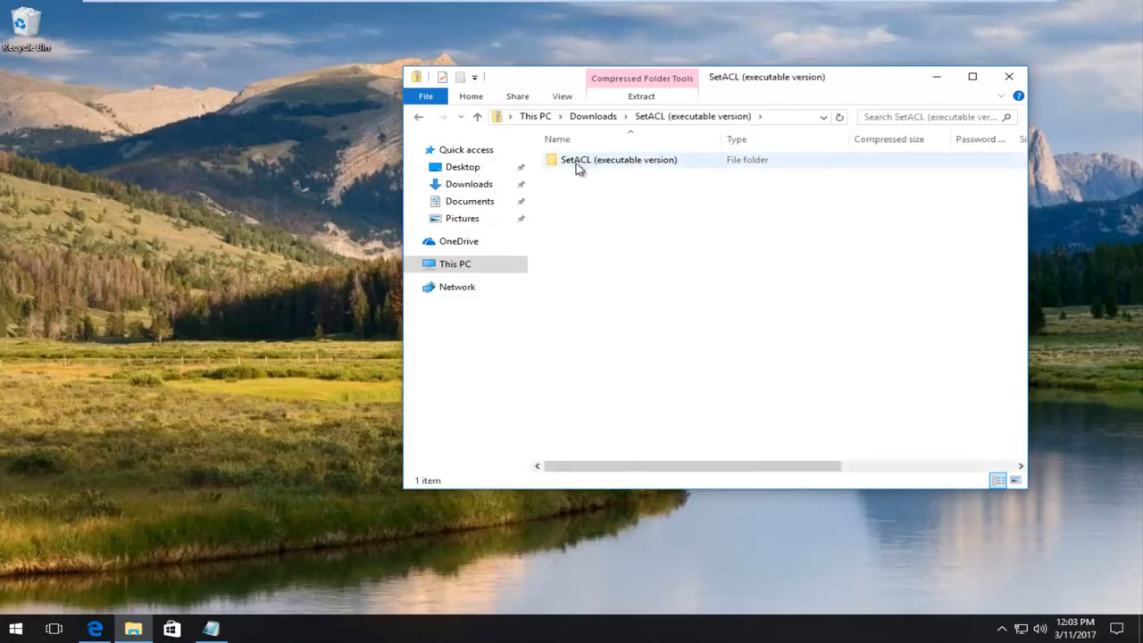
mouse_move(614, 168)
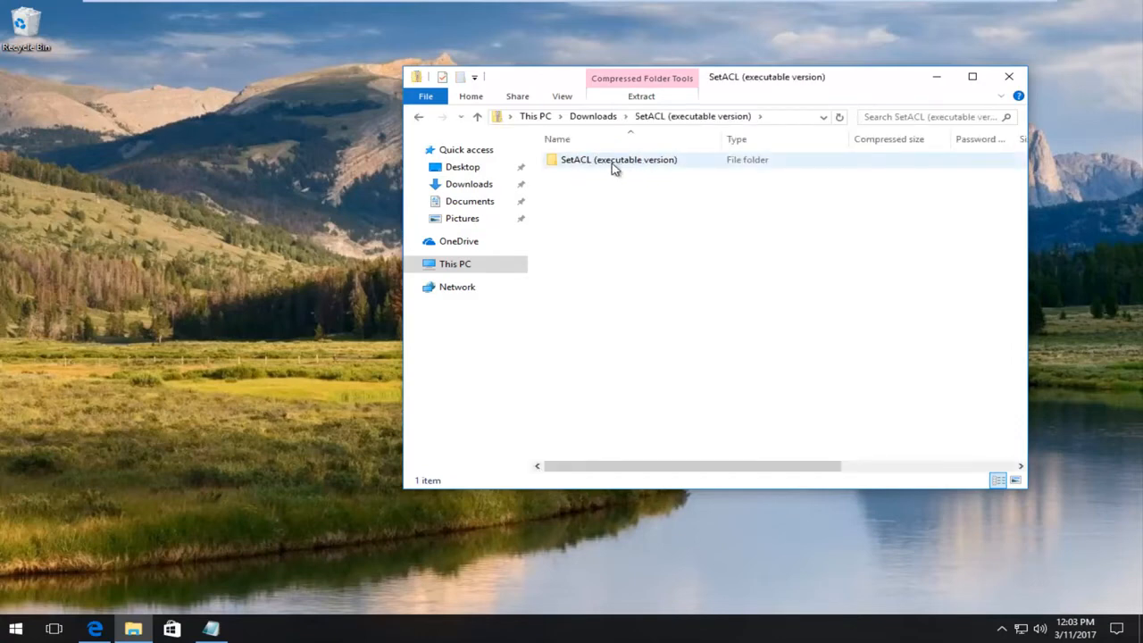
left_click(618, 159)
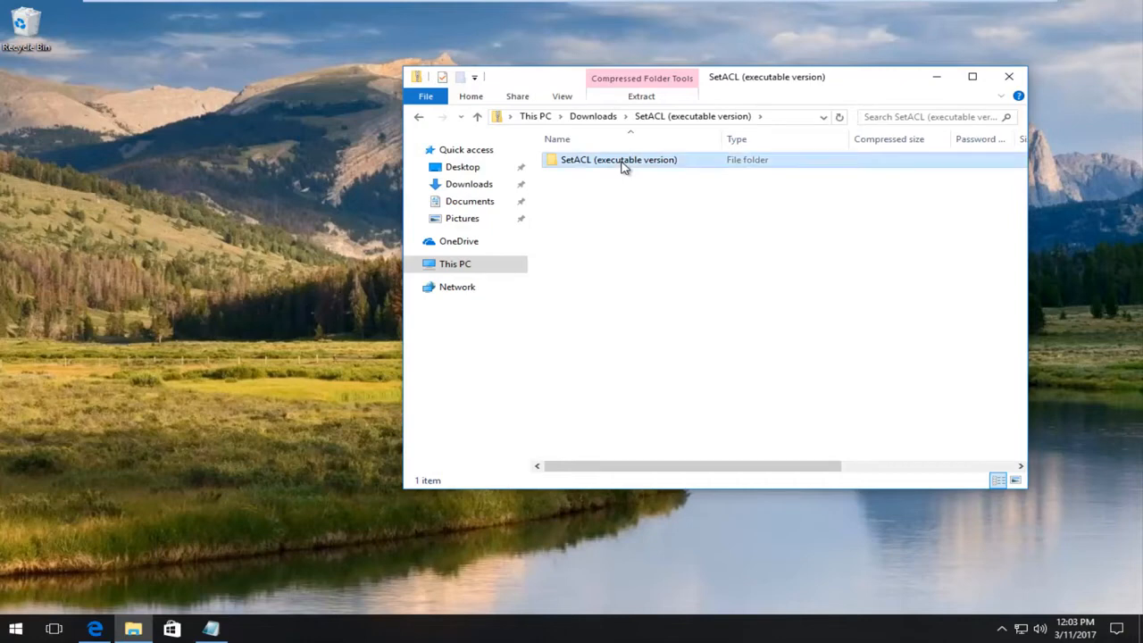
double_click(617, 159)
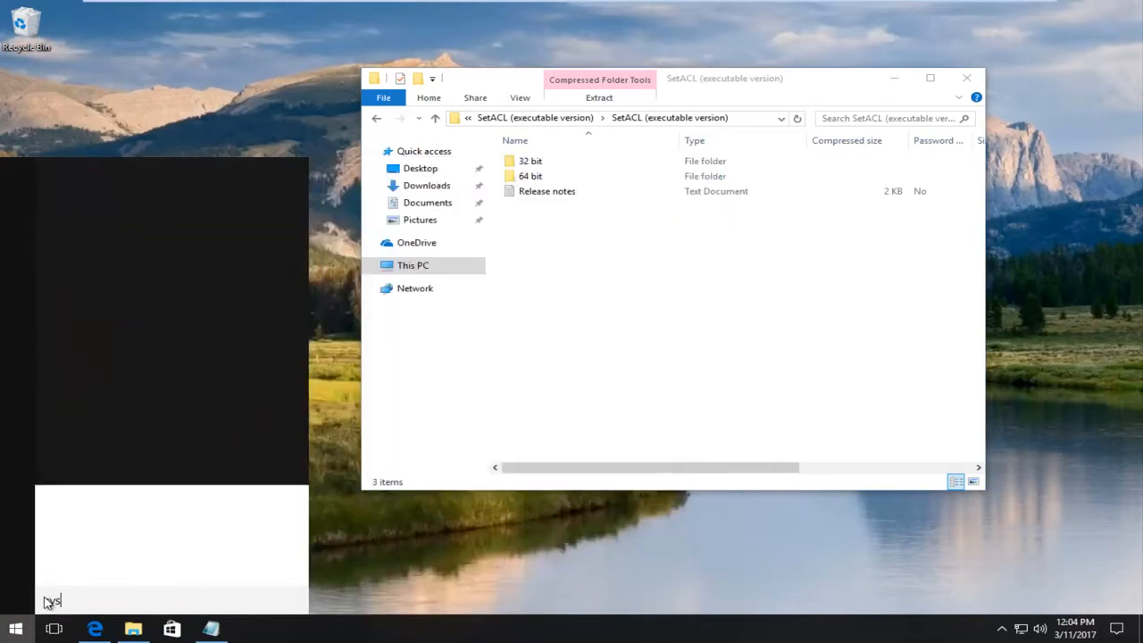
- Search the Start menu for 'system' to find the System Control Panel item
type("system")
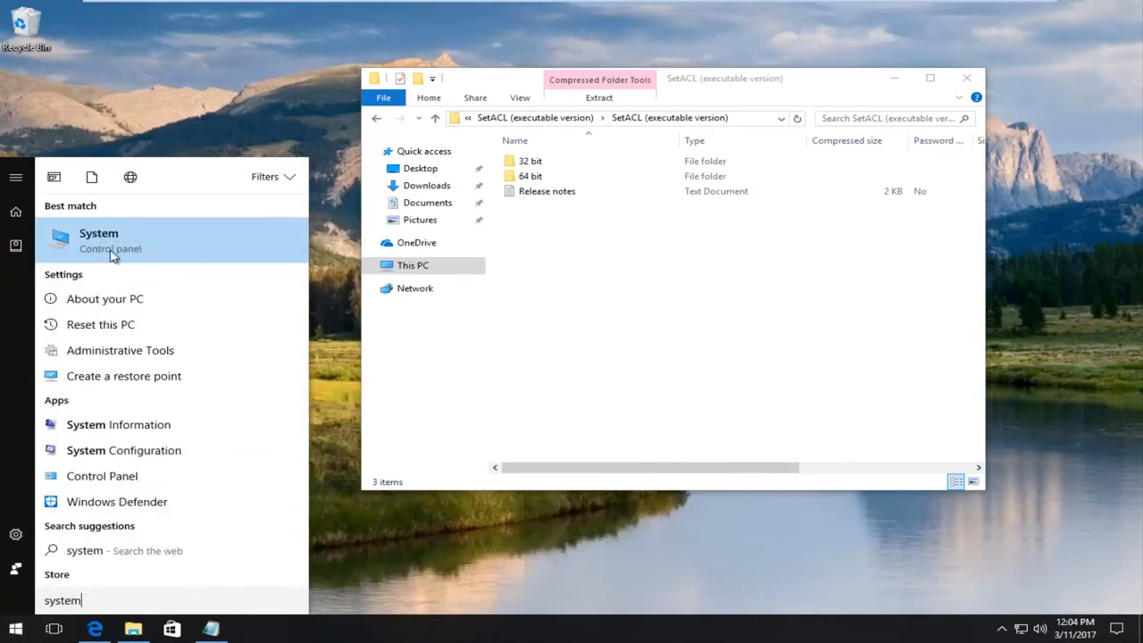
mouse_move(139, 257)
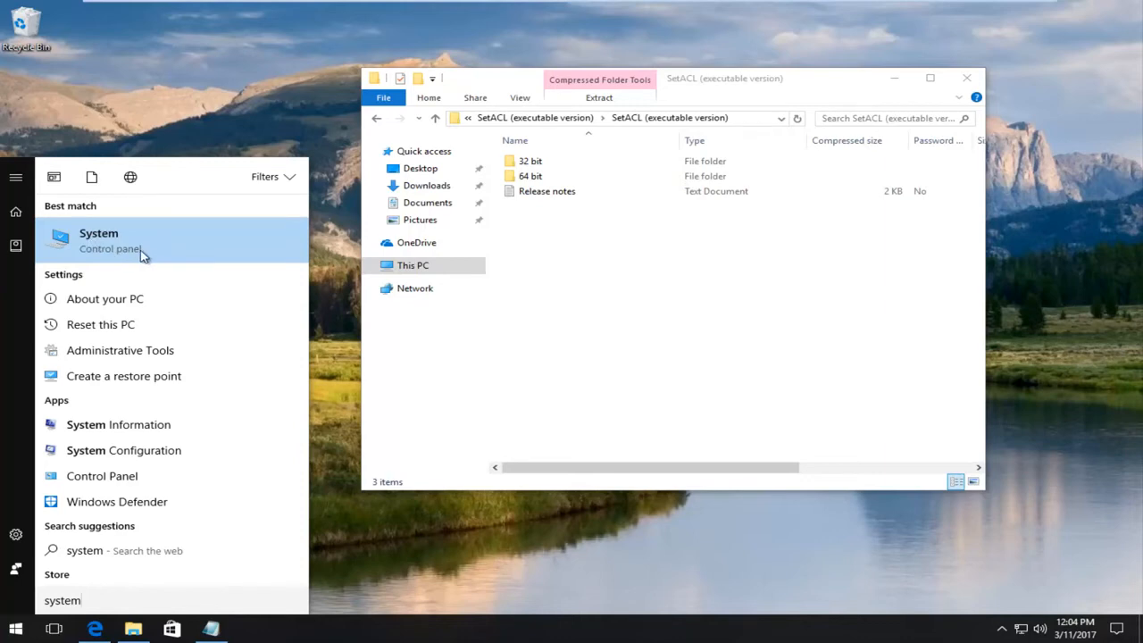
mouse_move(99, 256)
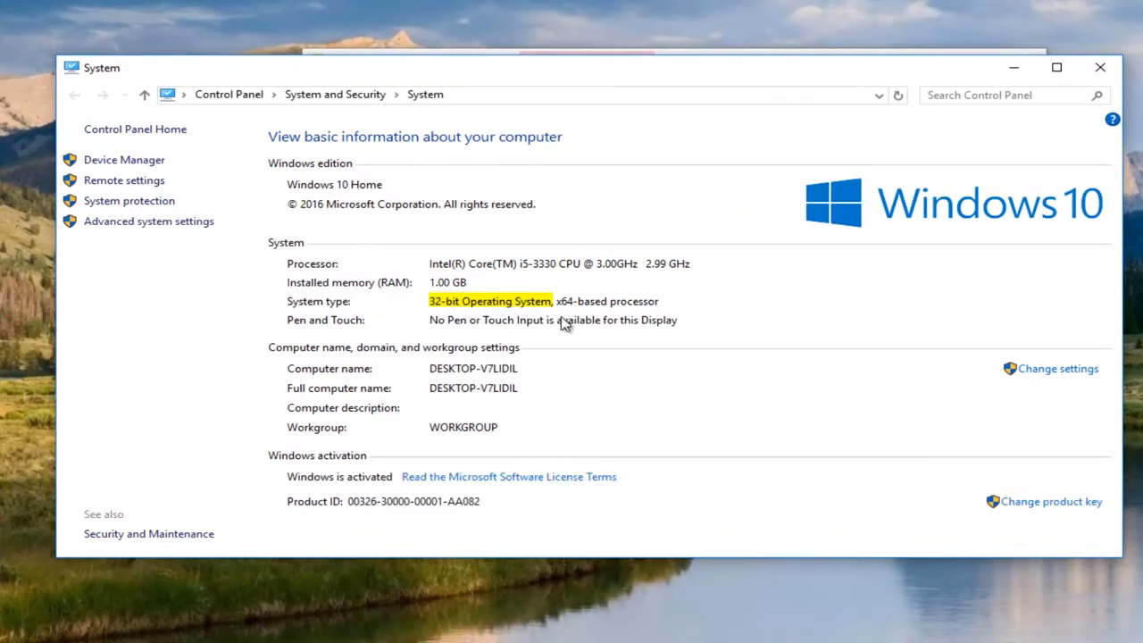
mouse_move(479, 313)
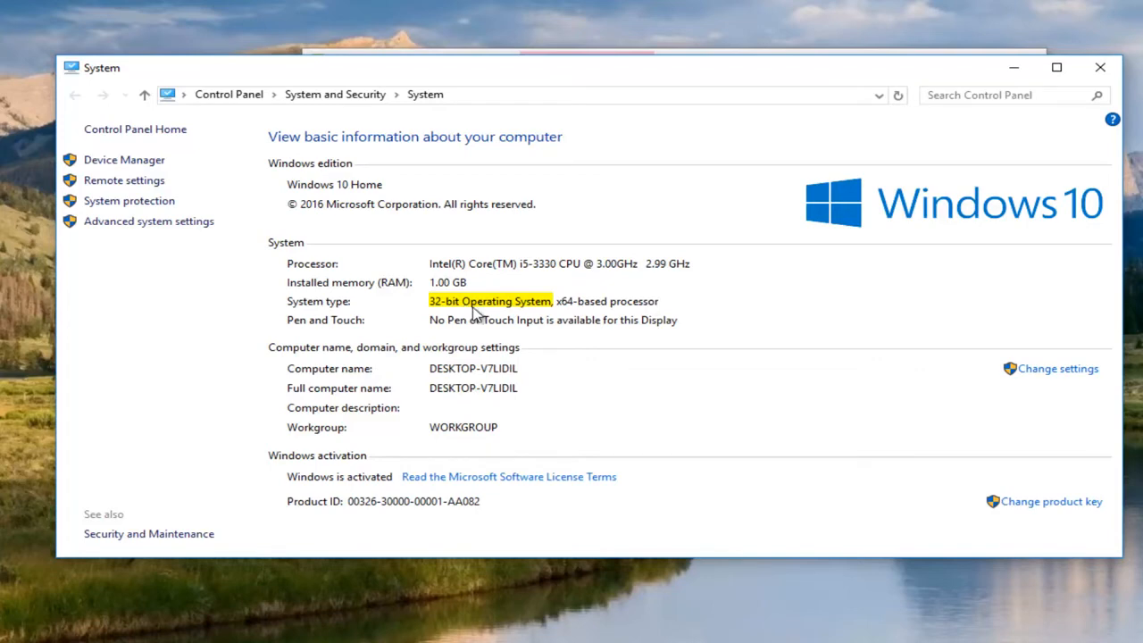
mouse_move(564, 310)
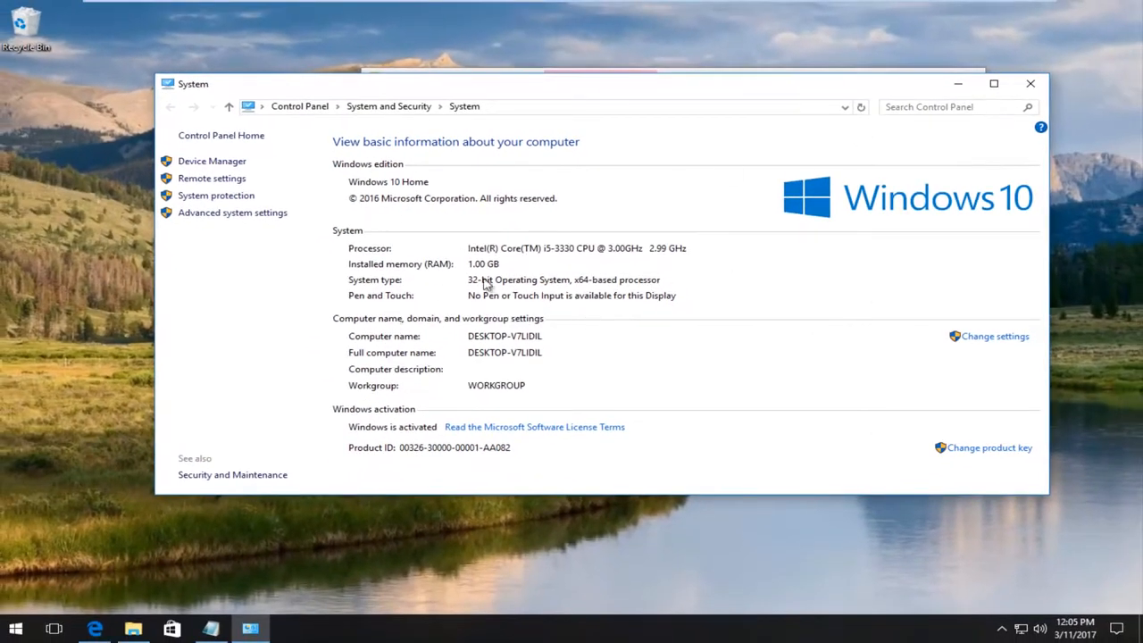
mouse_move(907, 164)
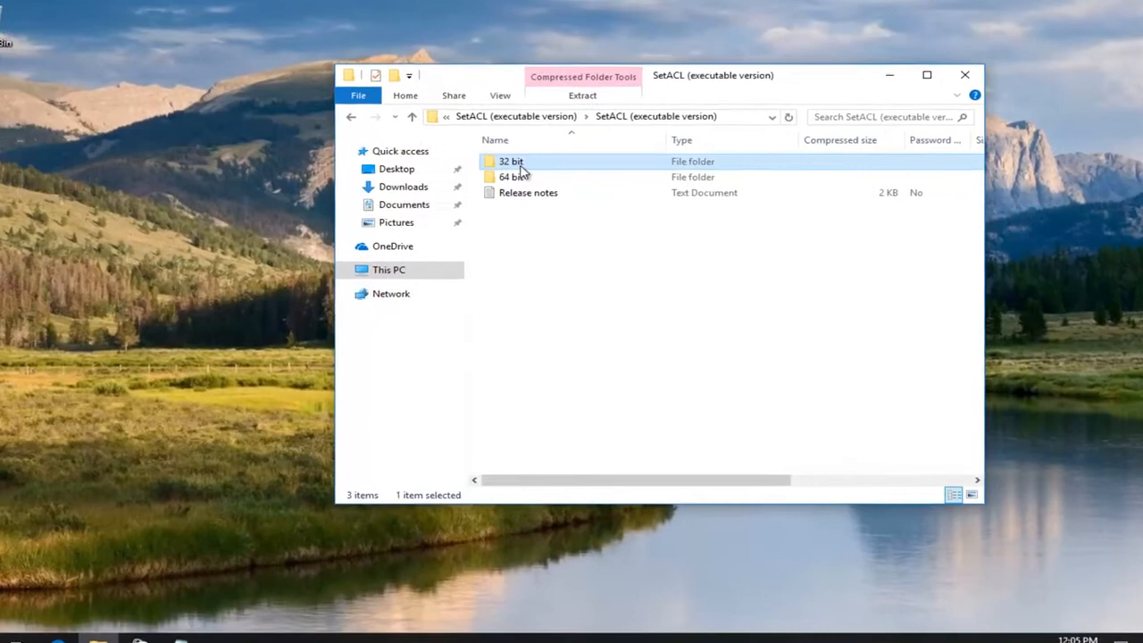
- Enter the 32 bit SetACL folder matching the 32-bit operating system
double_click(511, 161)
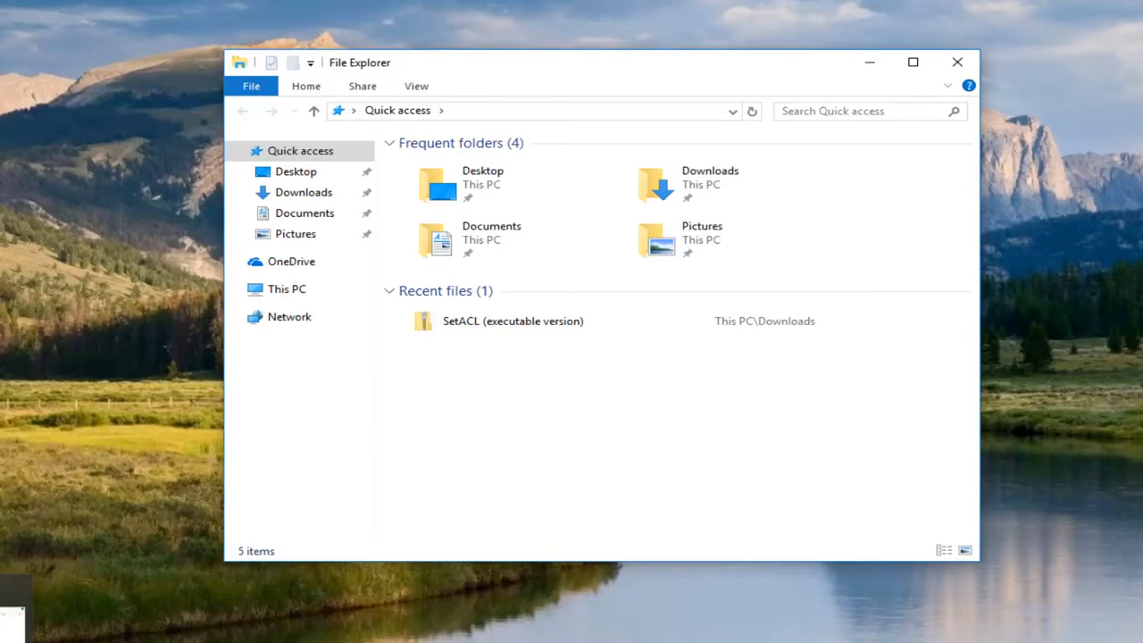
mouse_move(407, 122)
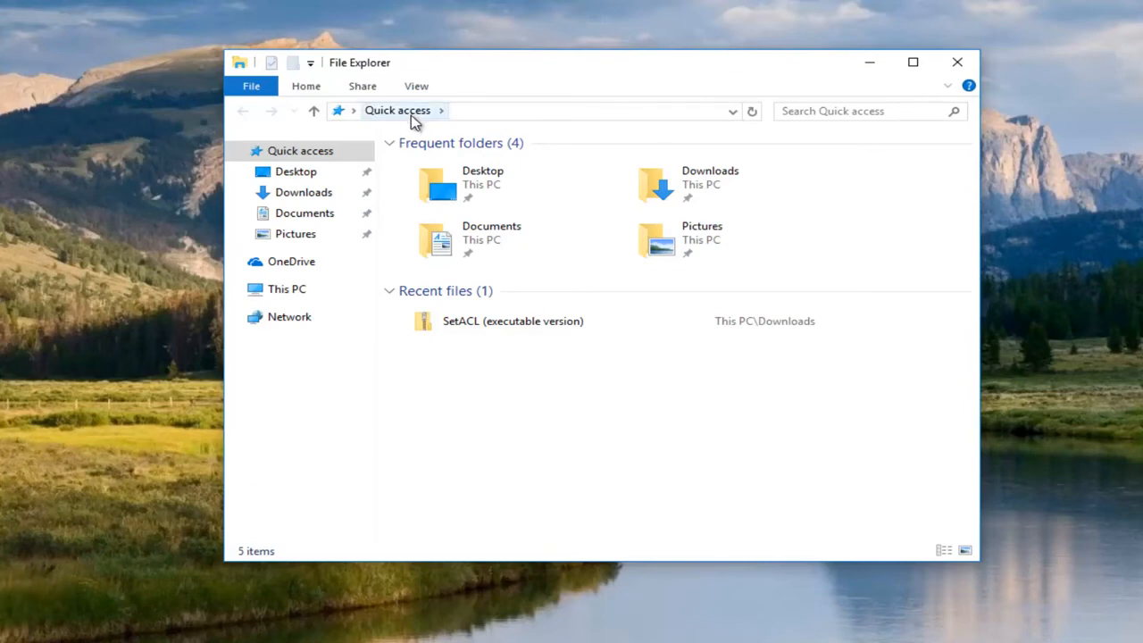
mouse_move(447, 105)
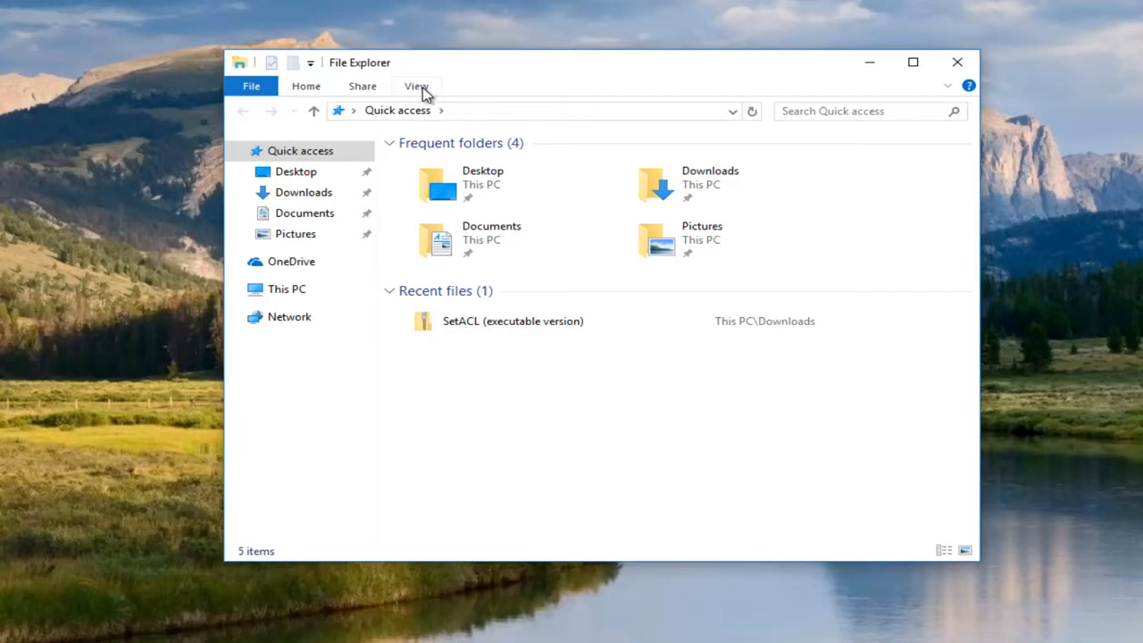
- In Folder Options, enable 'Show hidden files, folders, and drives' and apply it
left_click(416, 85)
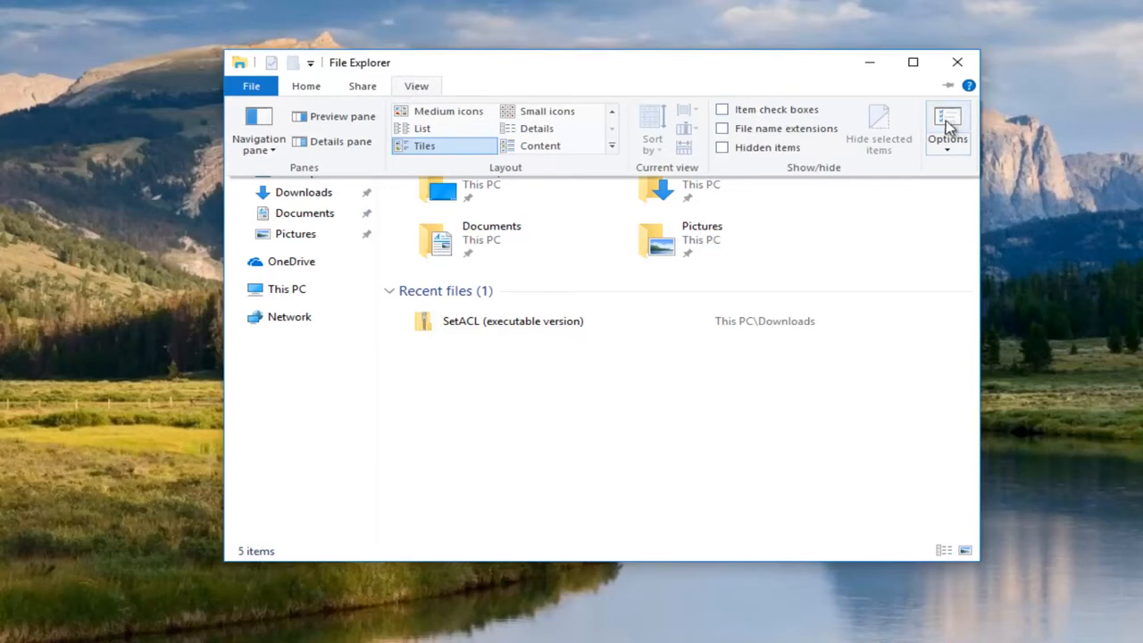
left_click(947, 125)
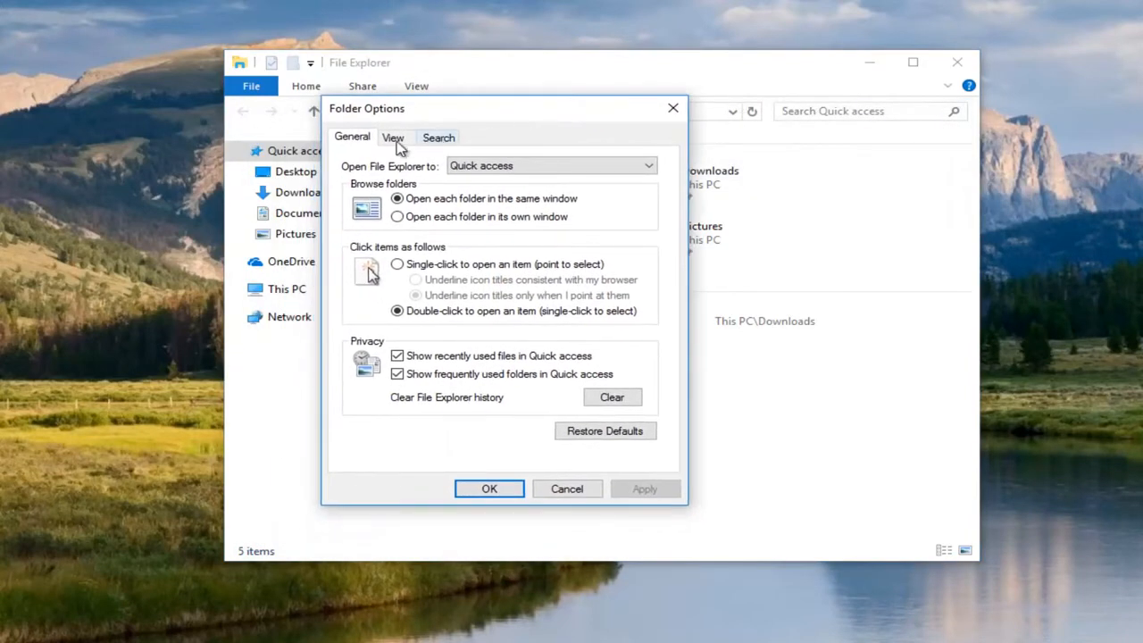
left_click(392, 135)
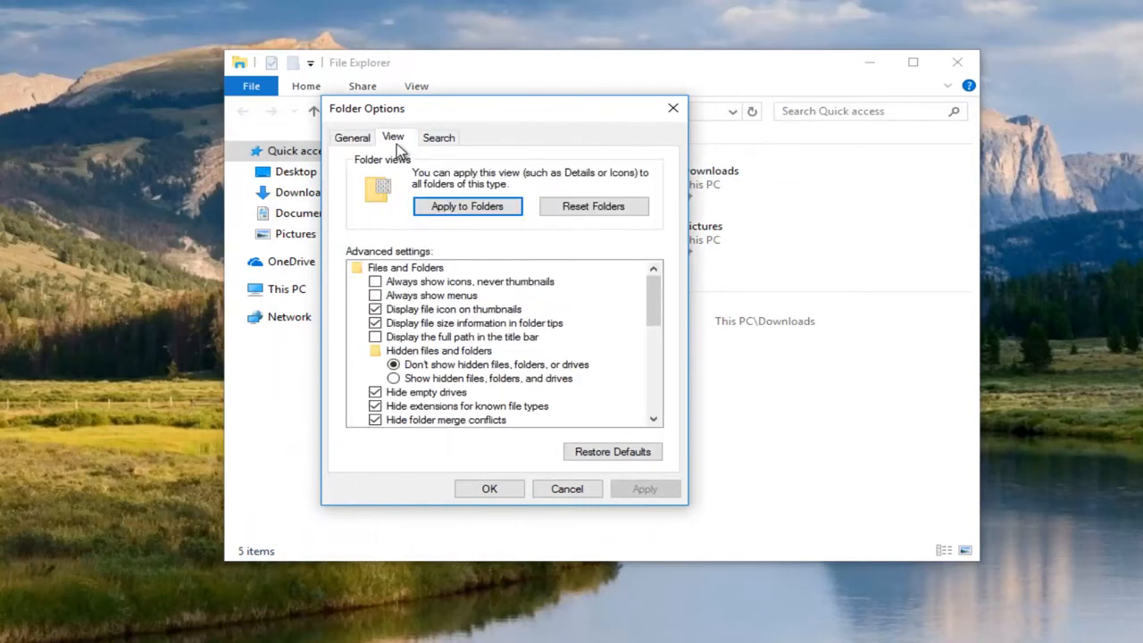
mouse_move(432, 350)
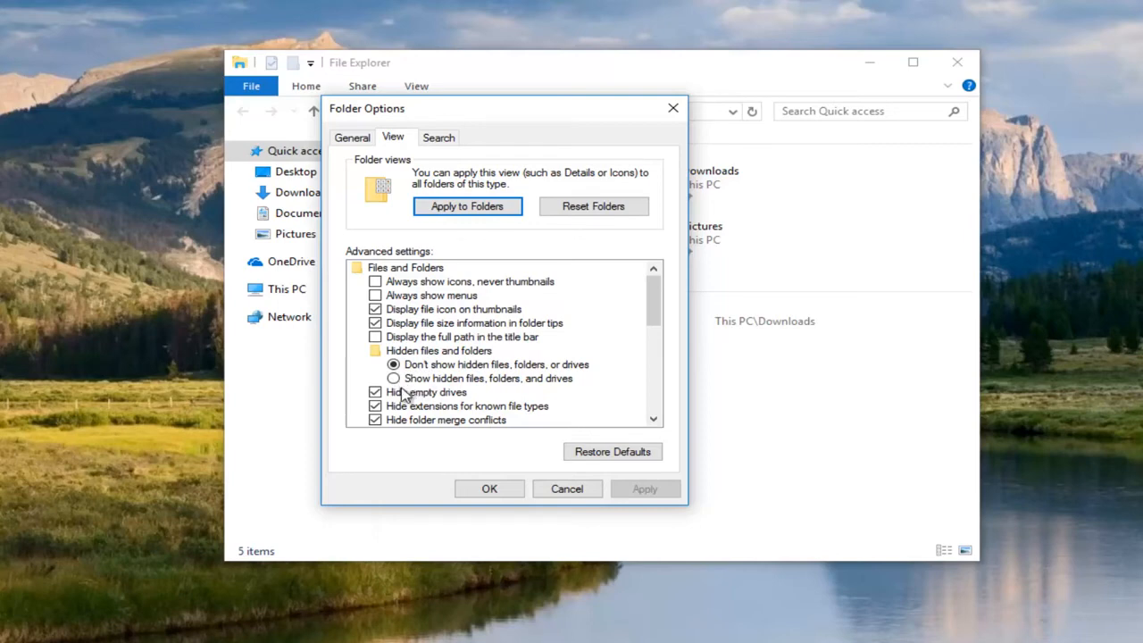
left_click(393, 379)
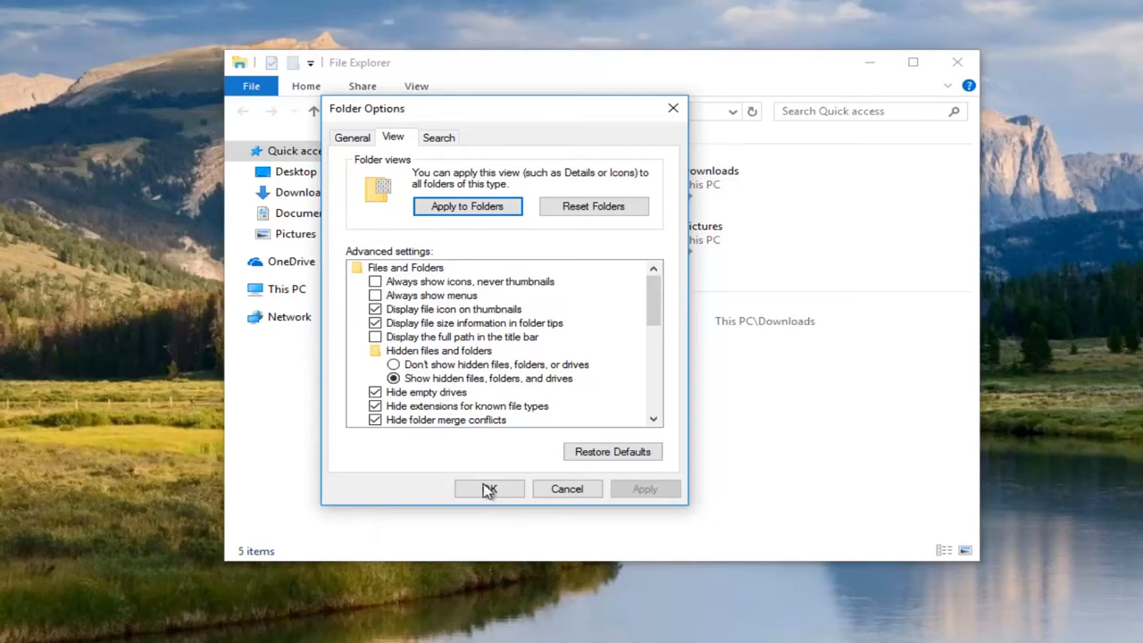
left_click(489, 490)
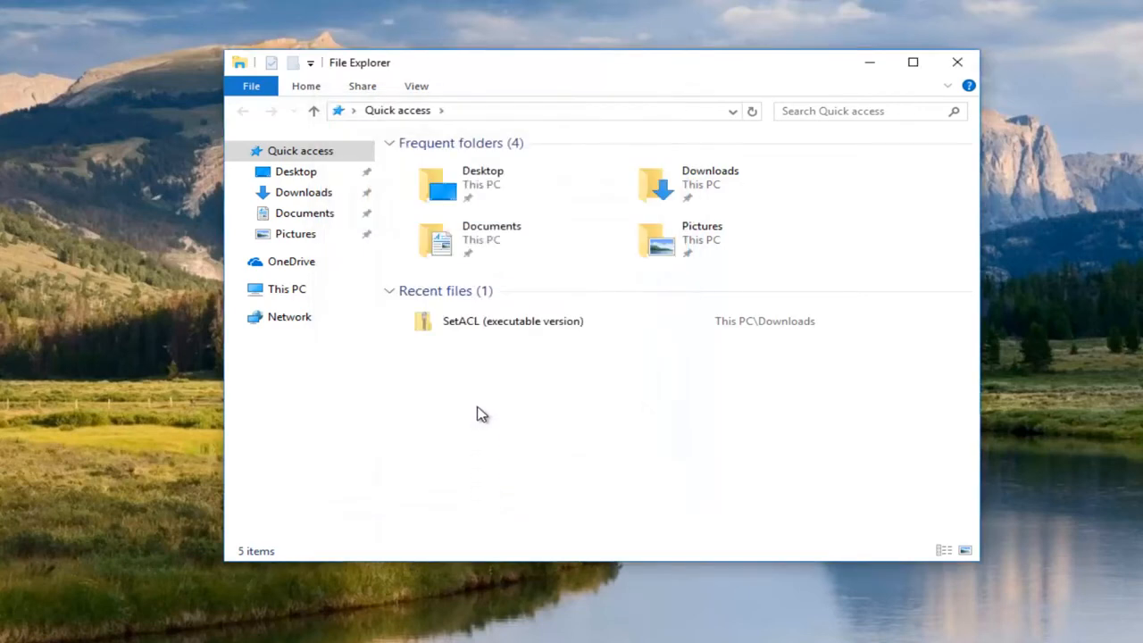
mouse_move(478, 414)
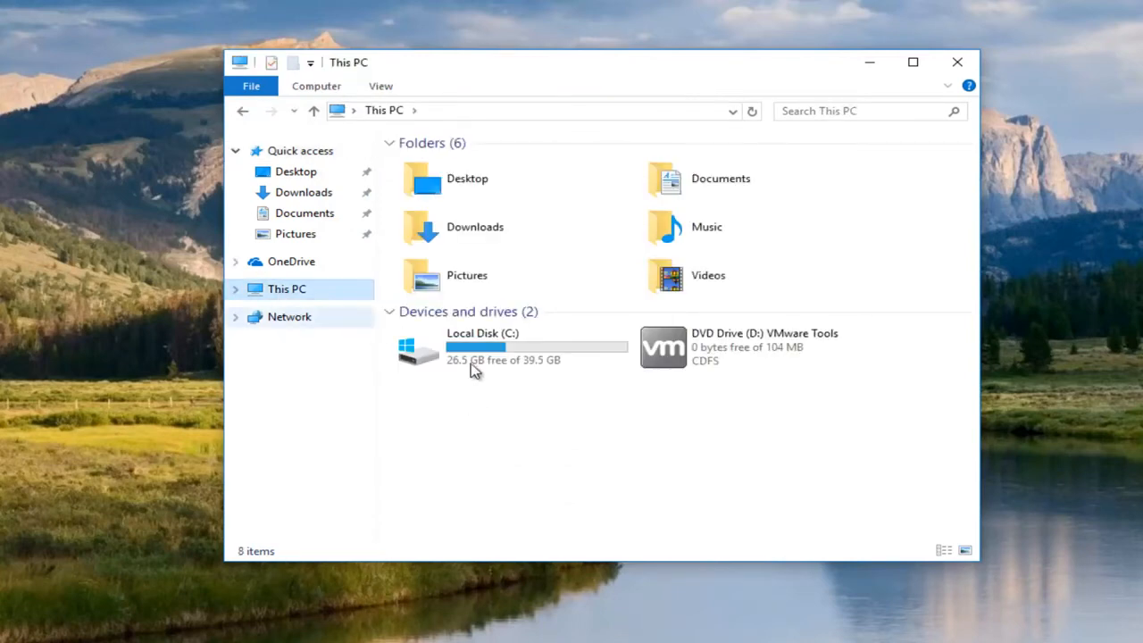
- Navigate Local Disk (C:) > Windows > System32, listing its 3,928 items
double_click(482, 348)
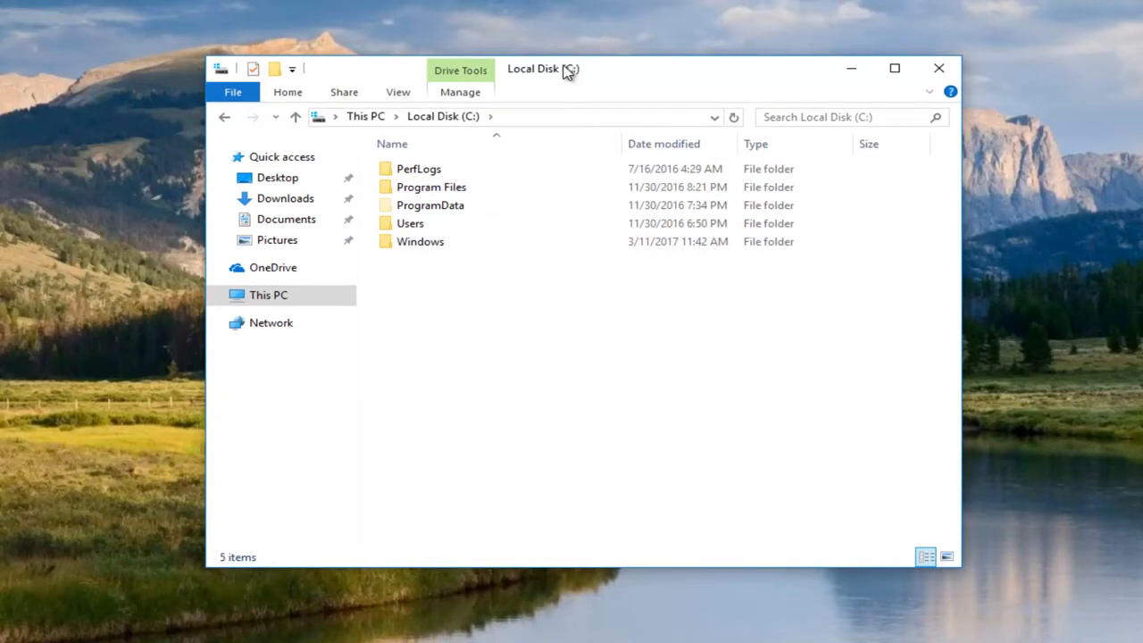
double_click(420, 241)
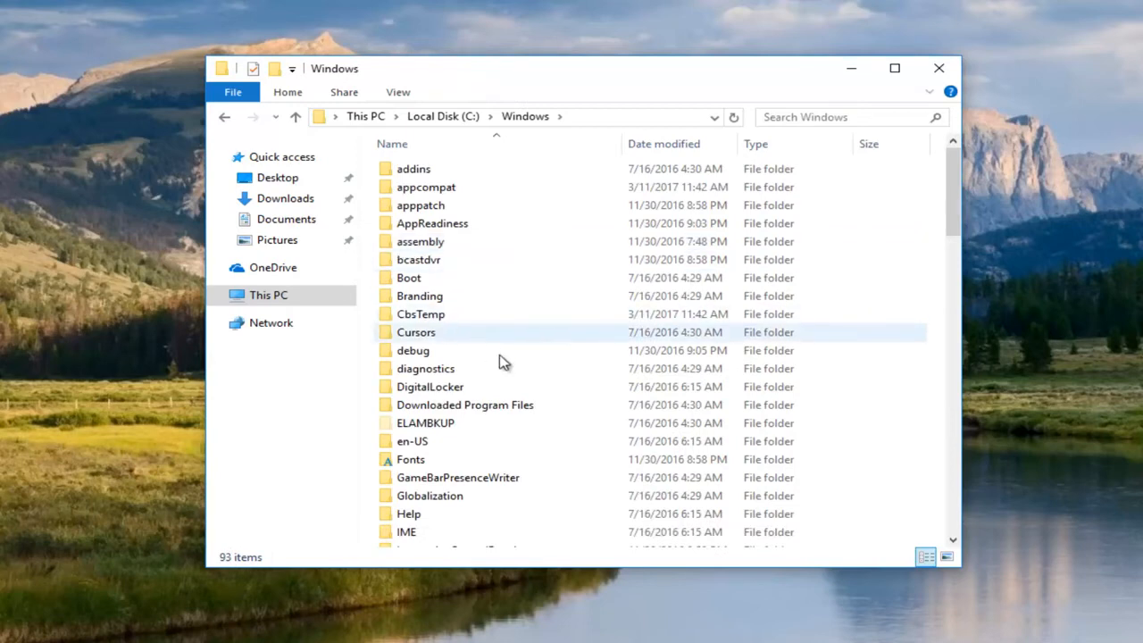
scroll("down", 3)
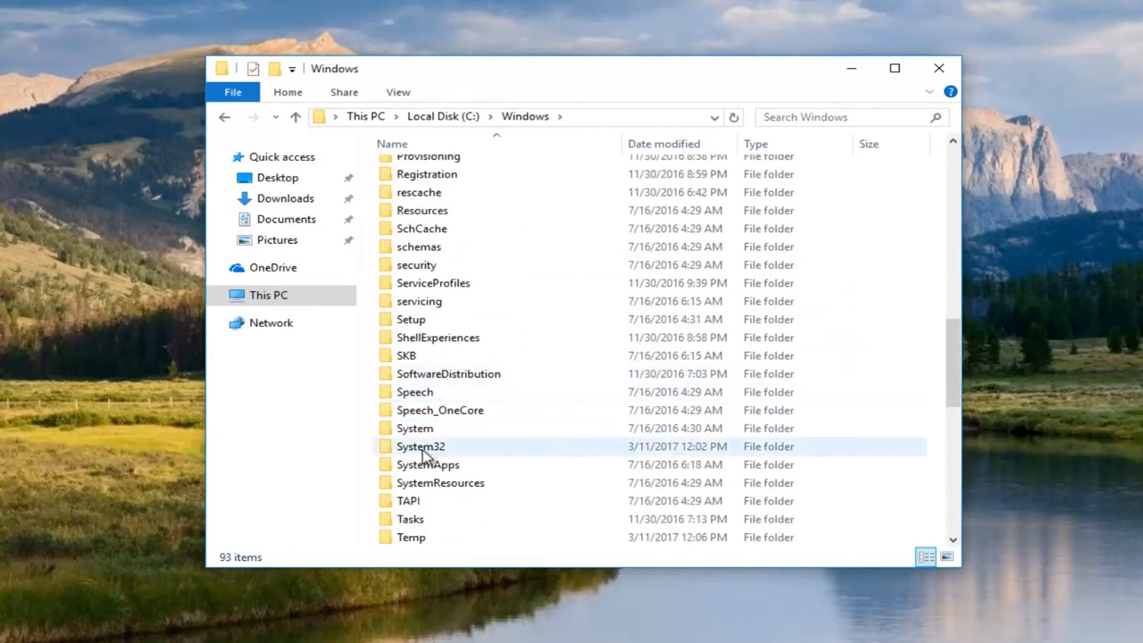
double_click(419, 446)
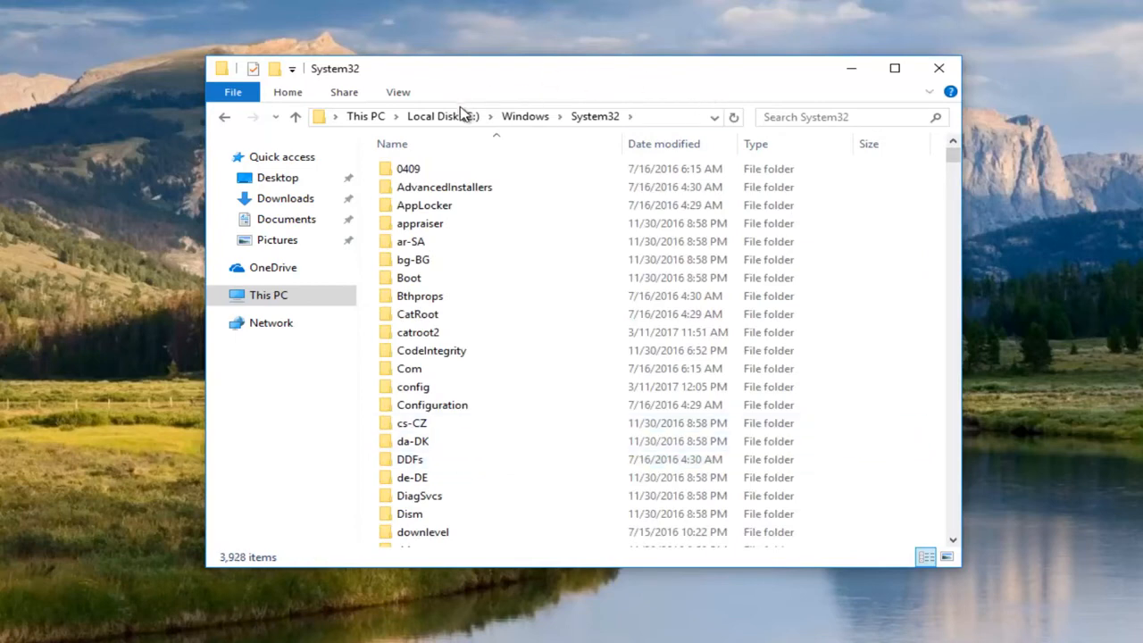
mouse_move(594, 116)
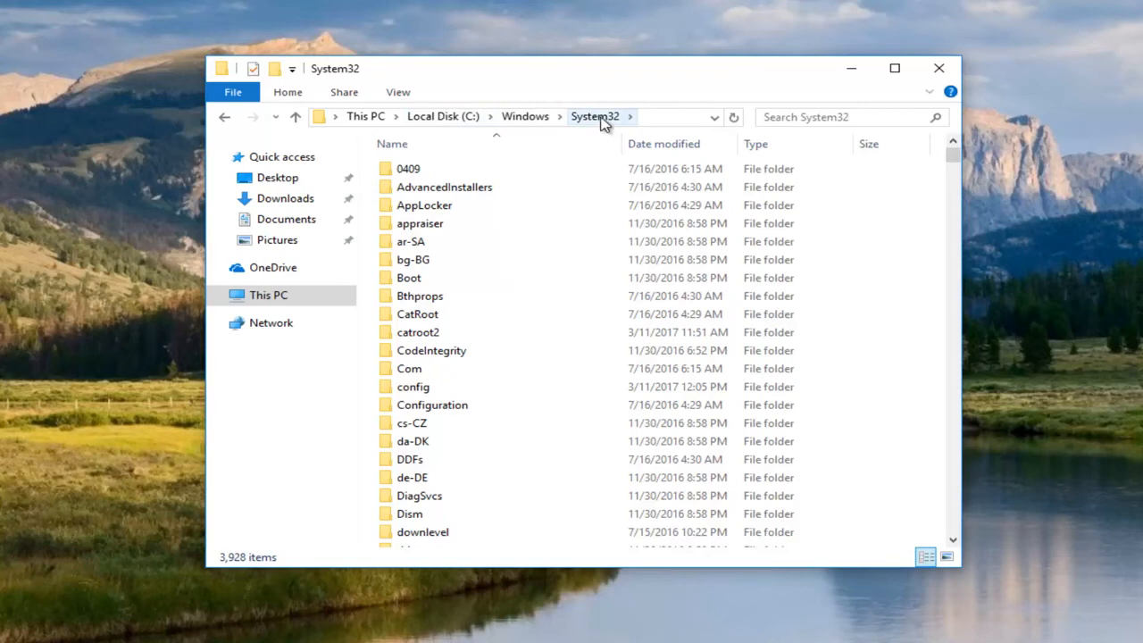
mouse_move(527, 302)
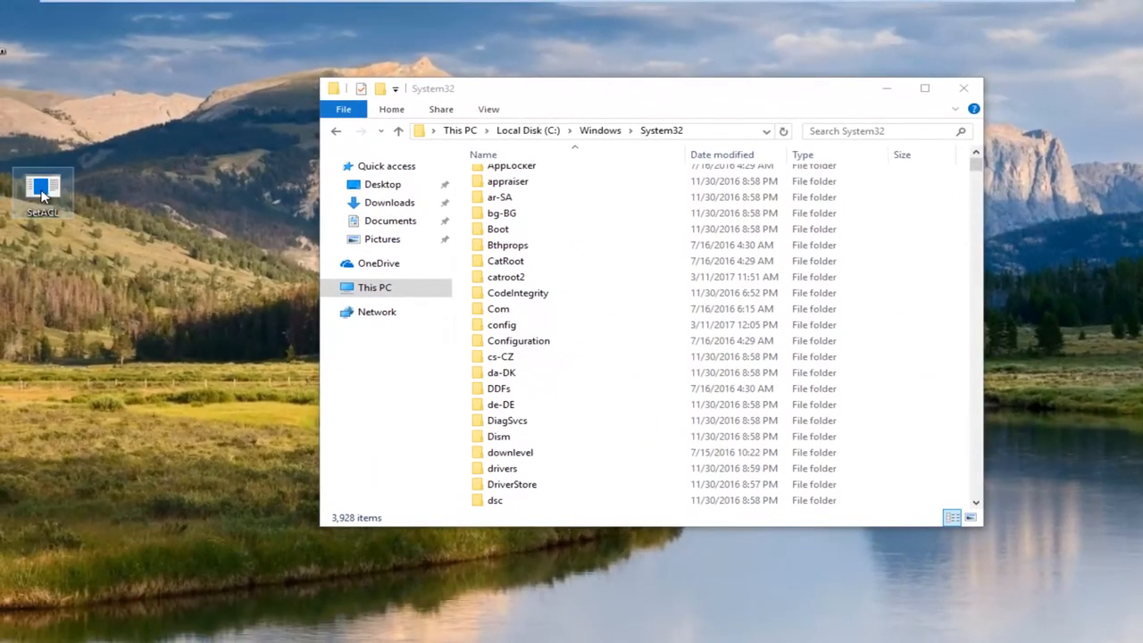
mouse_move(43, 189)
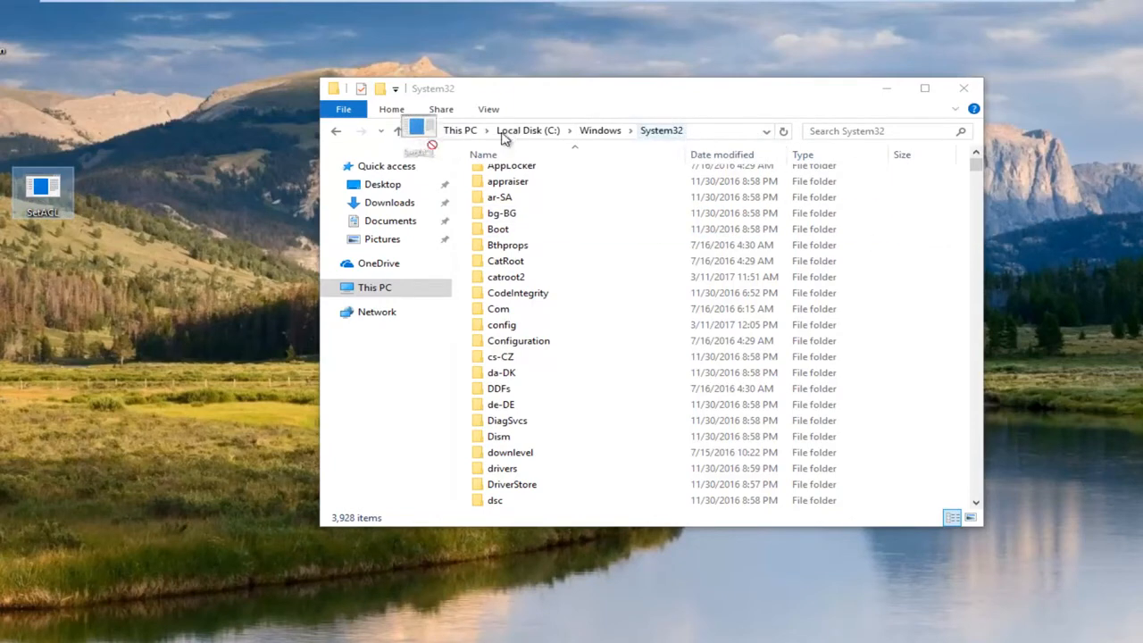
- Move SetACL from the desktop into System32 with administrator permission, then close the window
left_click_drag(419, 129, 665, 129)
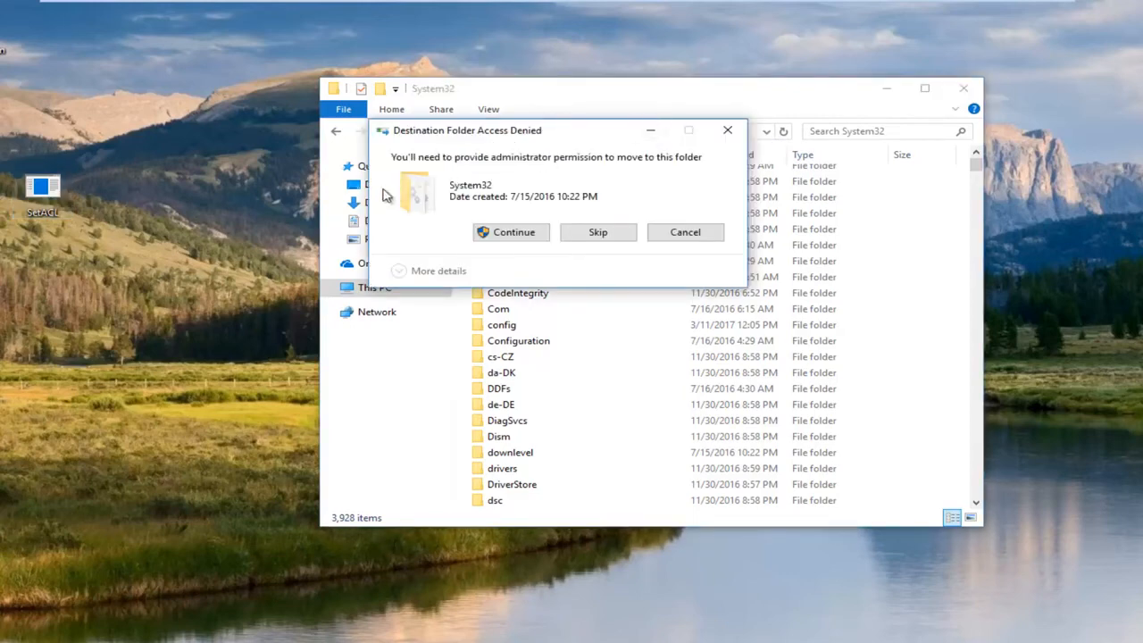
mouse_move(455, 164)
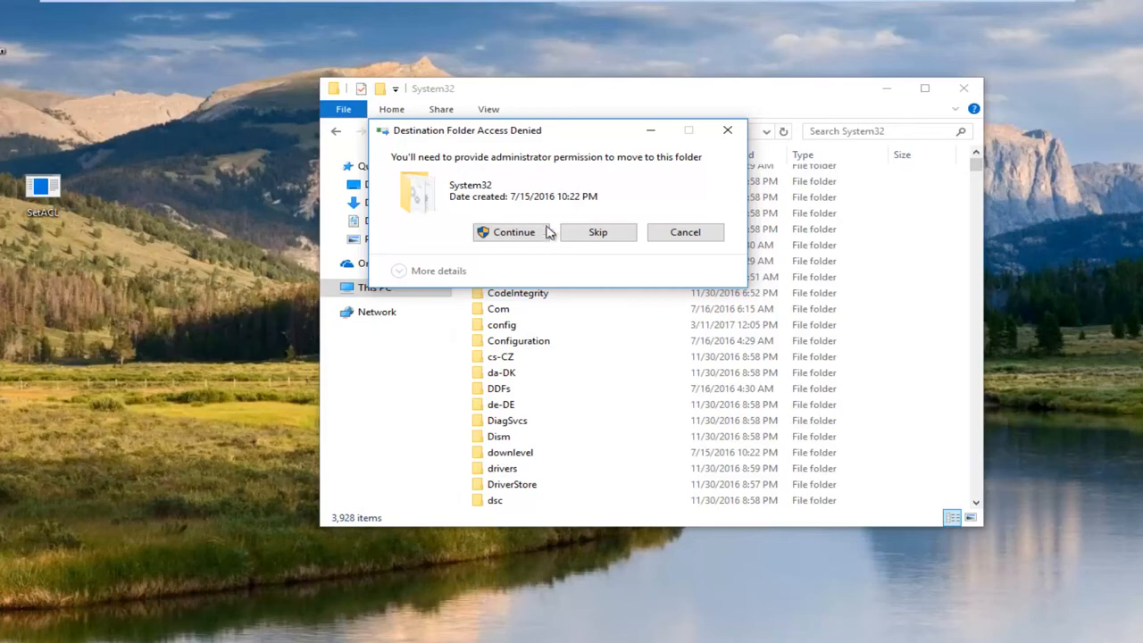
left_click(507, 232)
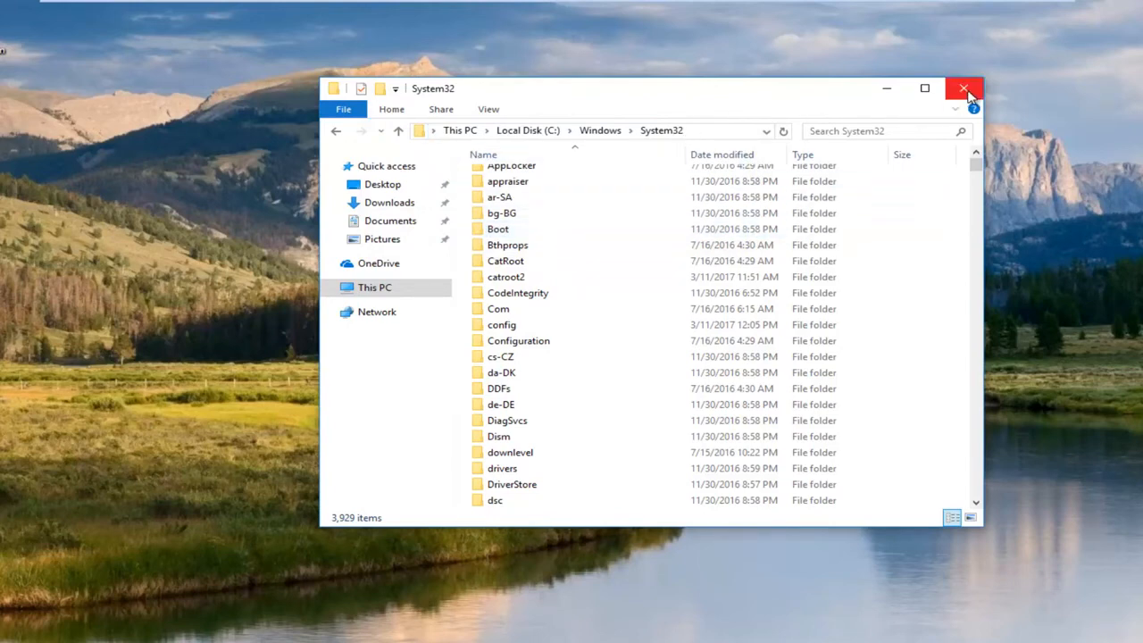
left_click(964, 90)
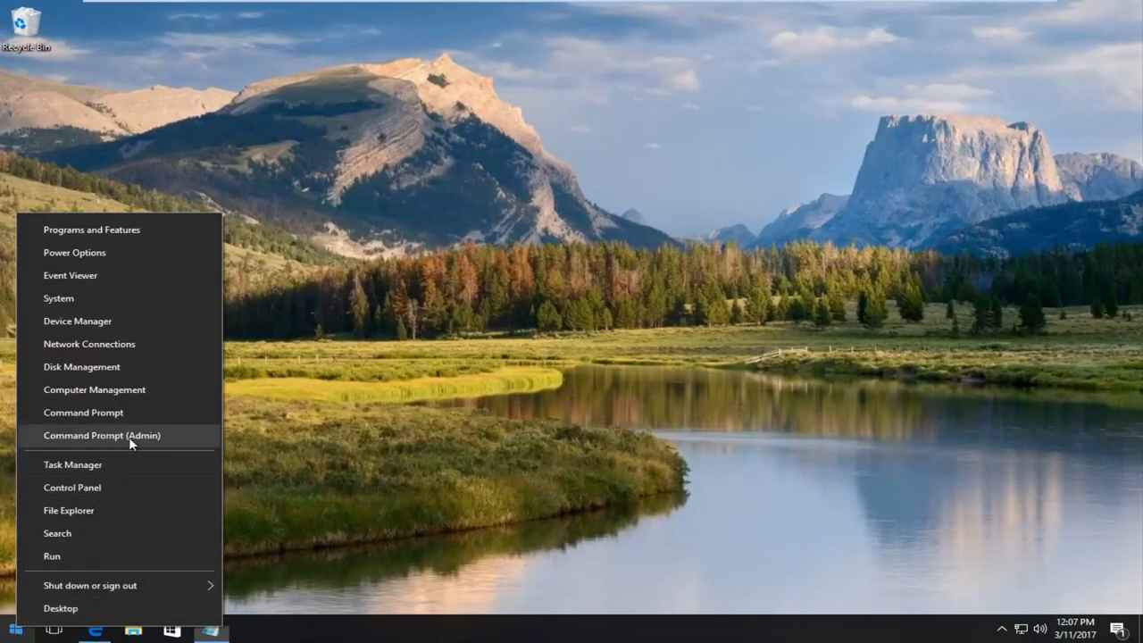
- Launch an elevated Command Prompt, approving the UAC prompt
left_click(100, 436)
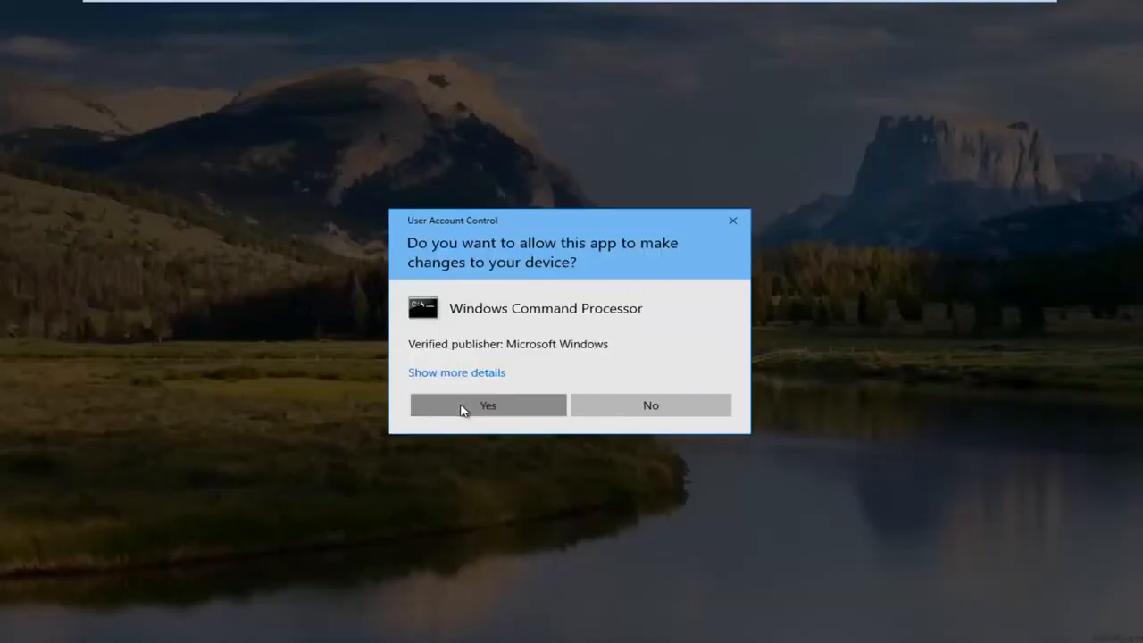
left_click(487, 403)
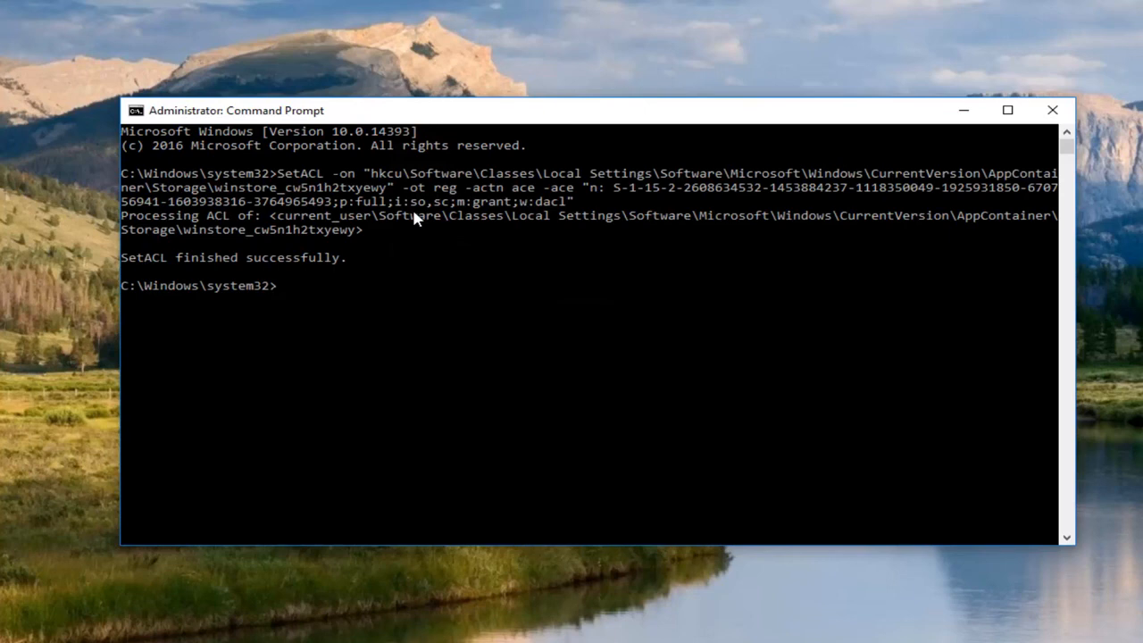
mouse_move(276, 304)
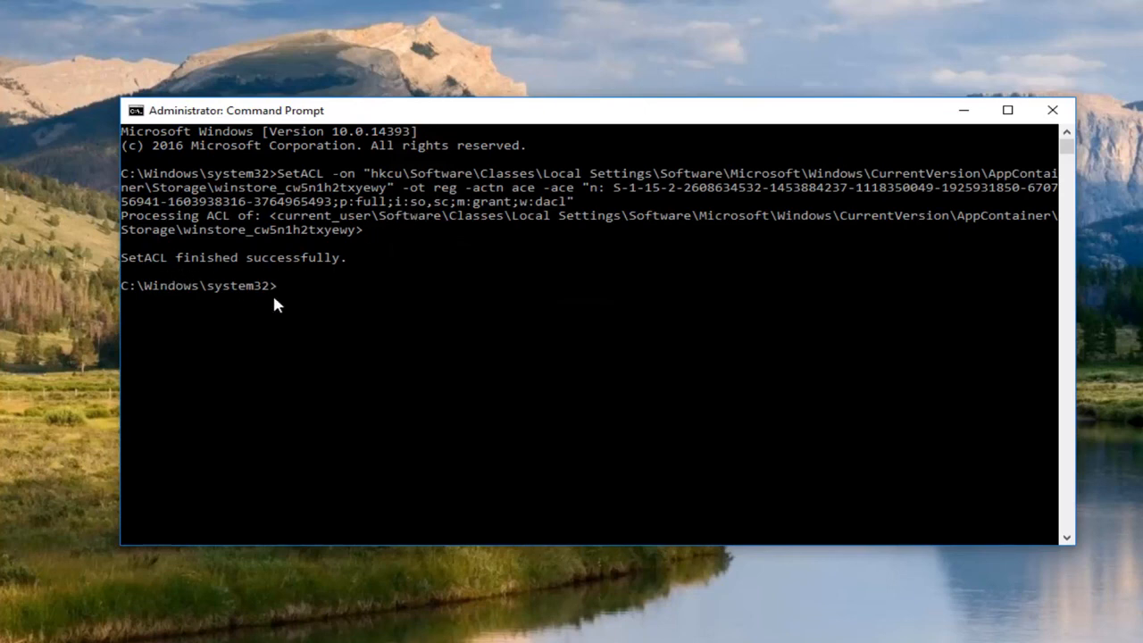
mouse_move(325, 278)
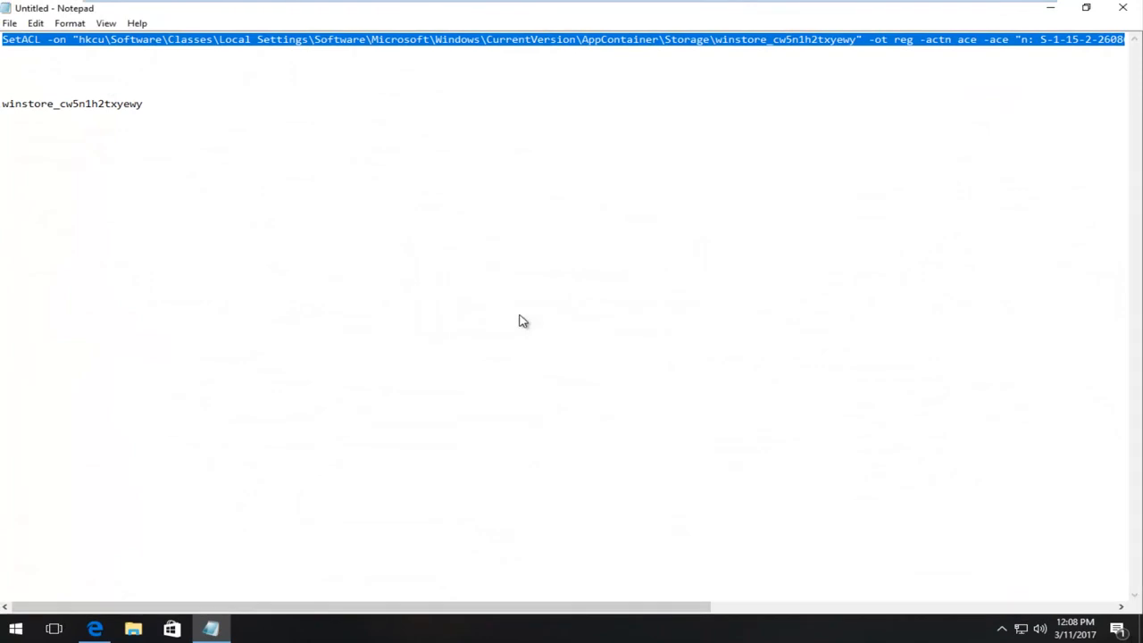
- Save the SetACL command notes from Notepad onto the Desktop
left_click(11, 22)
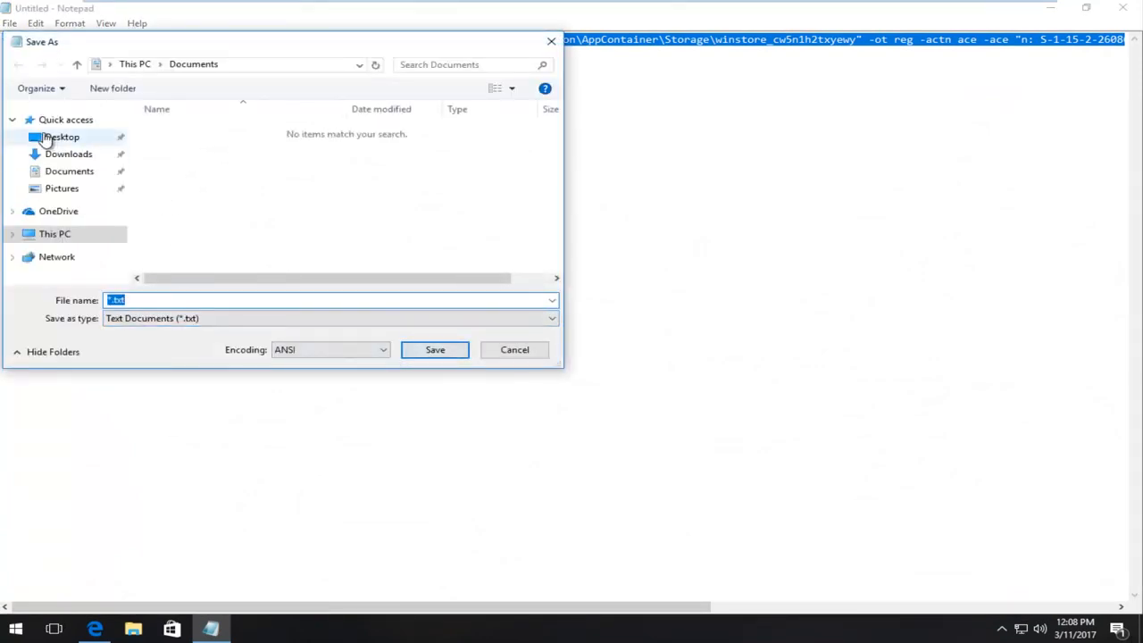
left_click(61, 136)
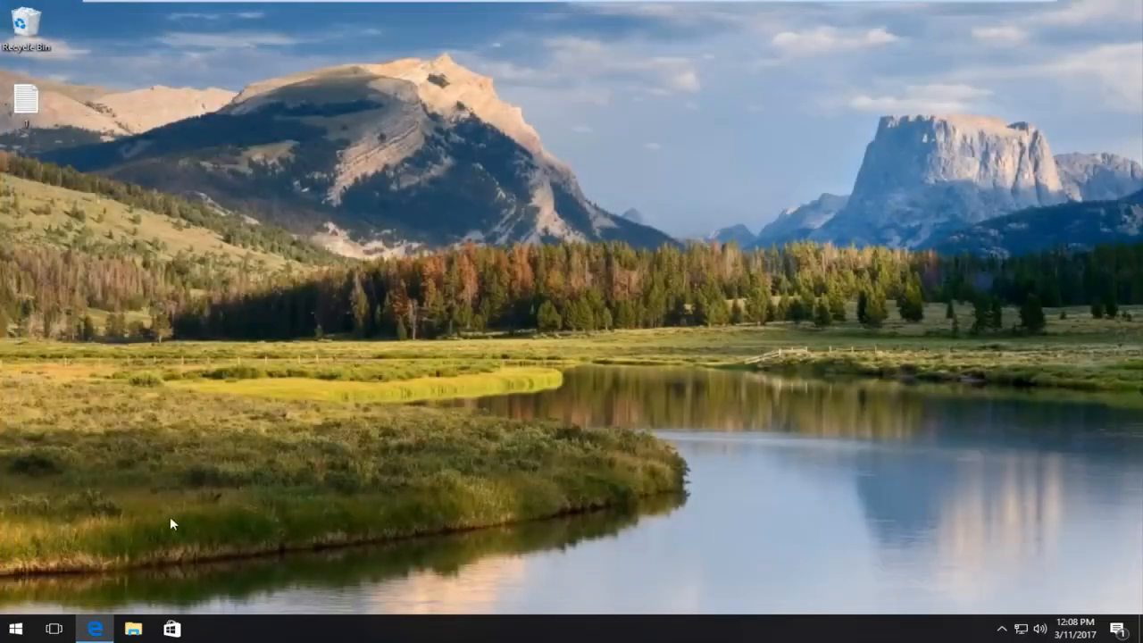
right_click(93, 628)
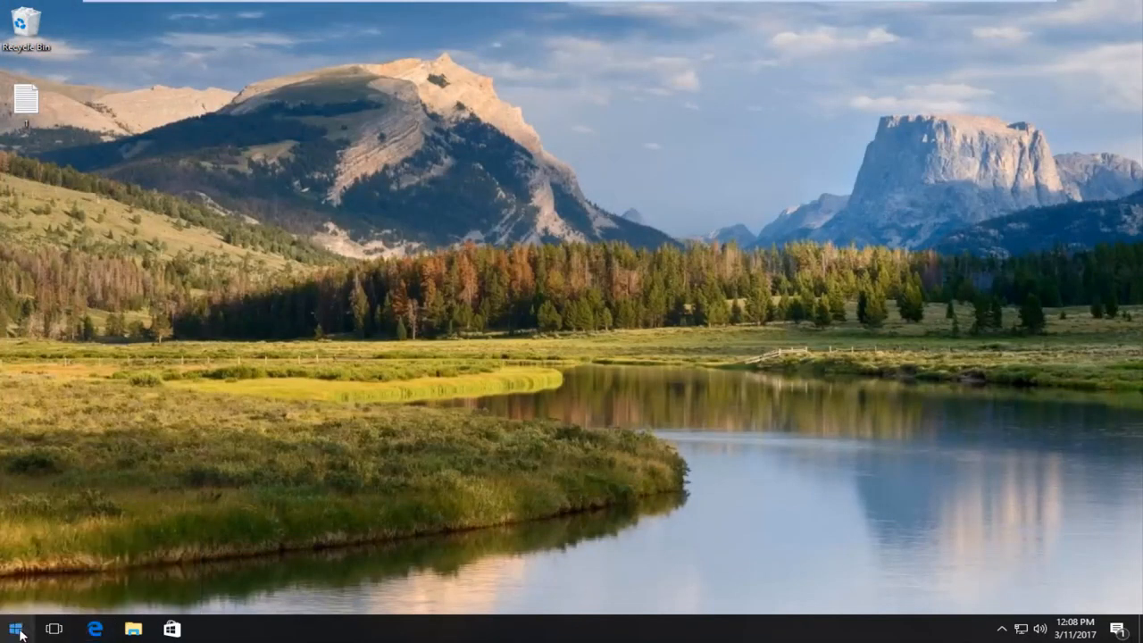
- Bring up the Start menu power options showing Update and restart
left_click(14, 628)
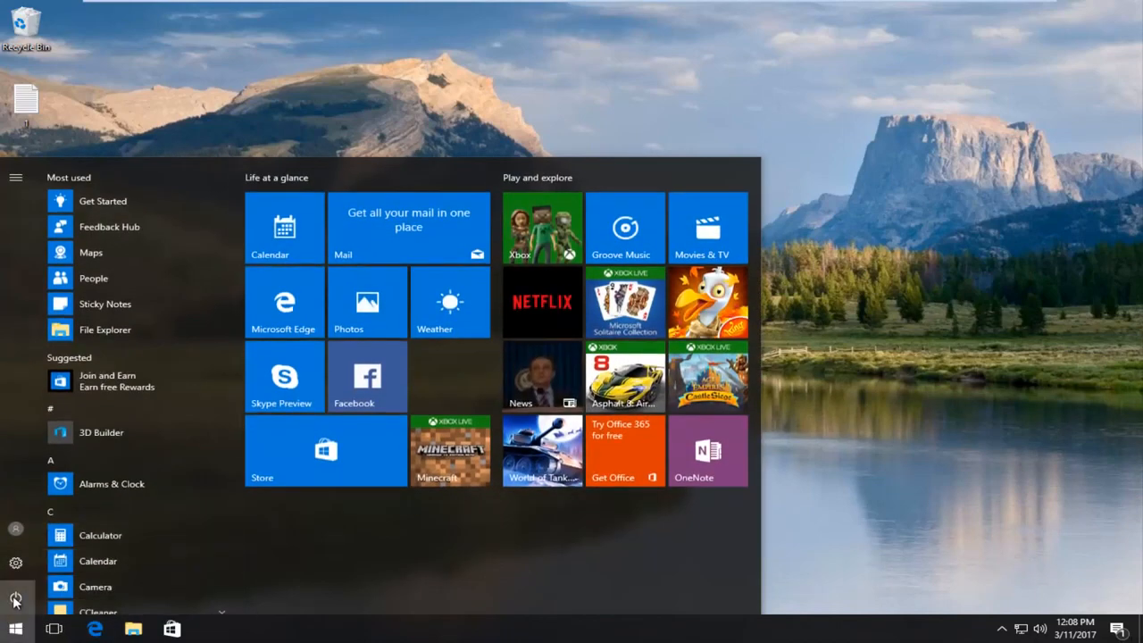
left_click(14, 598)
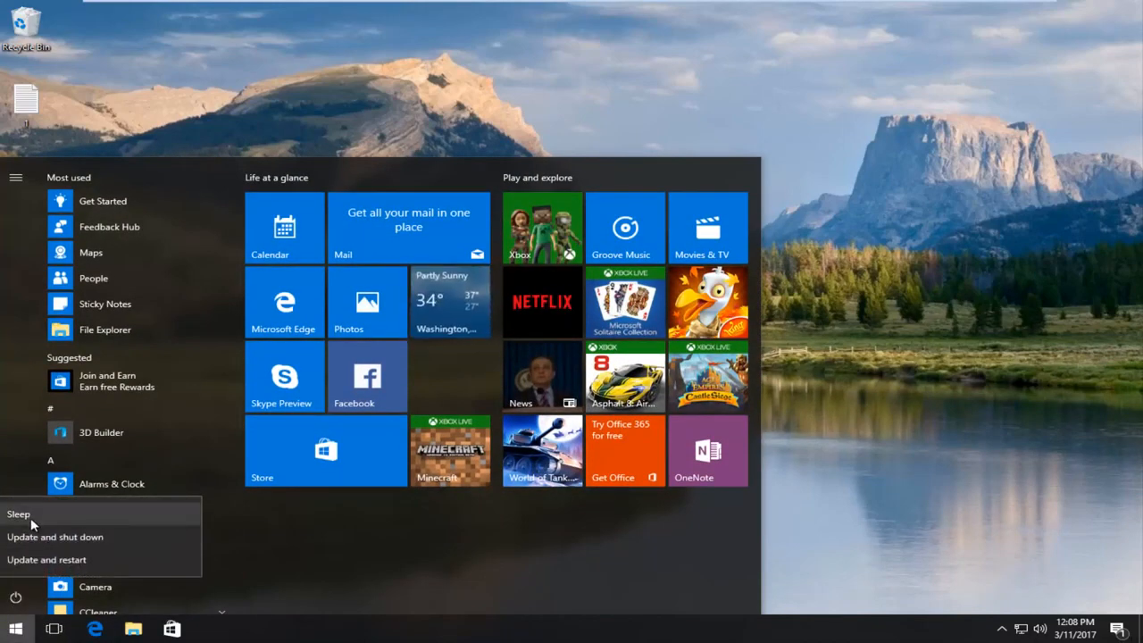